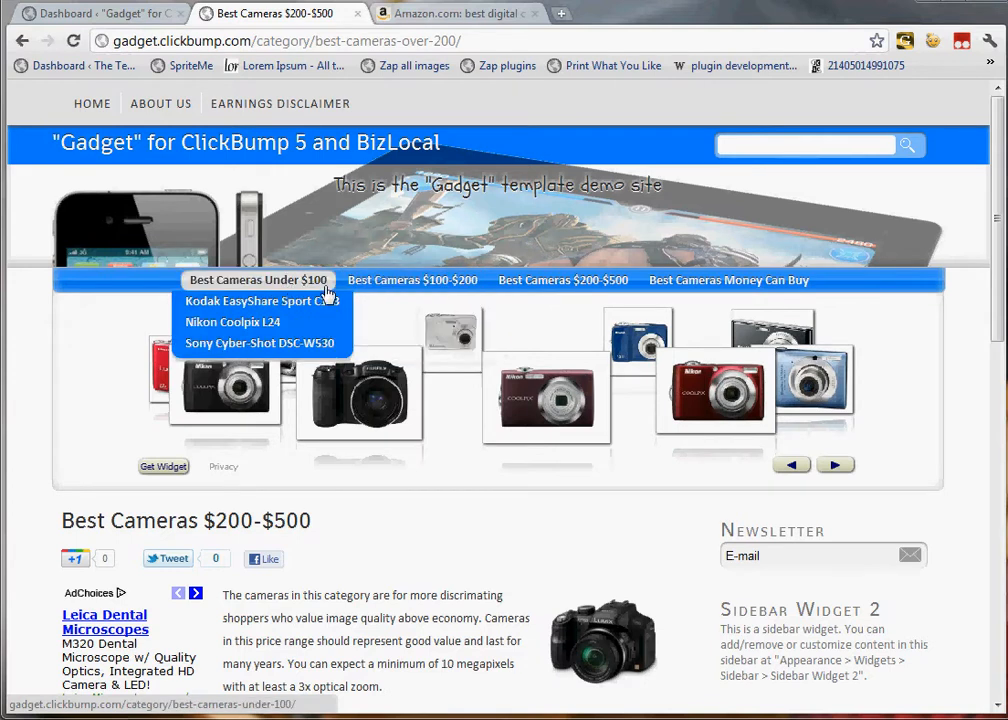
mouse_move(728, 280)
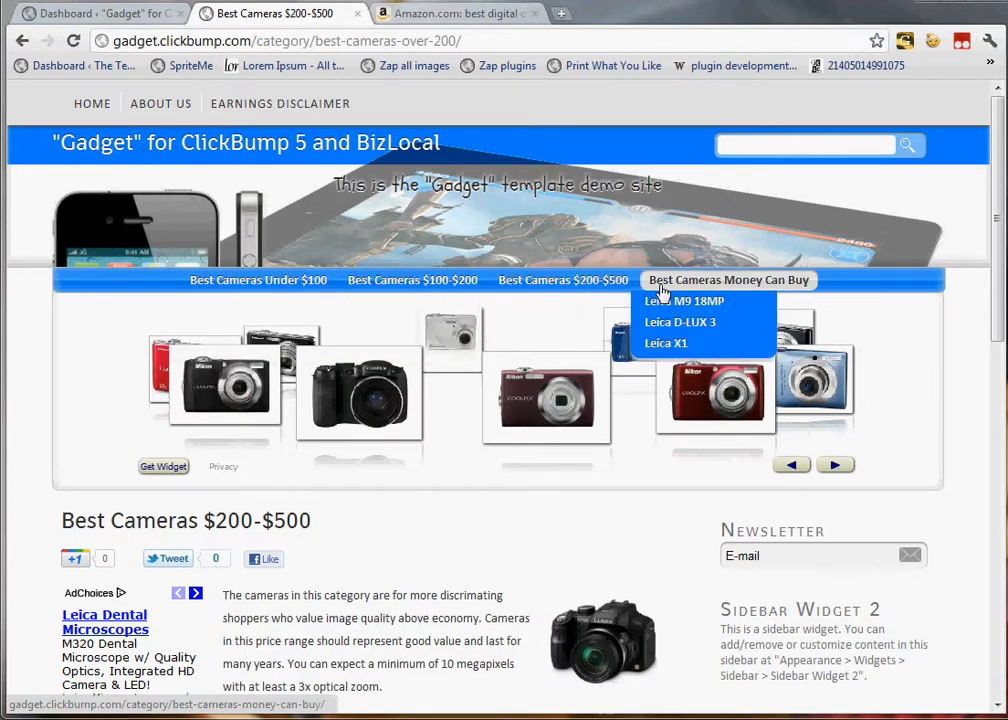
mouse_move(684, 300)
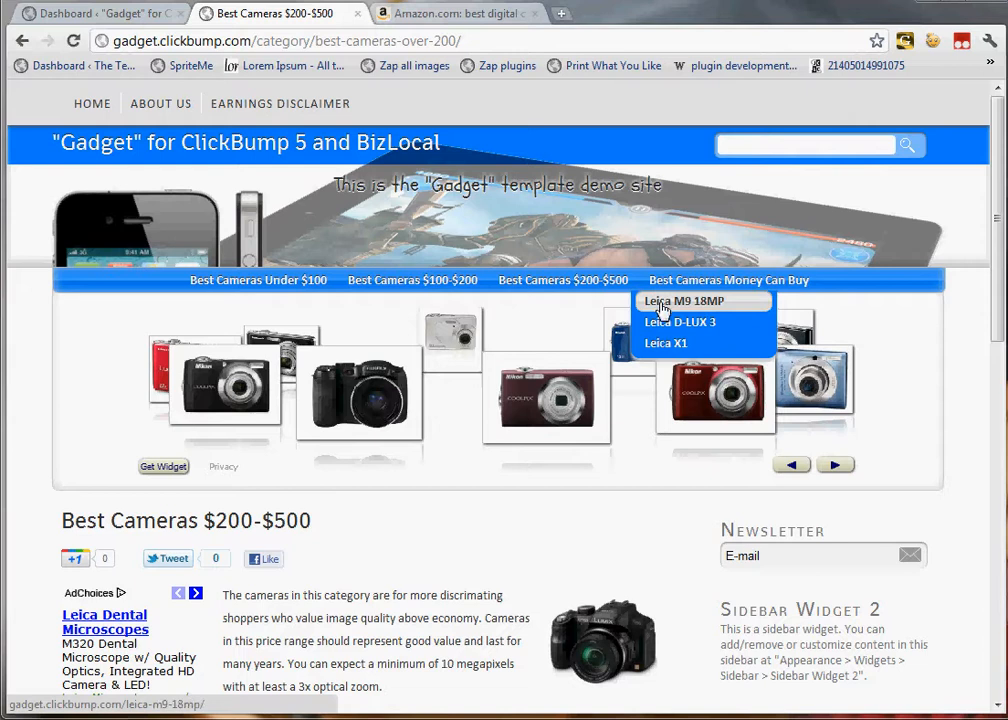
mouse_move(412, 280)
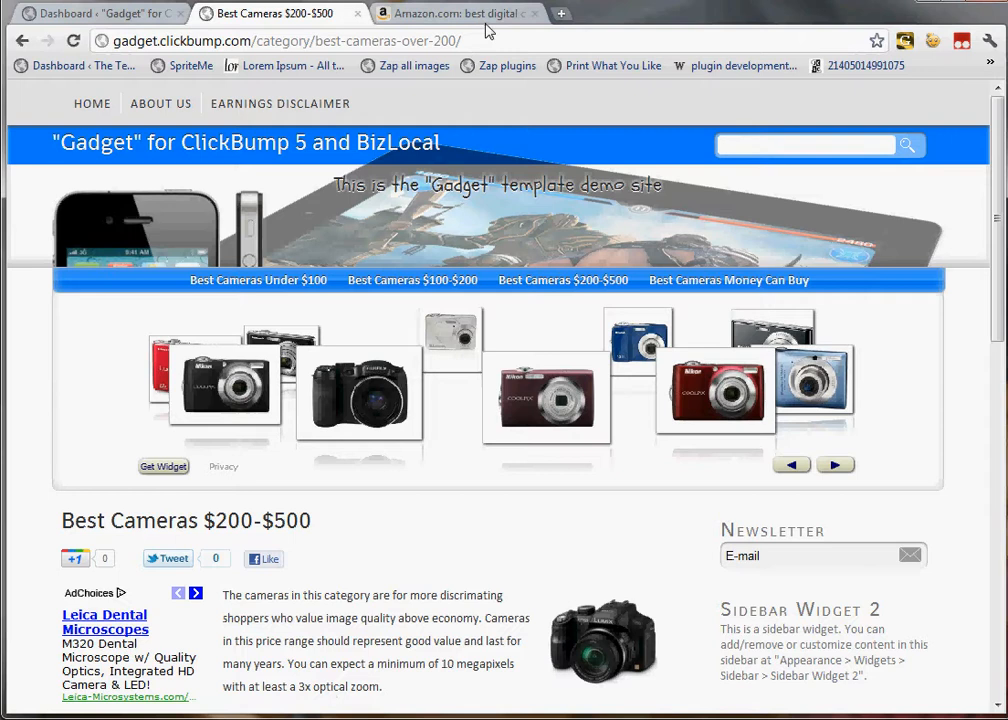
Reach the Panasonic DMC-LX2K 10.2MP camera page from the Amazon camera search results.
click(456, 12)
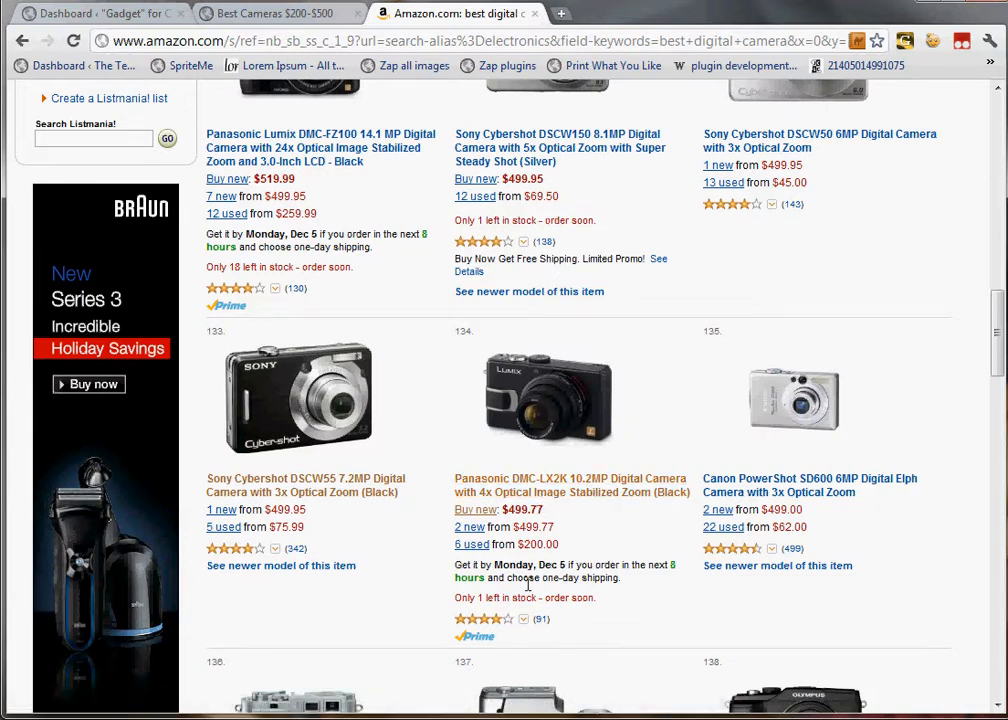
mouse_move(516, 628)
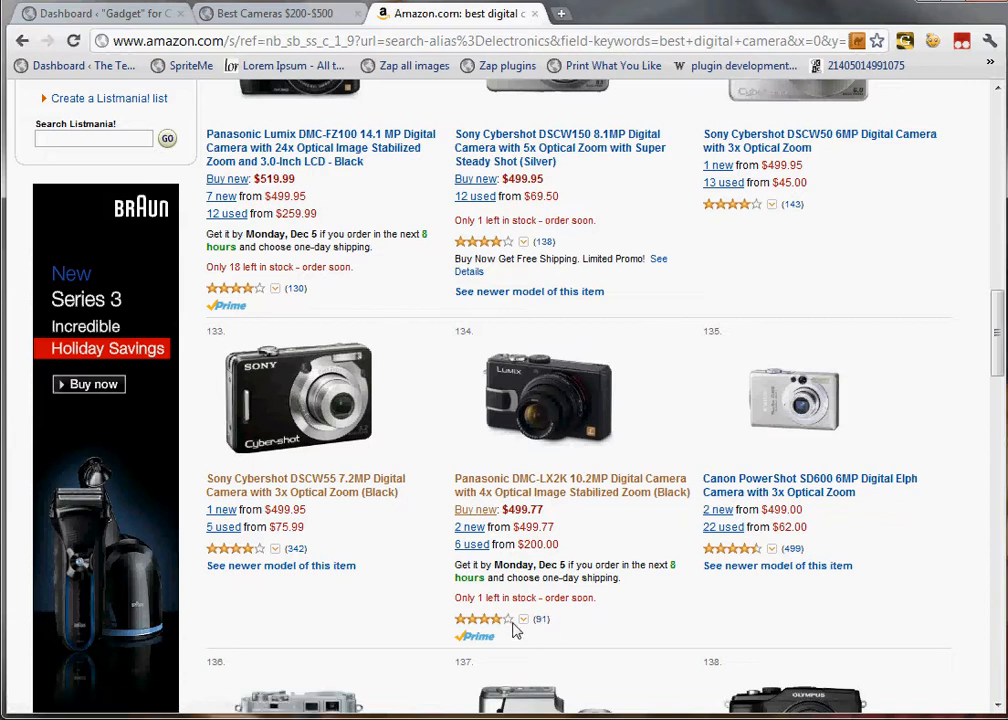
mouse_move(590, 486)
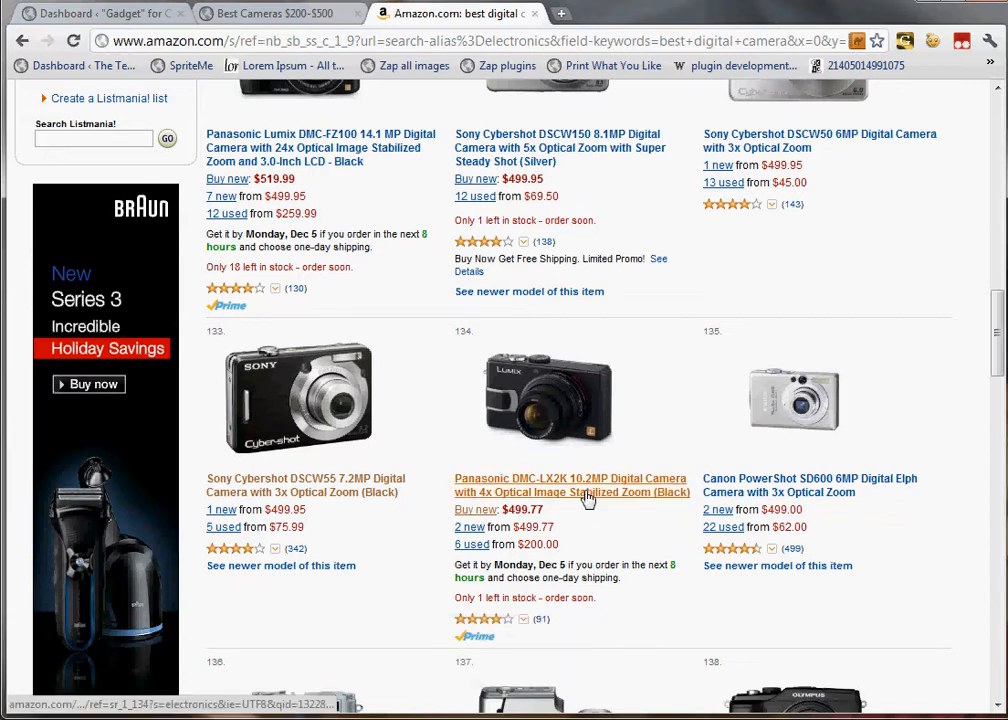
click(570, 486)
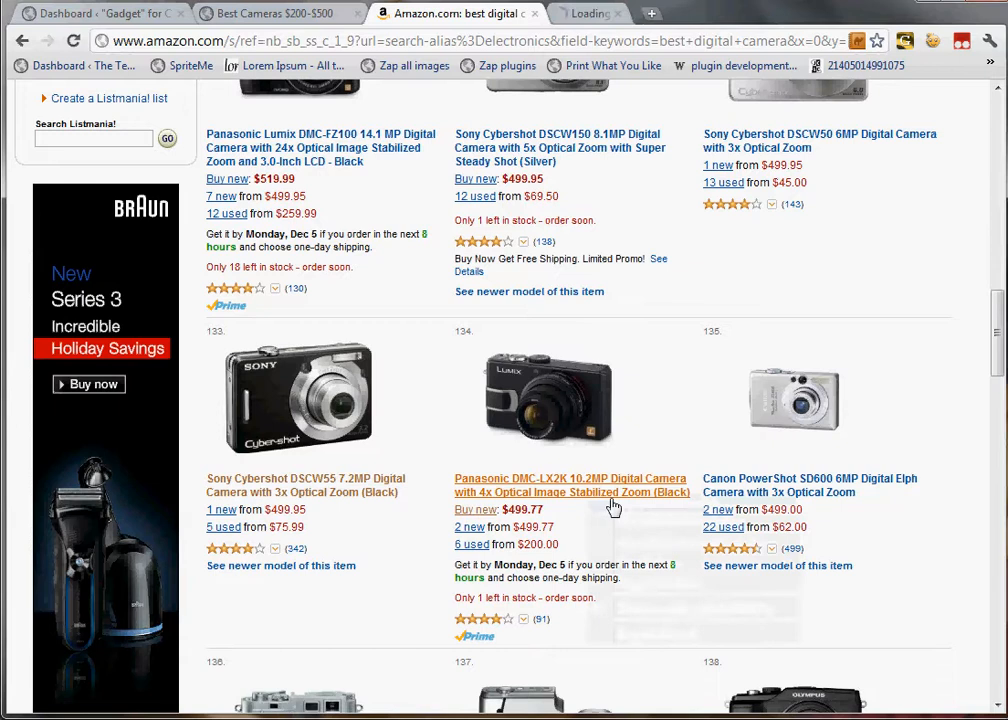
click(572, 486)
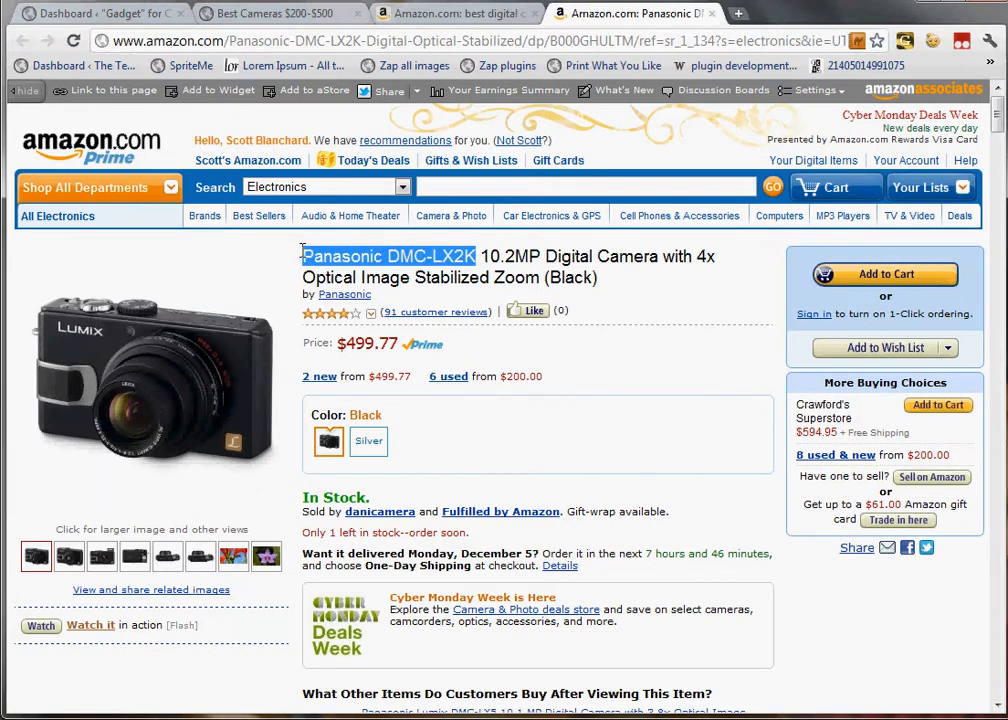
Create a new WordPress post and title it 'Panasonic DMC-LX2K'.
click(100, 12)
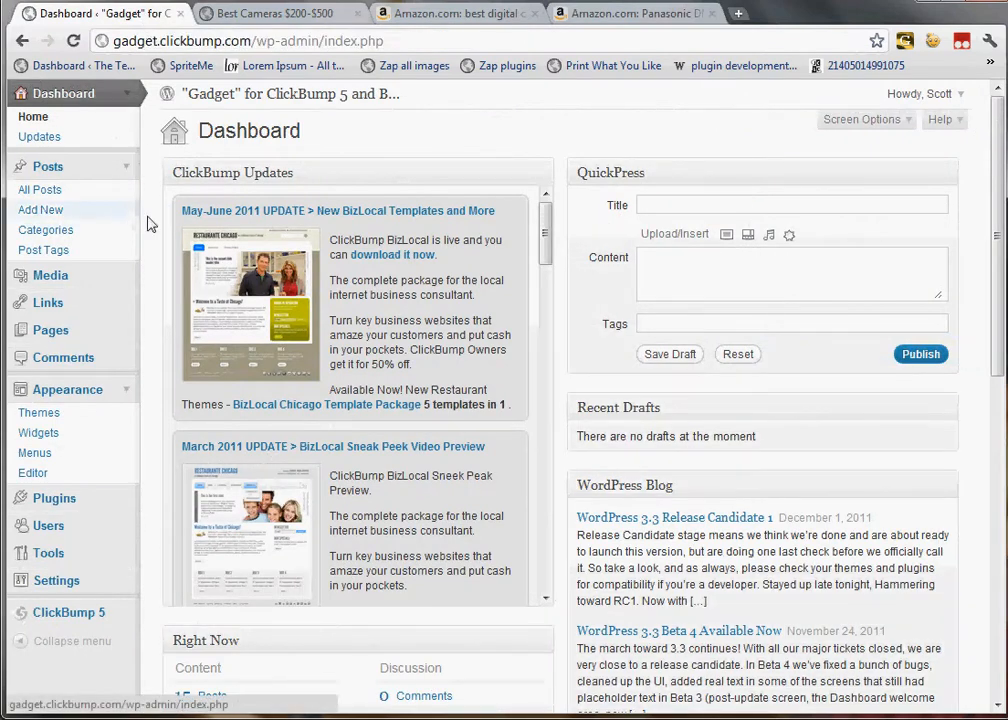
mouse_move(176, 252)
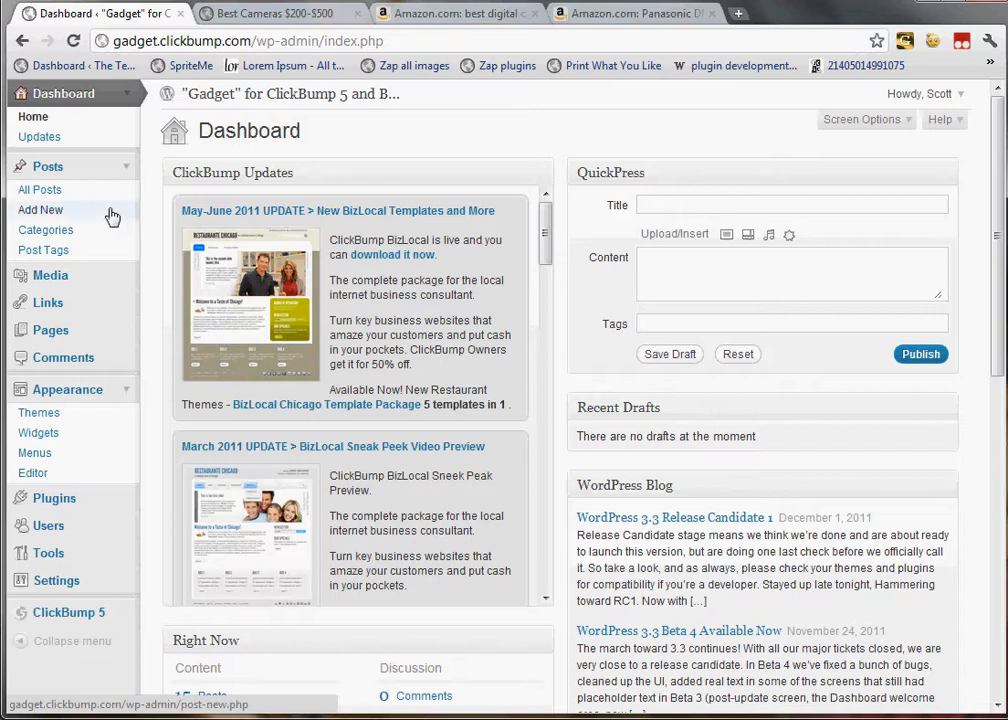
click(40, 210)
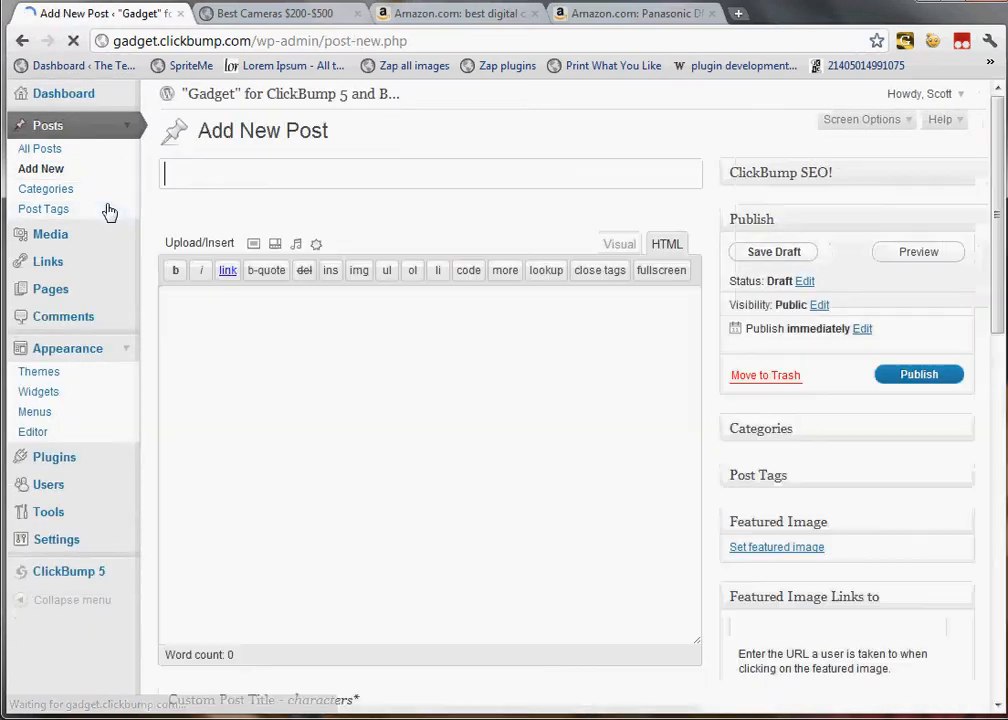
text(Panasonic DMC-LX2K)
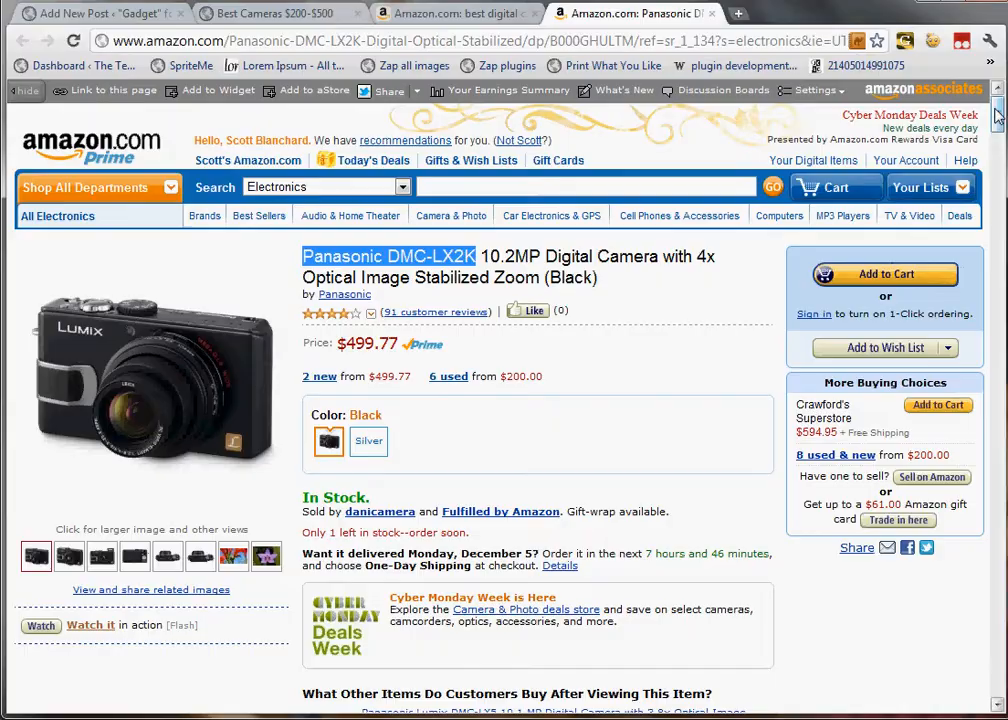
Scroll the Amazon page down to the From the Manufacturer product description.
scroll(down, 3)
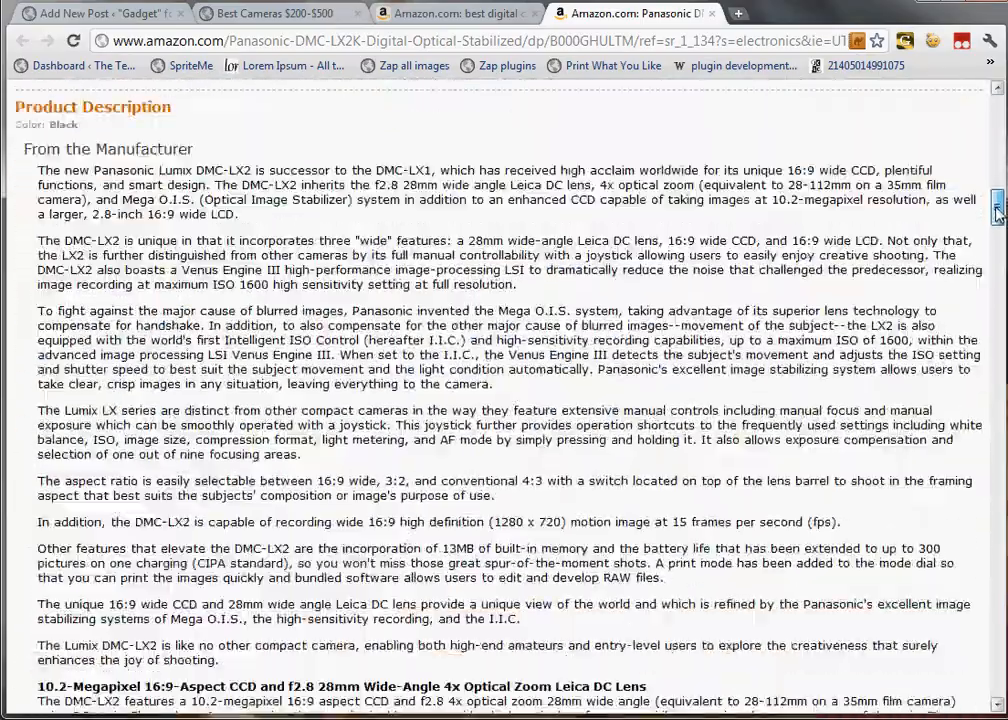
scroll(down, 3)
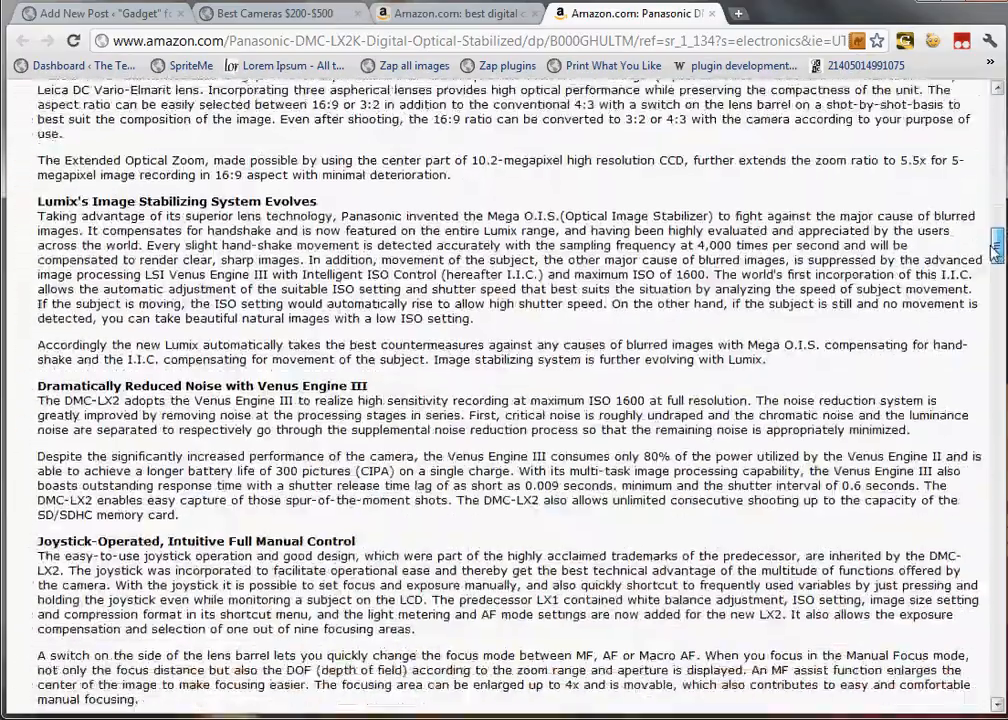
scroll(down, 3)
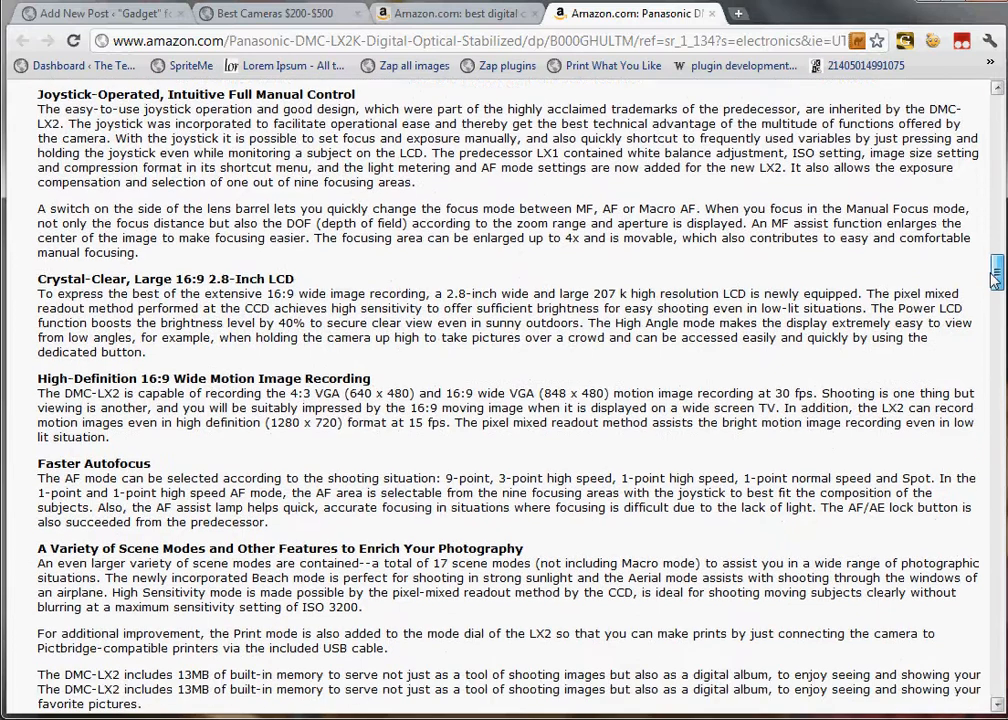
scroll(down, 3)
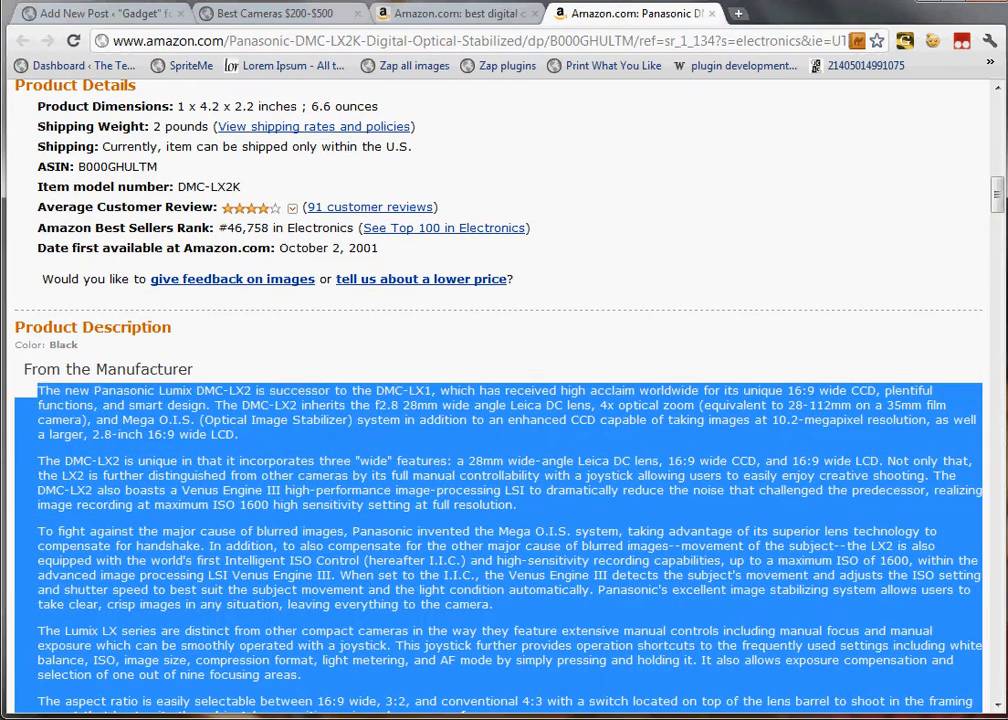
Paste the manufacturer description into the post body, checking it in HTML and Visual views.
click(100, 12)
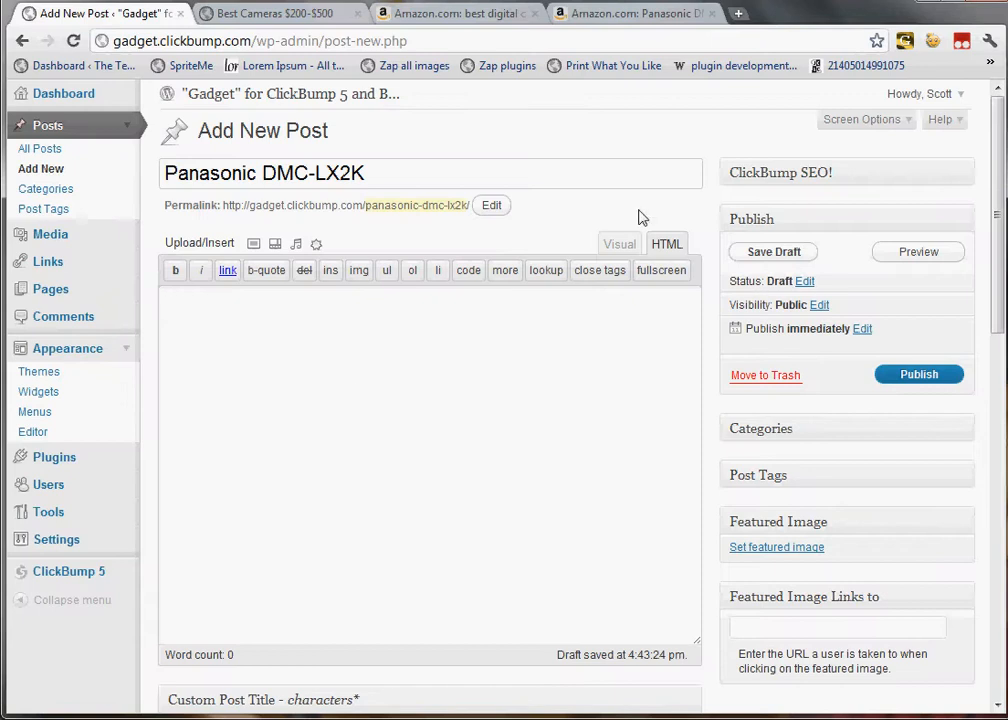
click(620, 244)
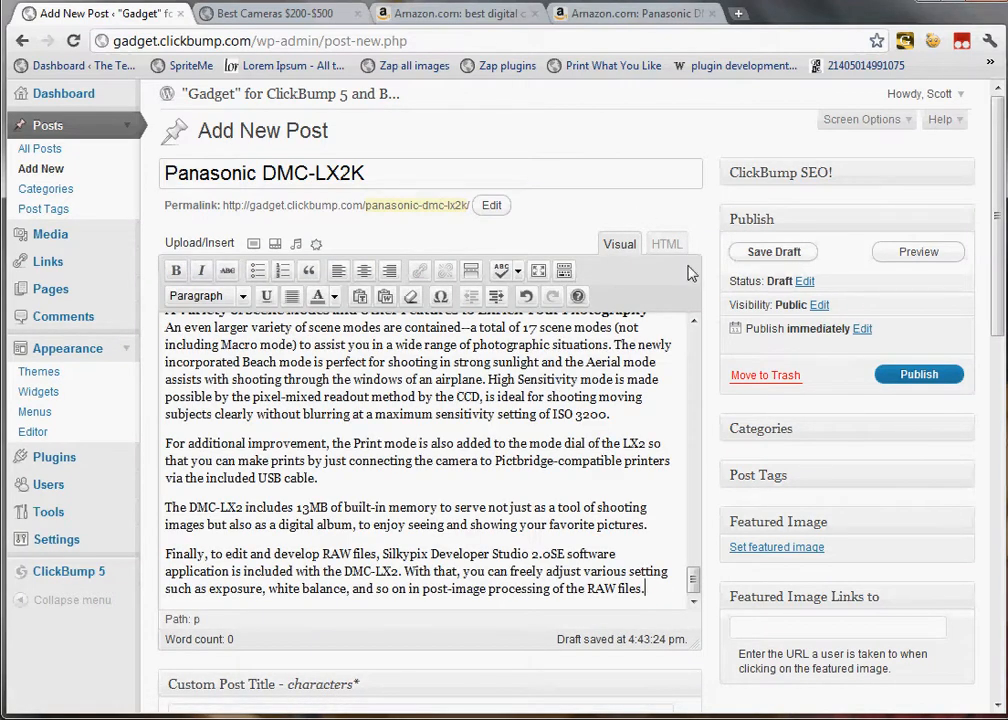
click(666, 244)
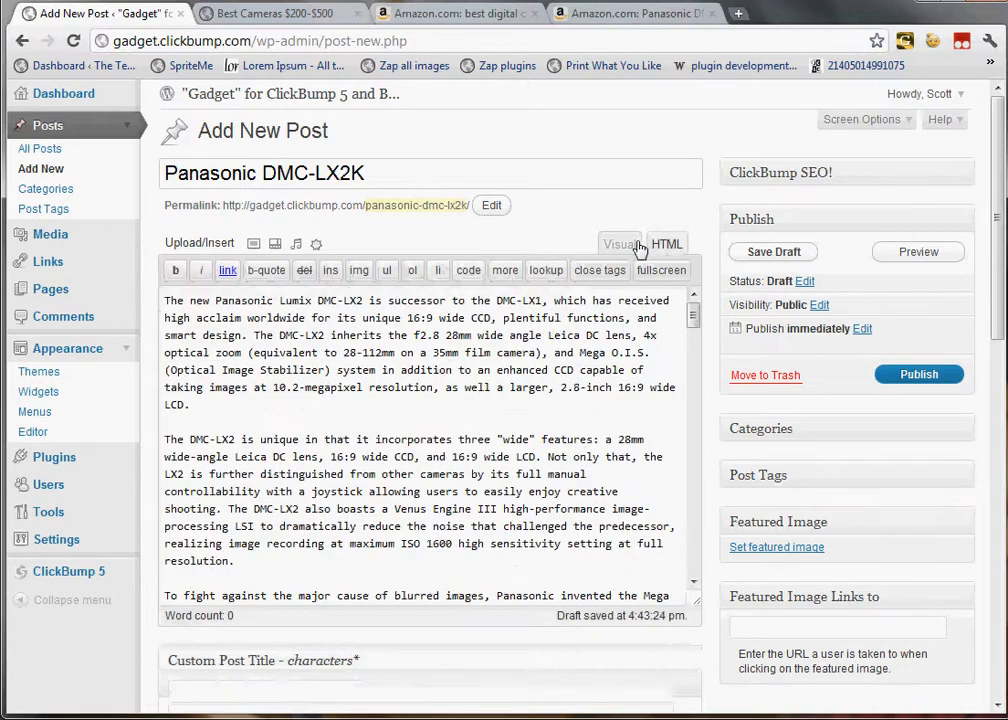
click(620, 244)
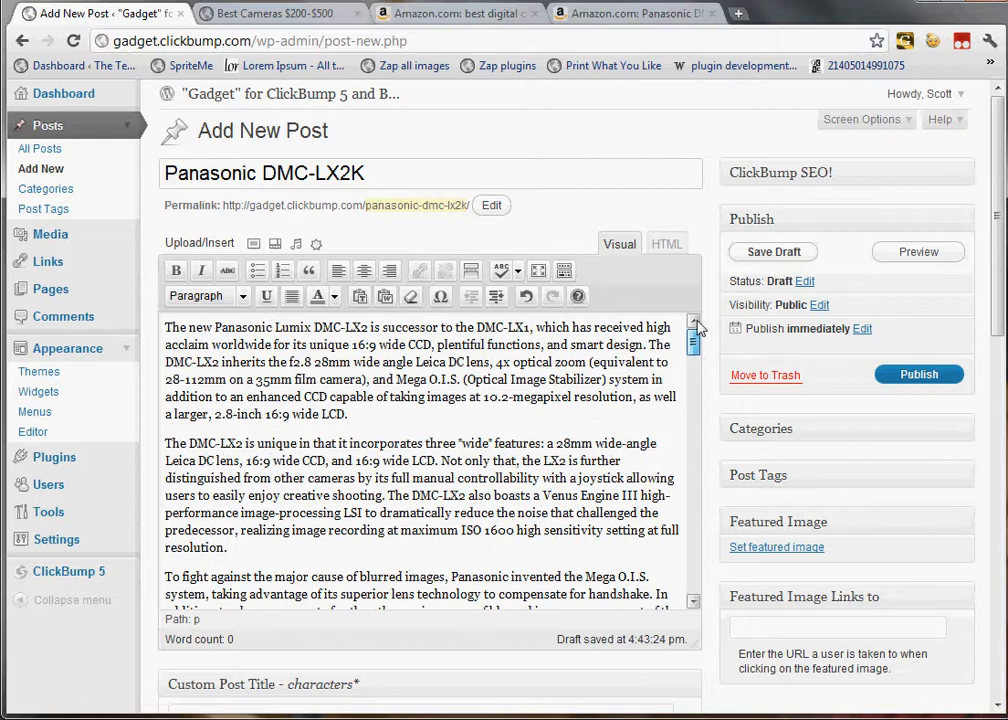
Set 'Panasonic DMC-LX2K' as the ClickBump SEO search phrase.
scroll(down, 3)
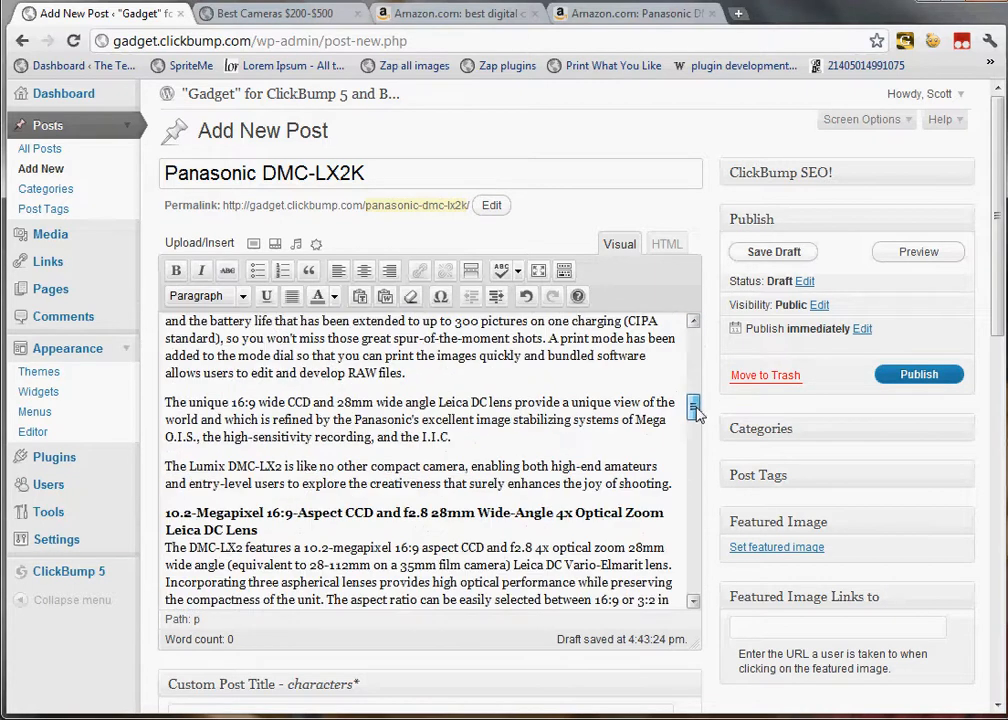
scroll(down, 3)
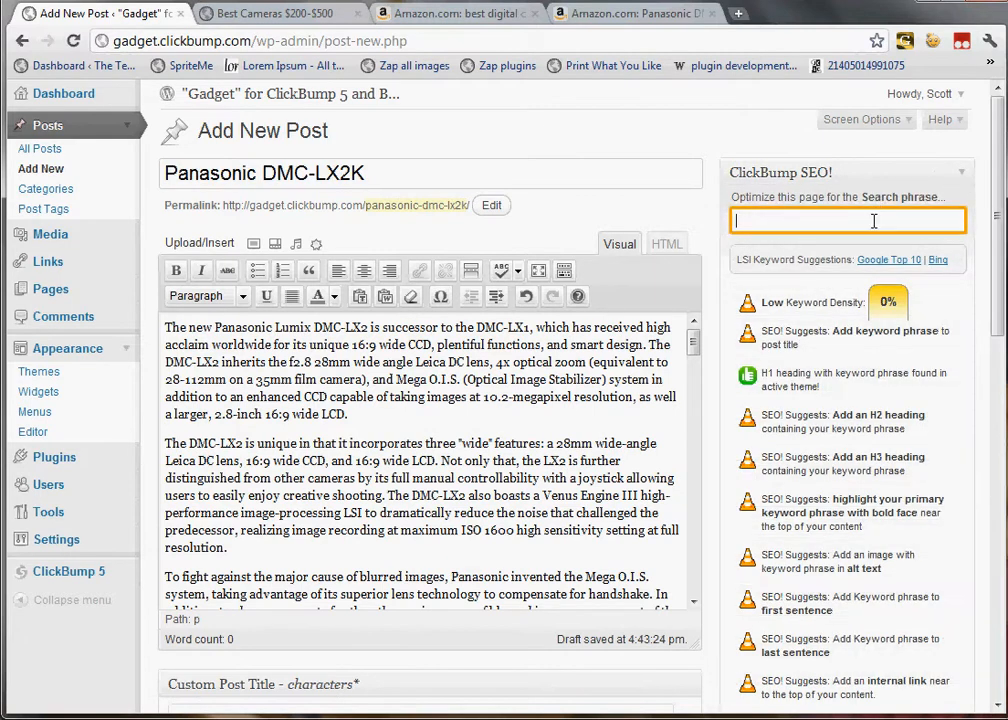
text(Panasonic DMC-LX2K)
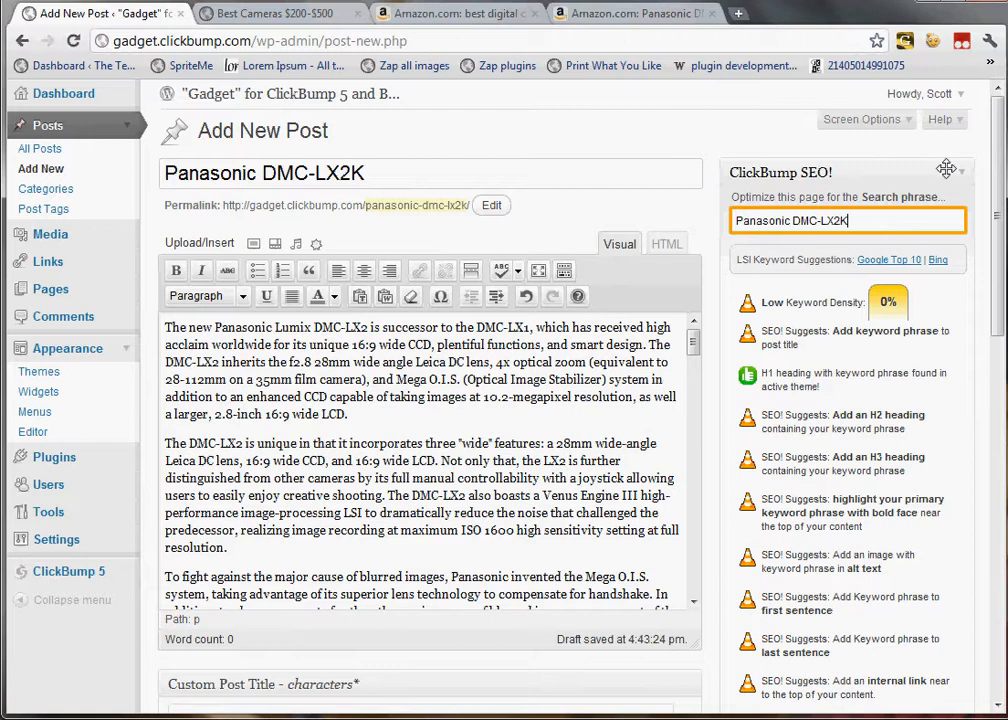
mouse_move(964, 172)
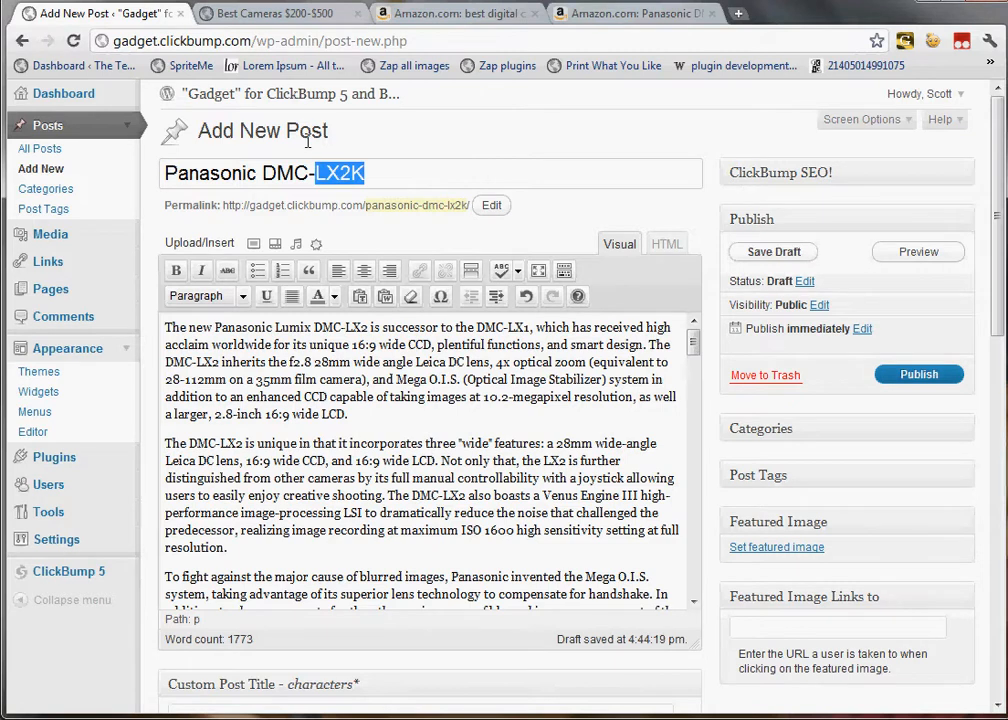
Replace the word Lumix in the first subheading with the Panasonic DMC-LX2K name.
scroll(down, 3)
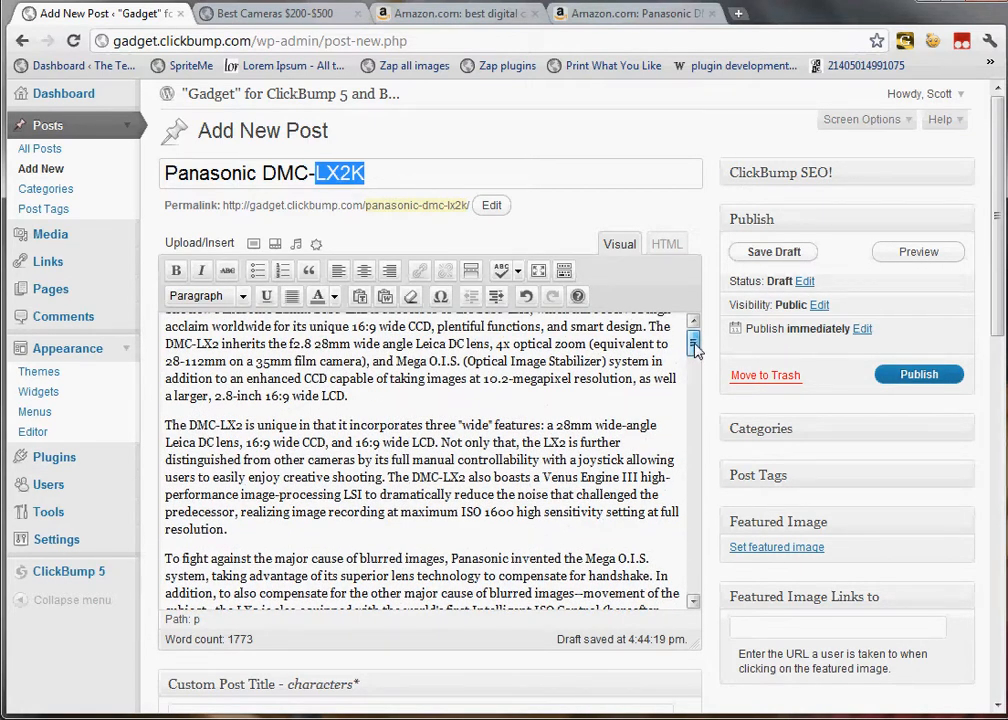
scroll(down, 3)
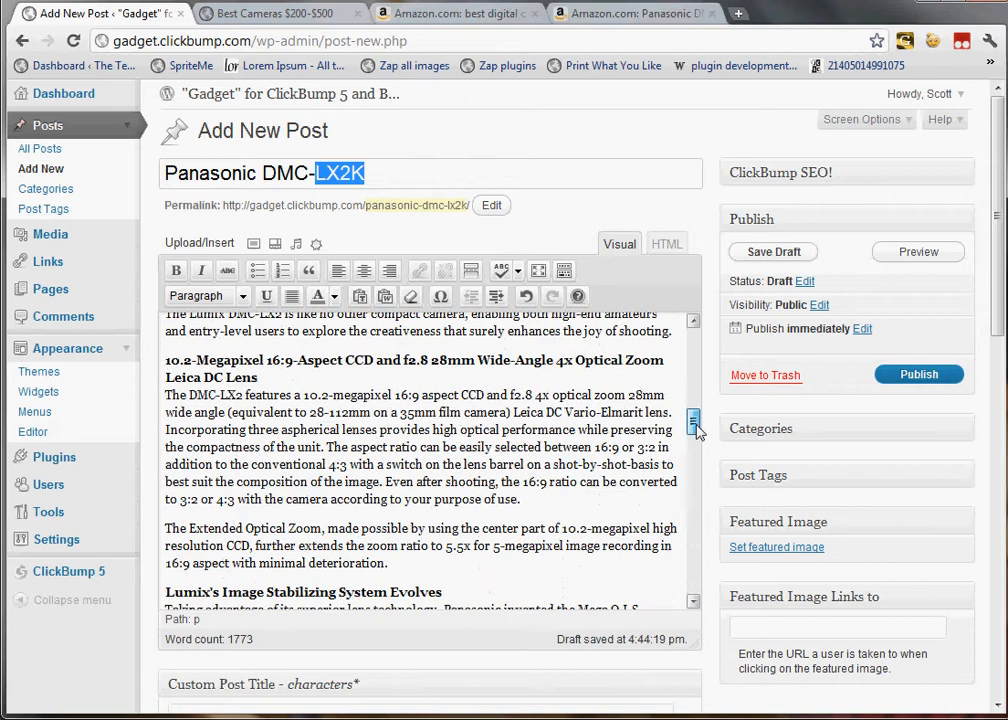
scroll(down, 3)
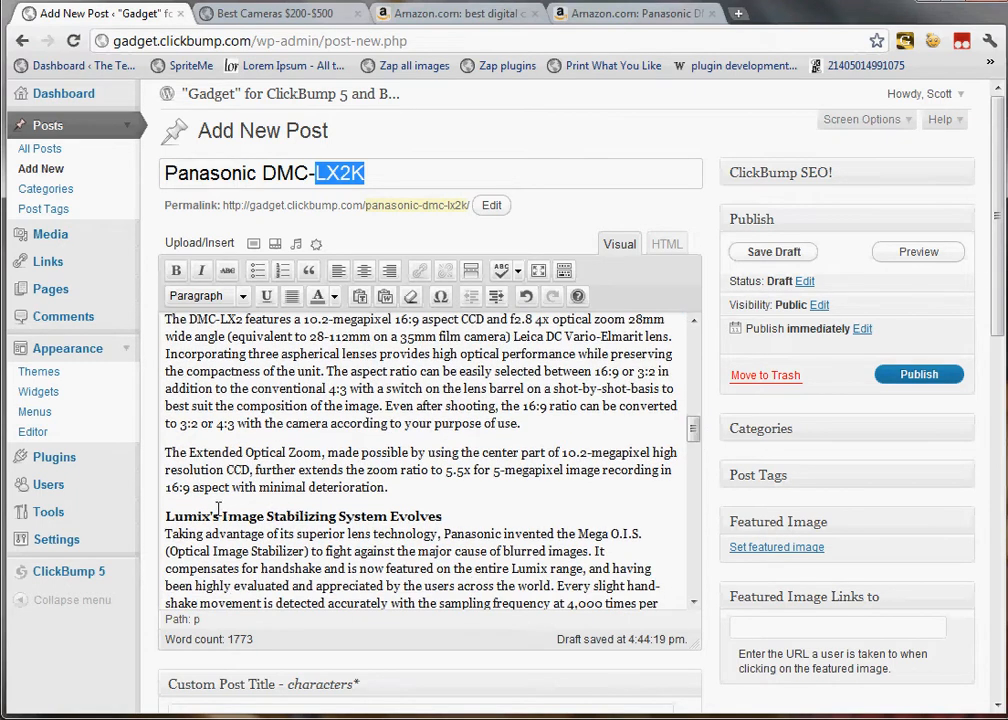
double_click(188, 516)
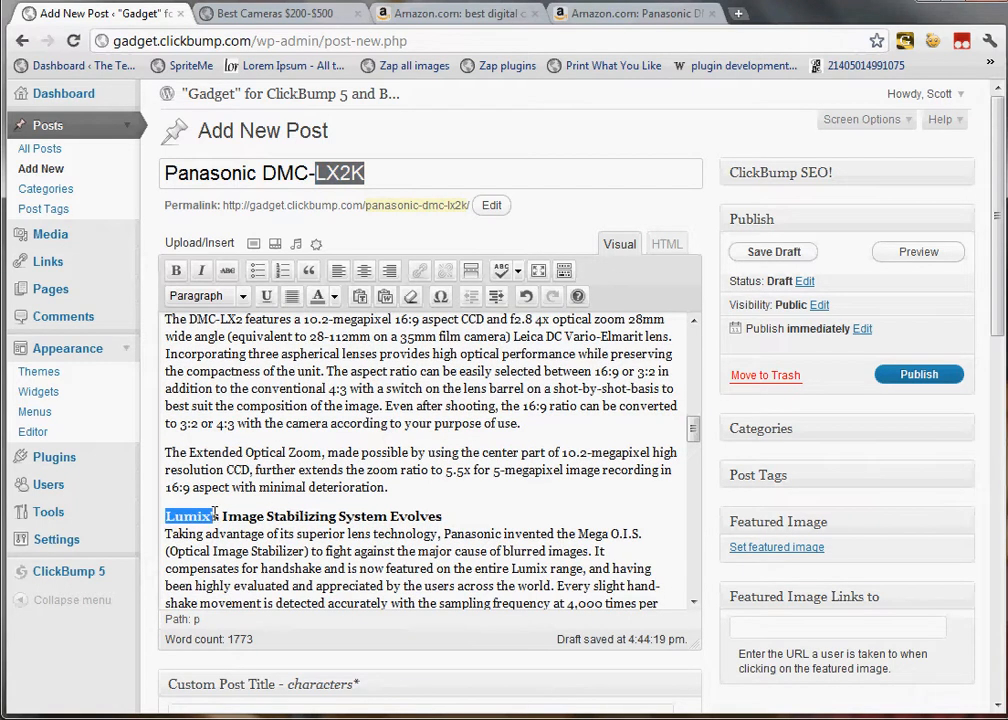
click(176, 270)
text(Panasonic DMC-LX2K)
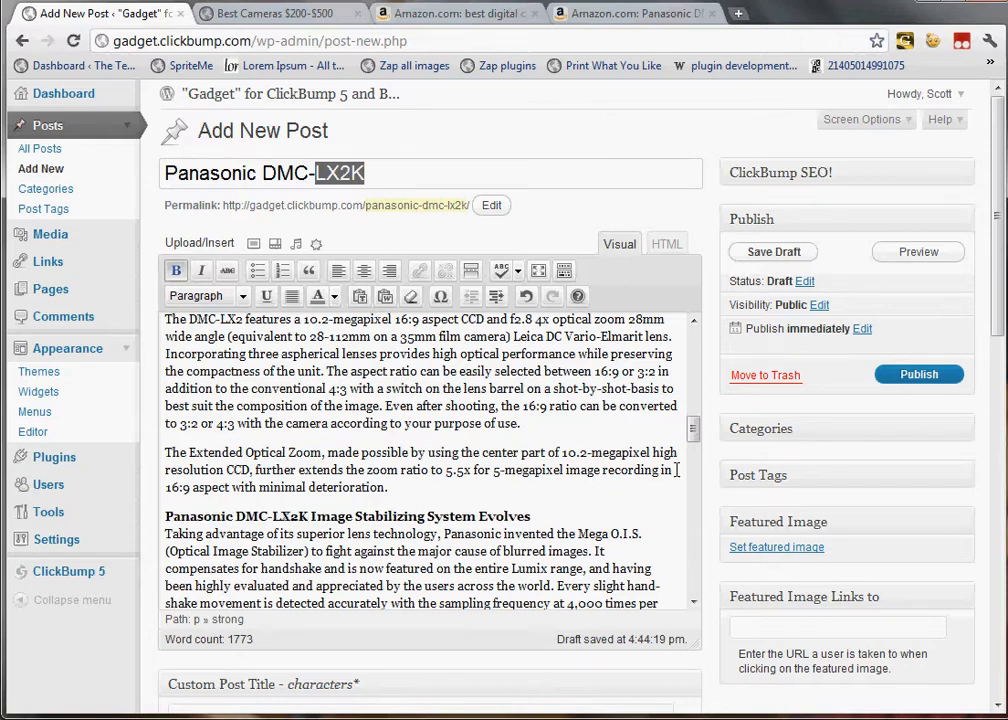
Prefix a further subheading with 'Panasonic DMC-LX2K', then move to the HTML view.
scroll(down, 3)
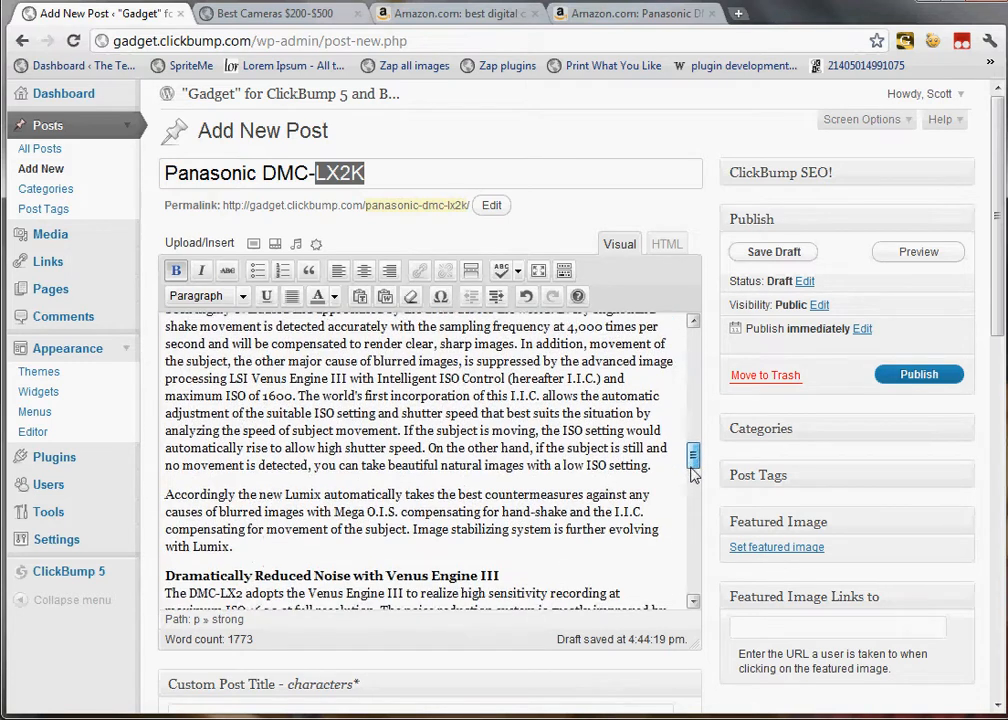
scroll(down, 3)
text(Panasonic DMC-LX2K - )
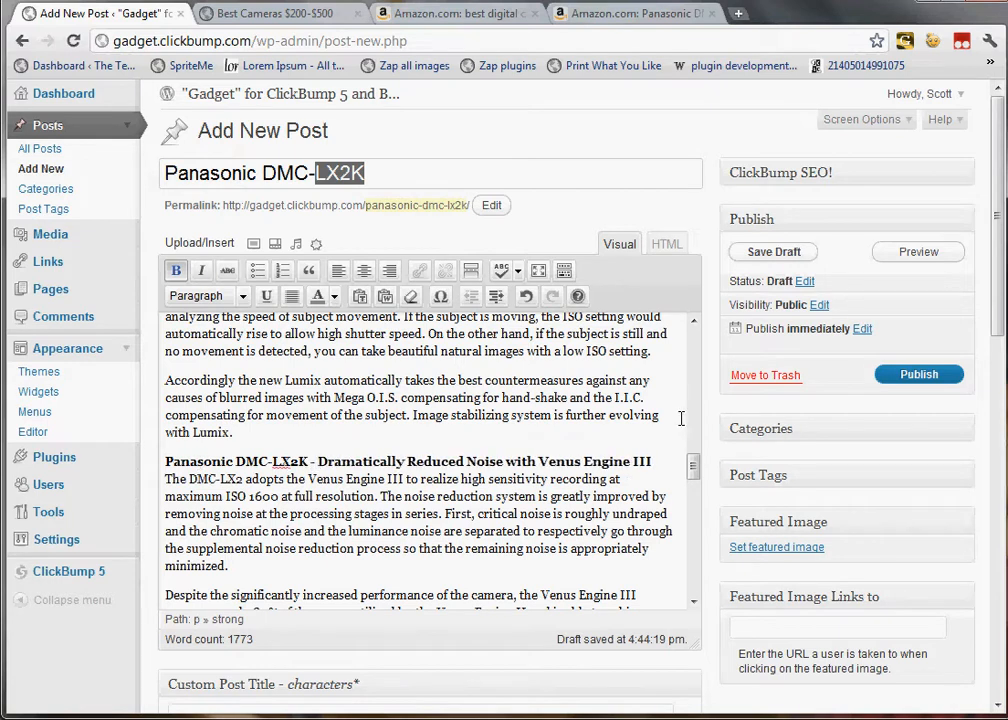
scroll(down, 3)
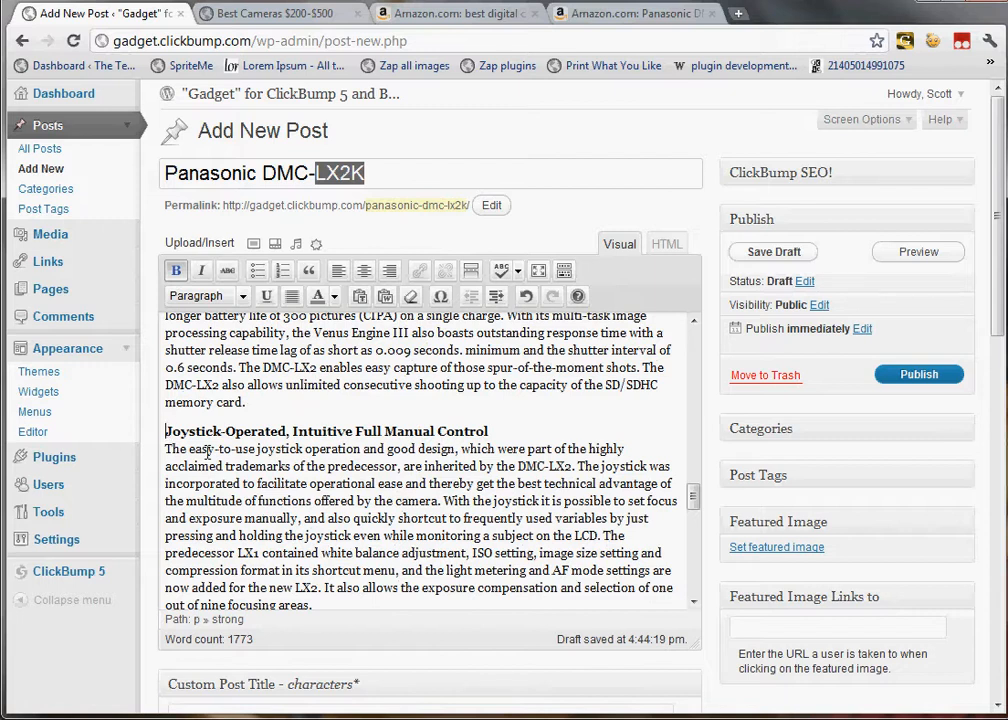
text(Panasonic DMC-LX2K -)
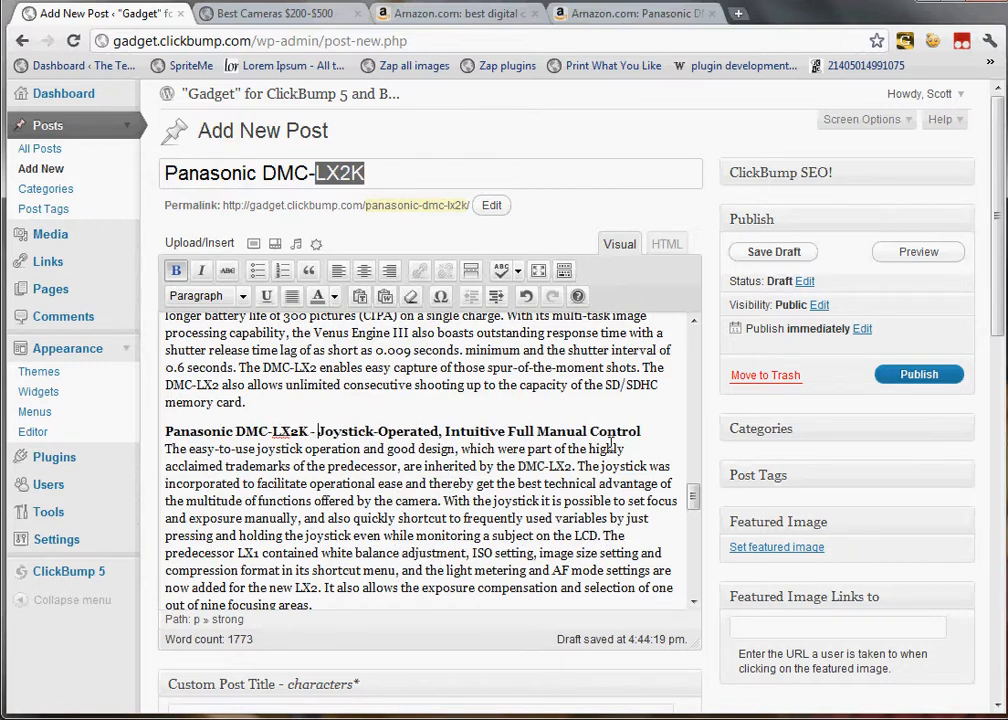
click(666, 244)
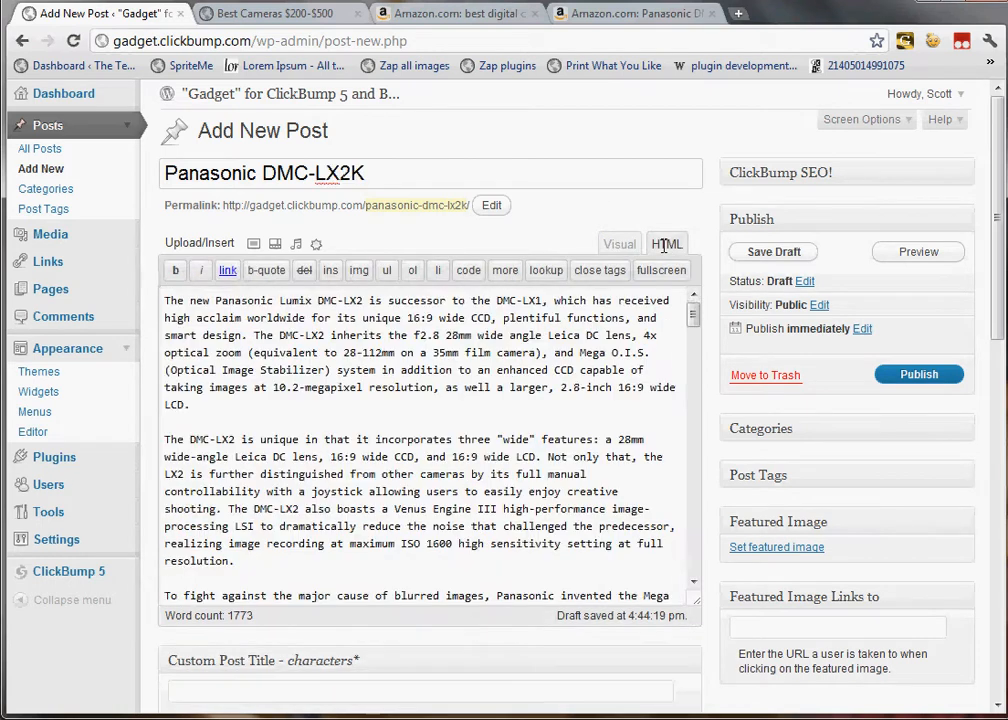
Adjust the heading tag of the stabilization subheading in the raw markup.
scroll(down, 3)
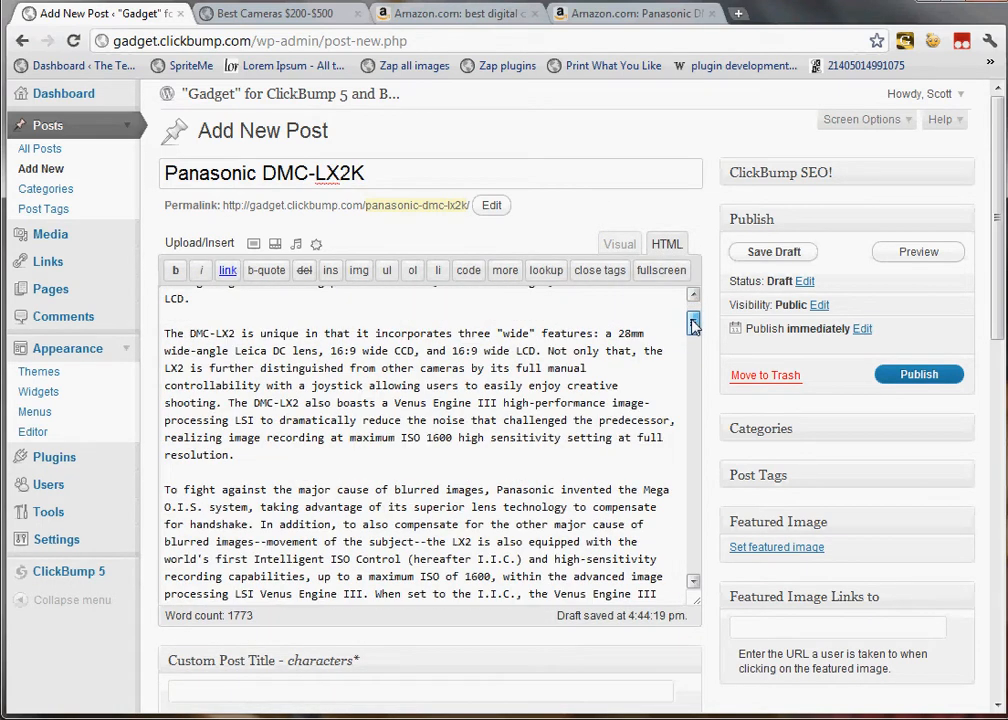
scroll(down, 3)
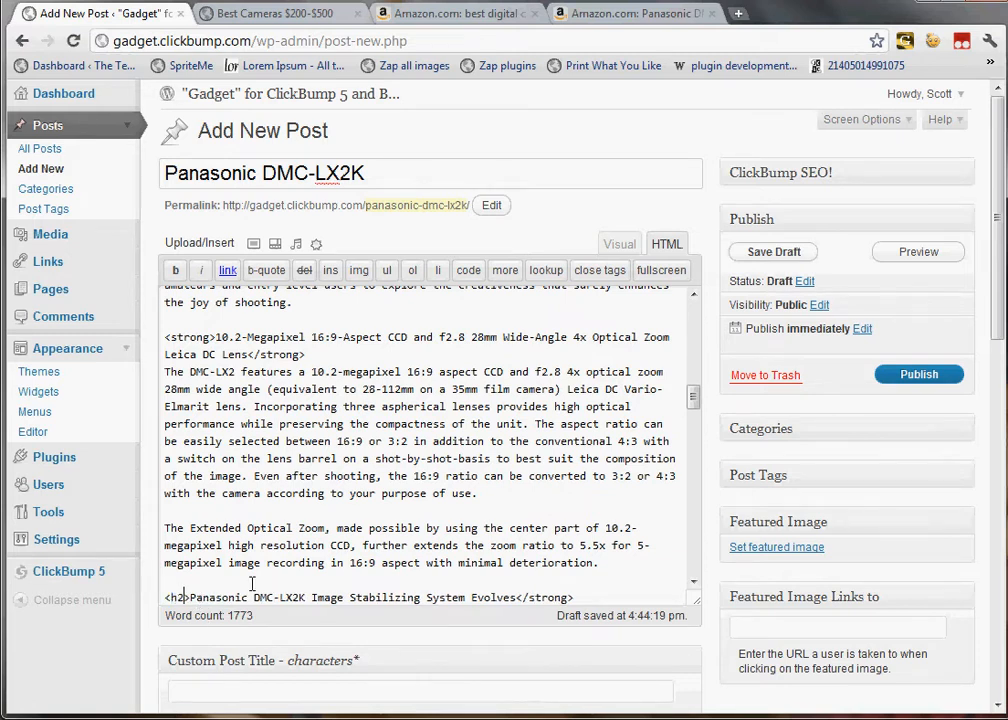
double_click(548, 596)
text(h2)
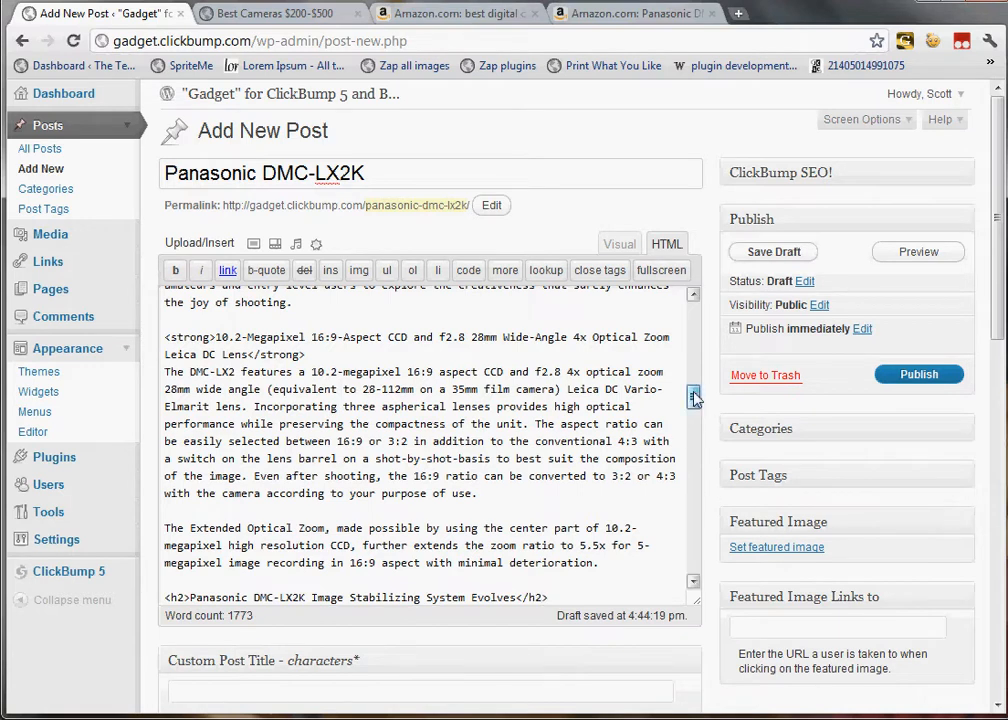
Swap the <strong> tags around the Venus Engine III noise subheading for <h3> tags.
scroll(down, 3)
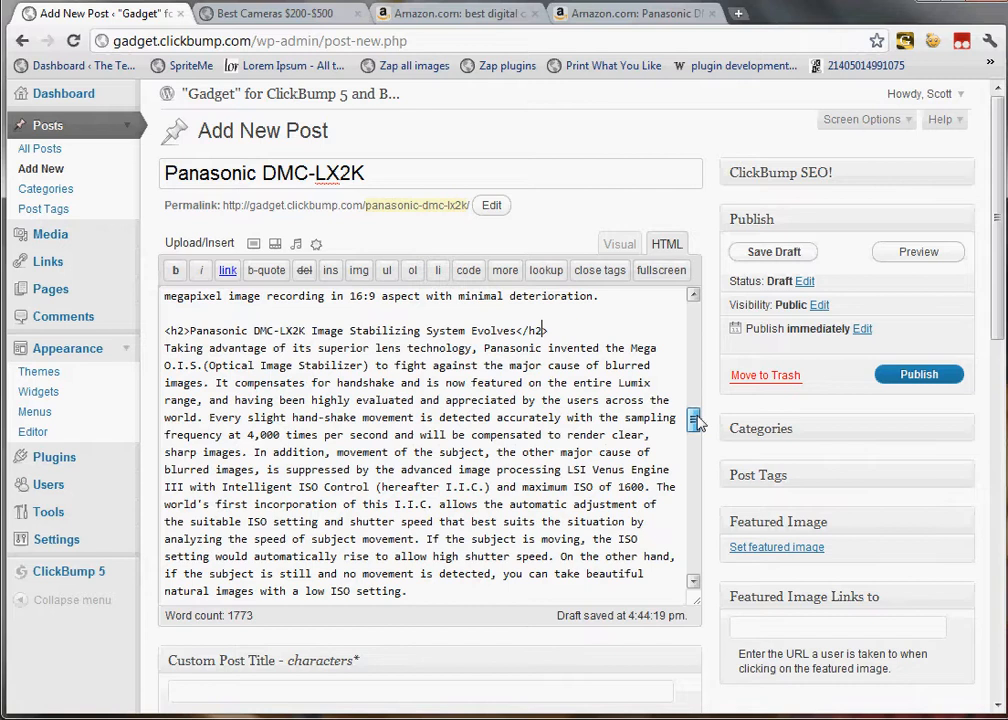
scroll(down, 3)
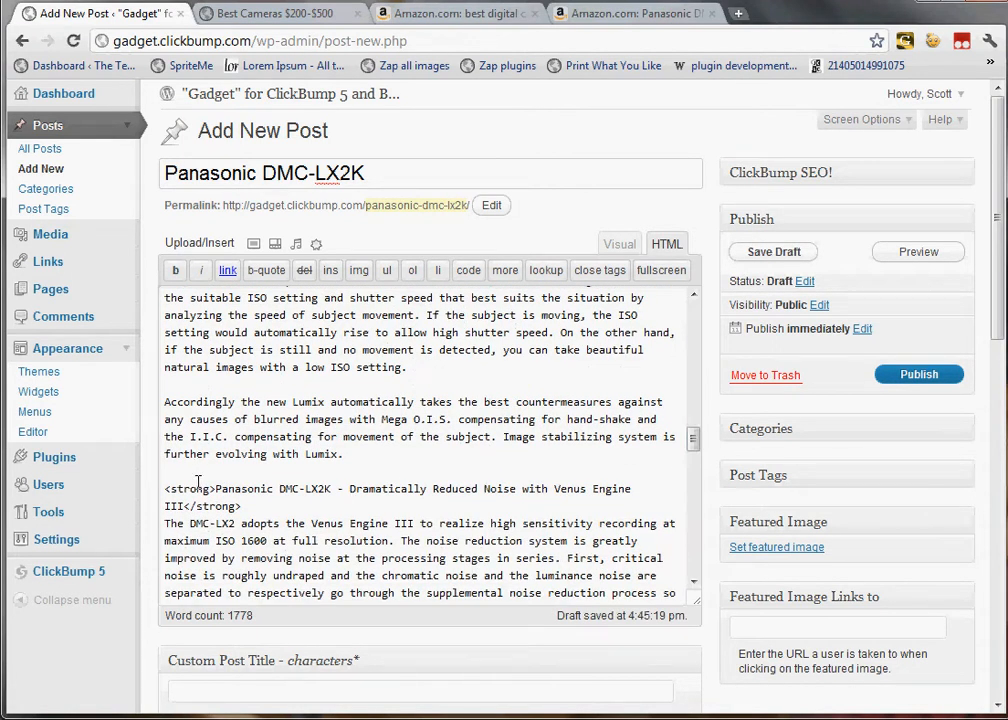
double_click(188, 488)
text(h3)
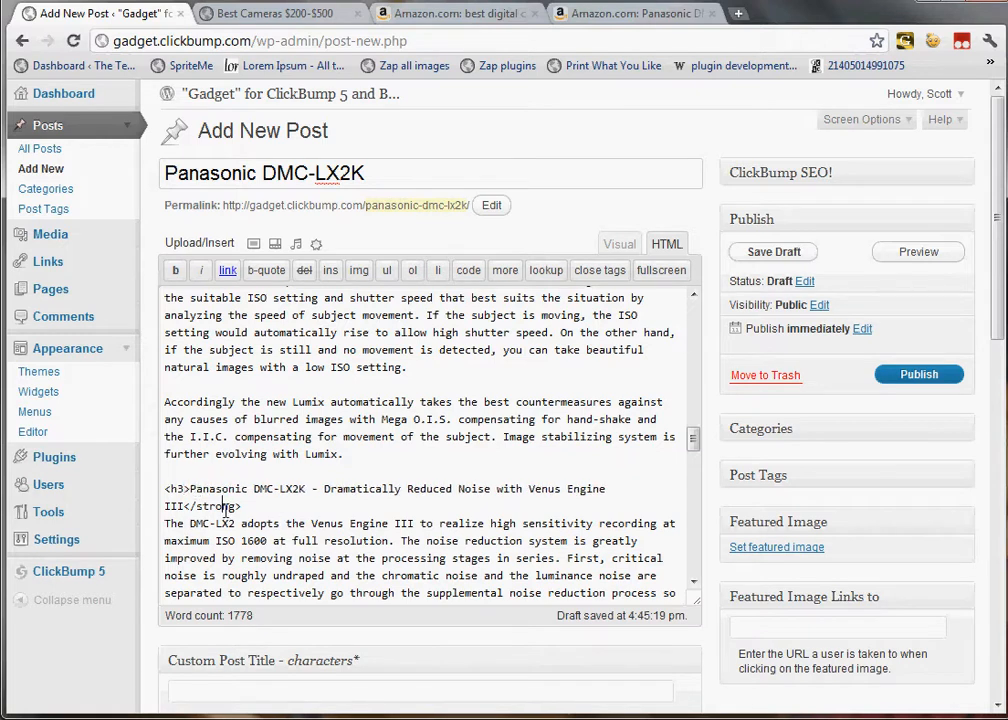
double_click(212, 506)
text(h3)
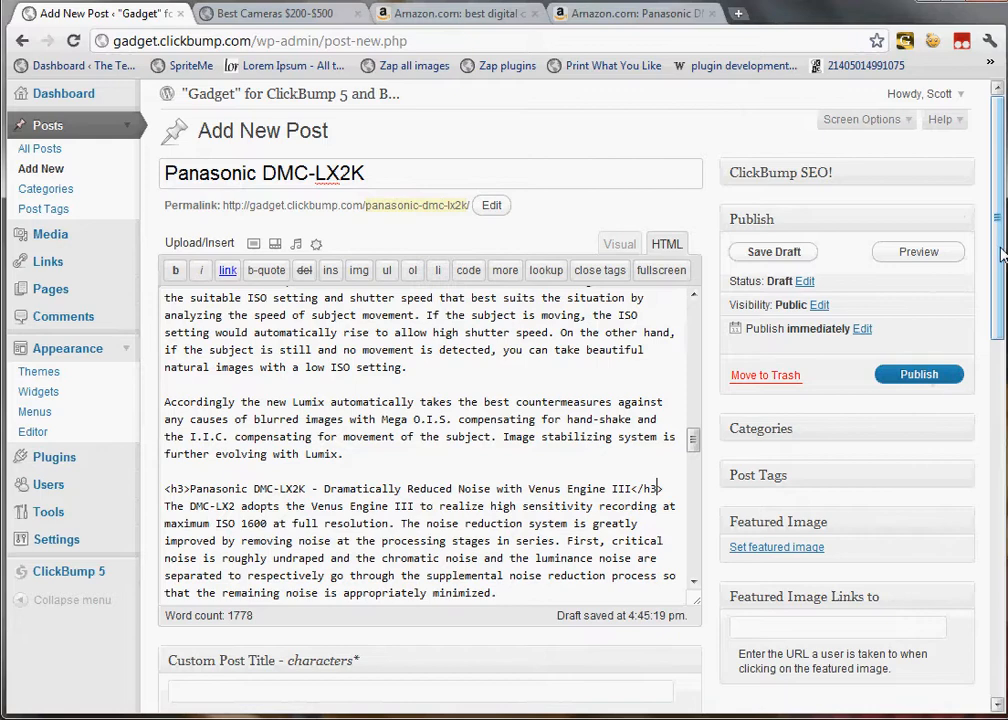
scroll(down, 3)
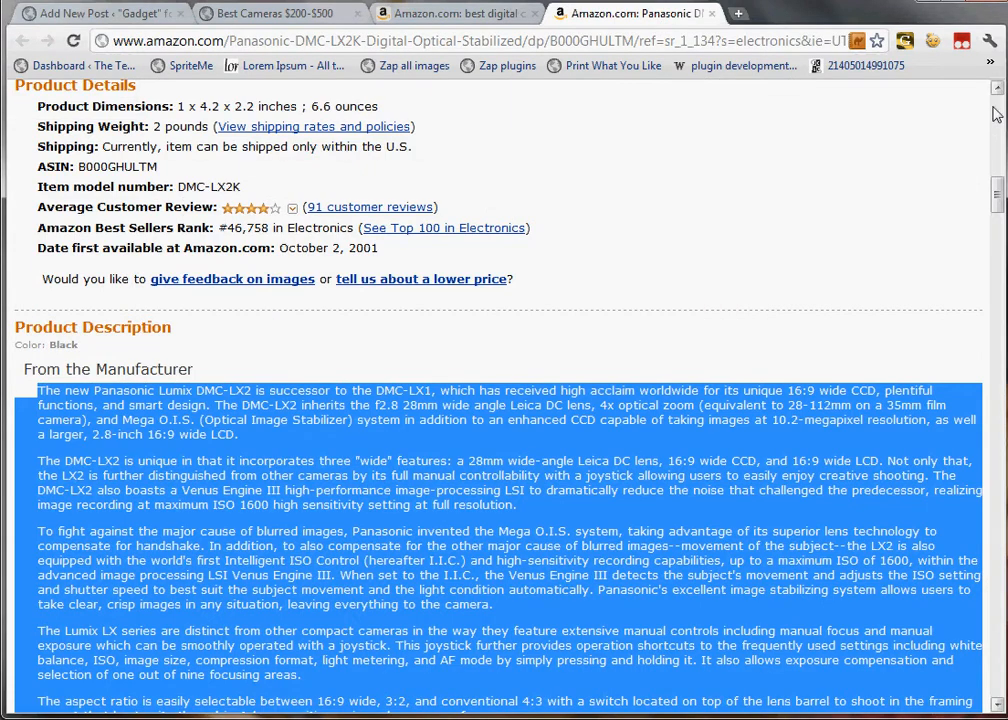
Bring up the right-click options for the main Panasonic DMC-LX2K product photo.
scroll(up, 3)
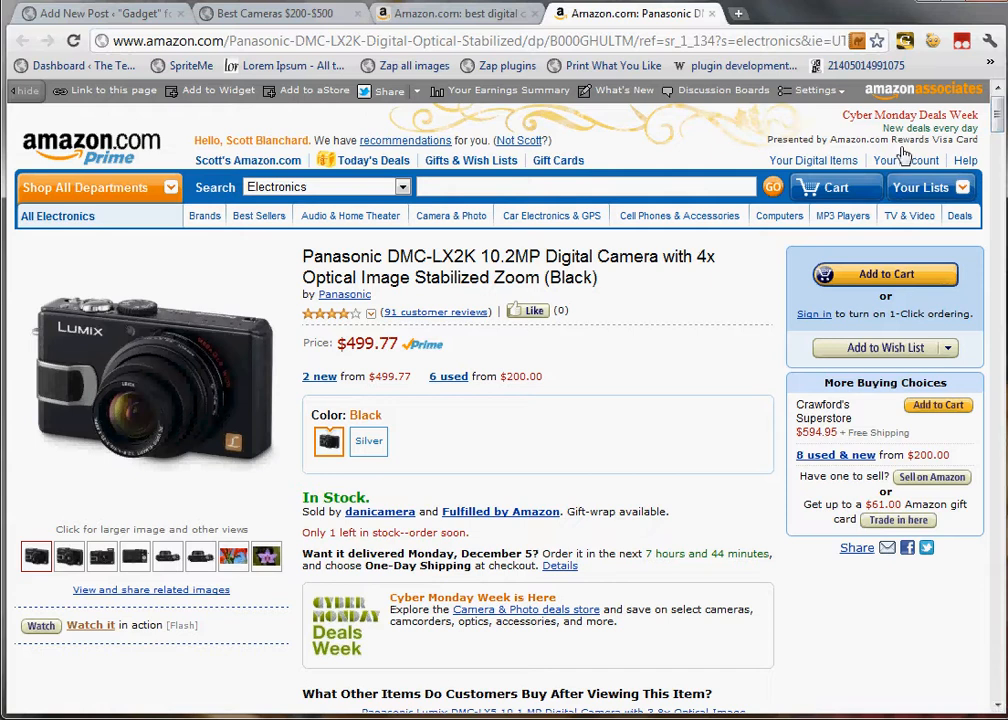
mouse_move(230, 358)
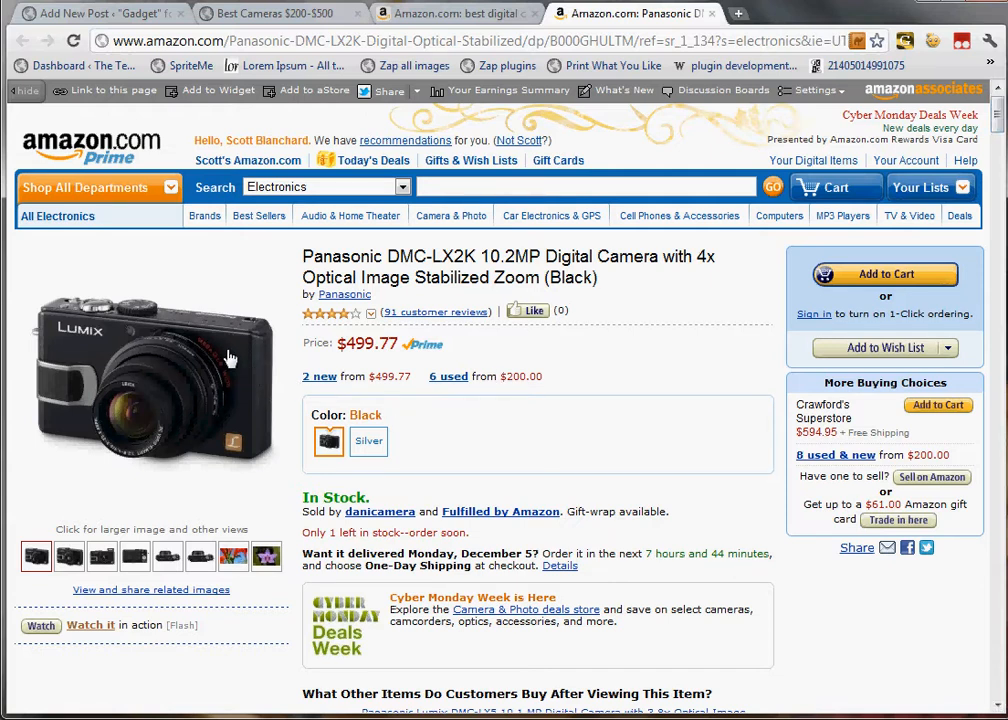
right_click(230, 358)
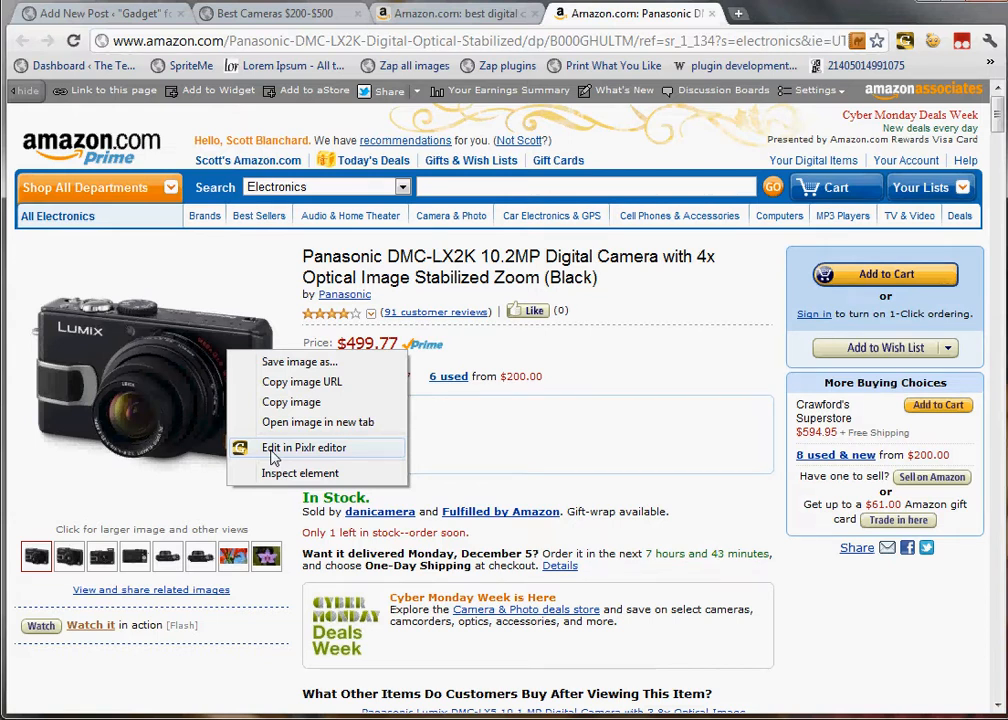
Send the camera photo to Pixlr Editor, dismissing loading errors and retrying until its start screen shows.
click(304, 448)
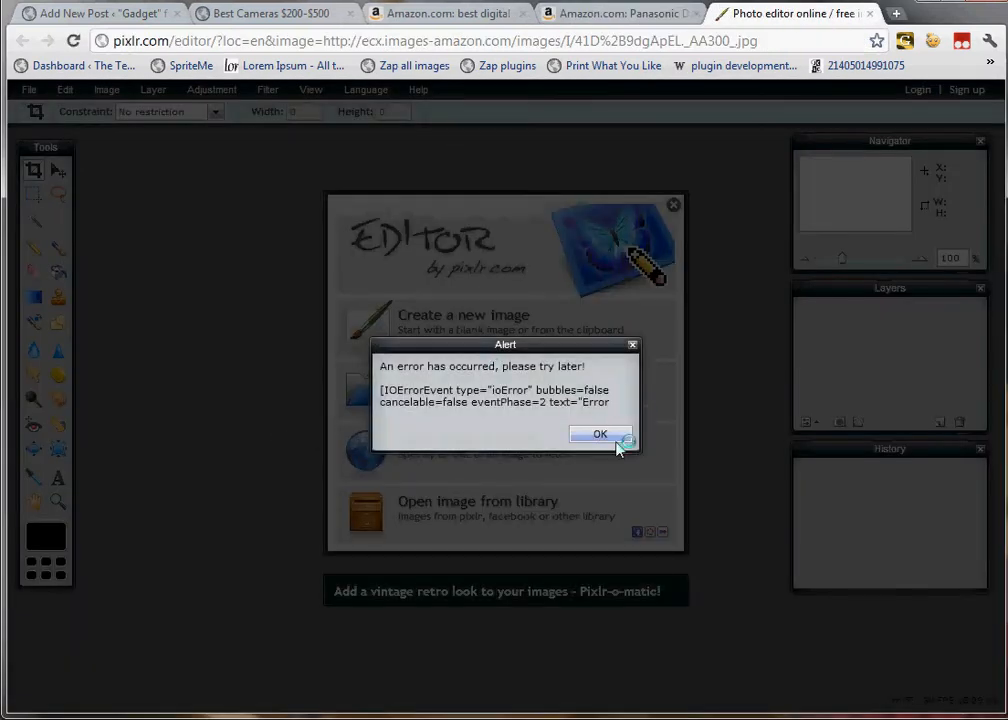
click(618, 12)
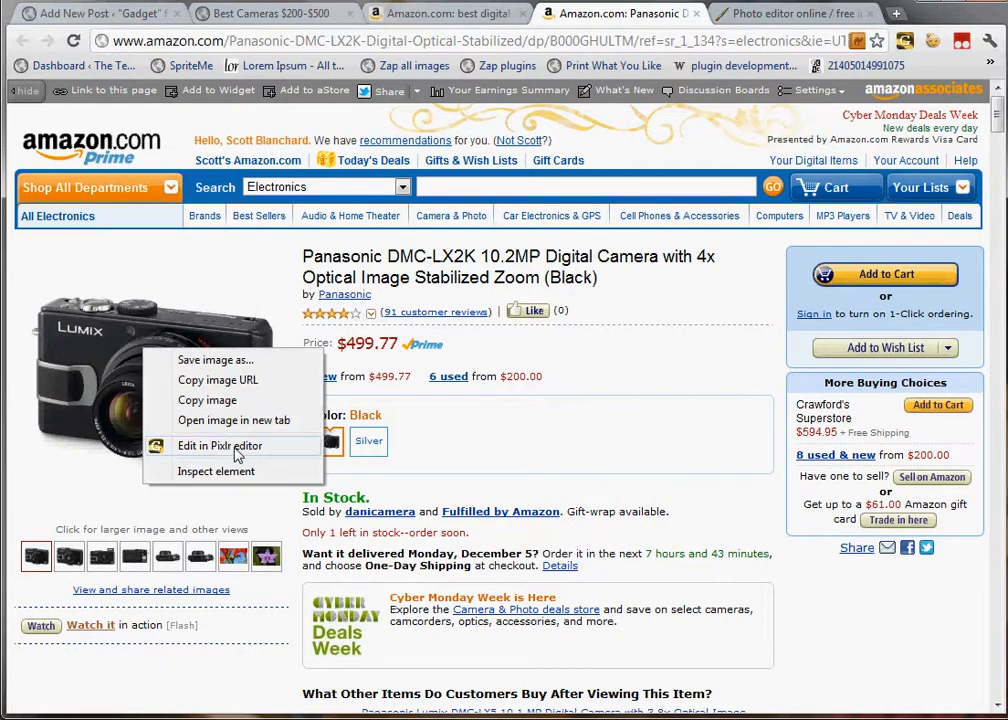
click(220, 446)
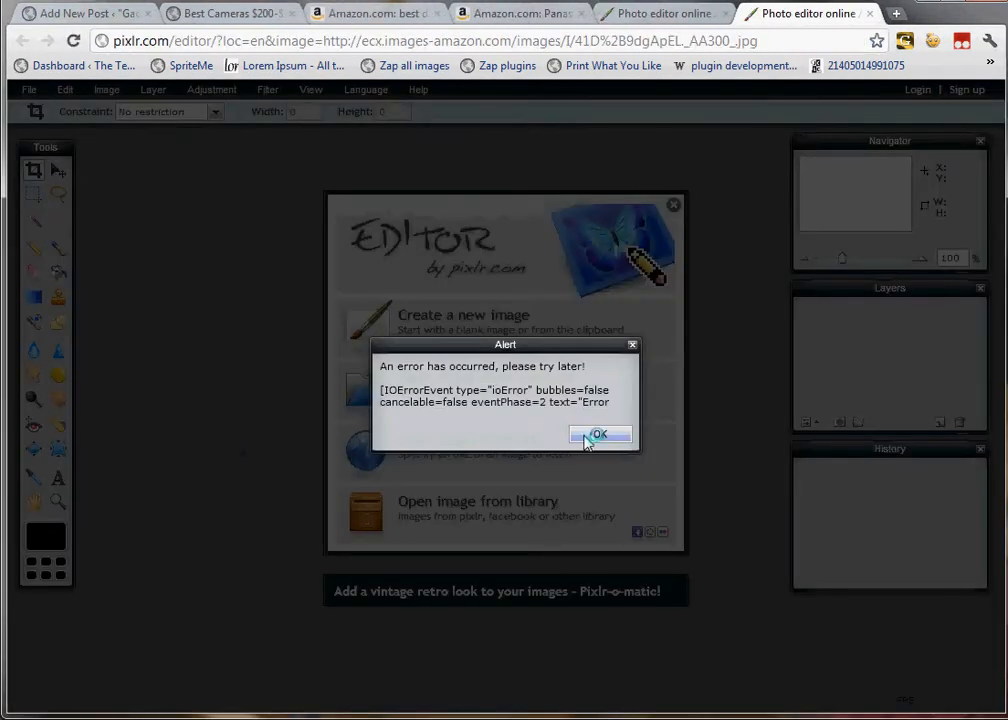
click(600, 434)
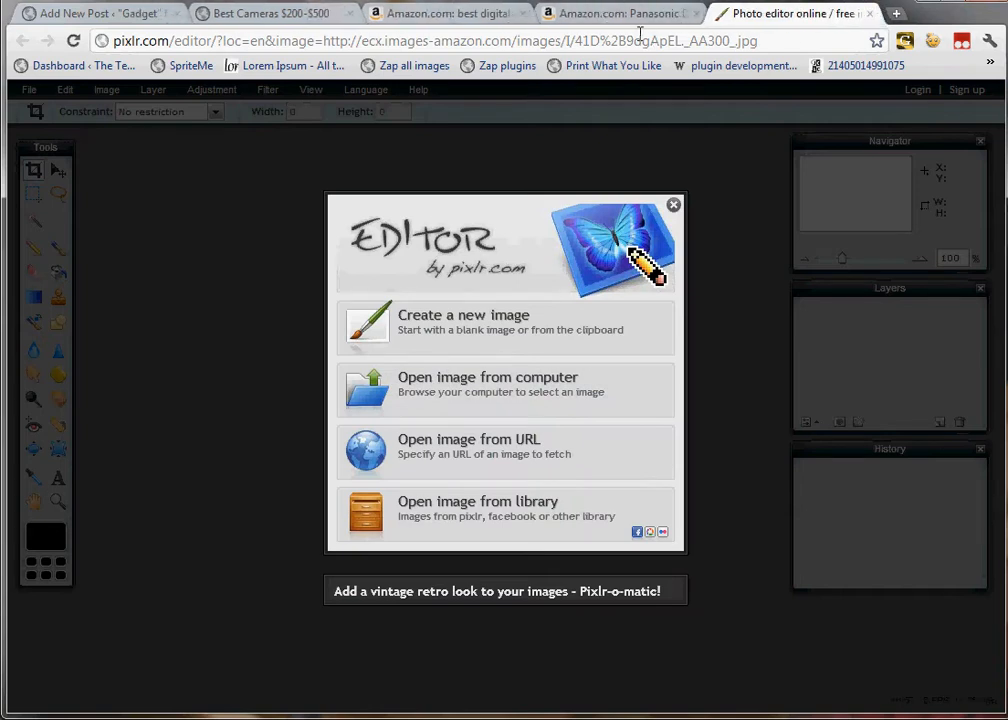
click(616, 12)
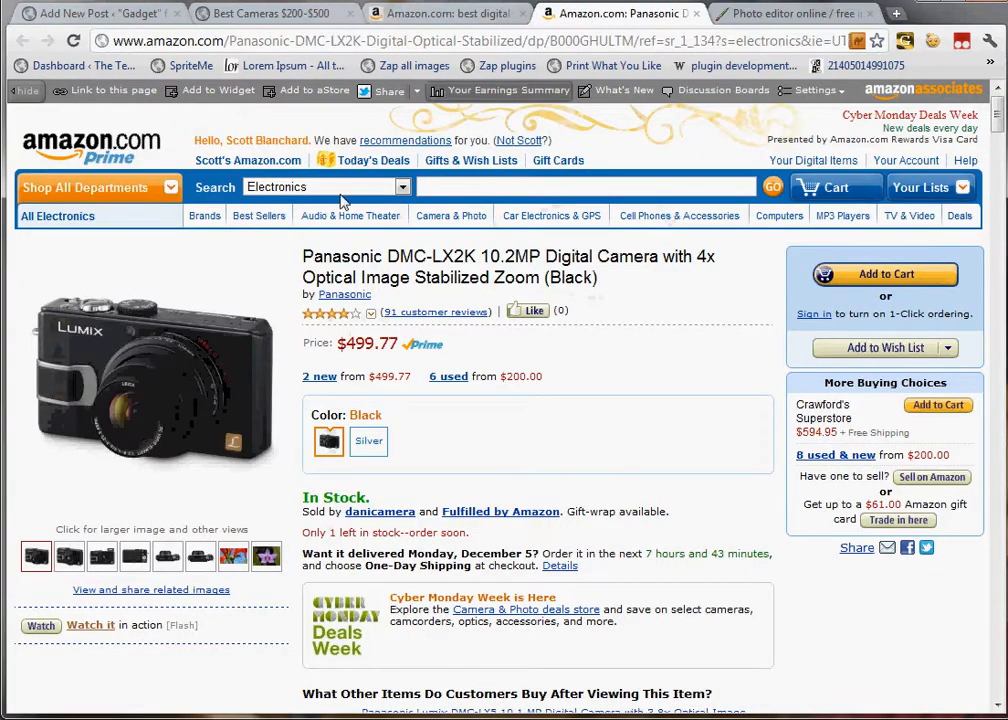
right_click(150, 380)
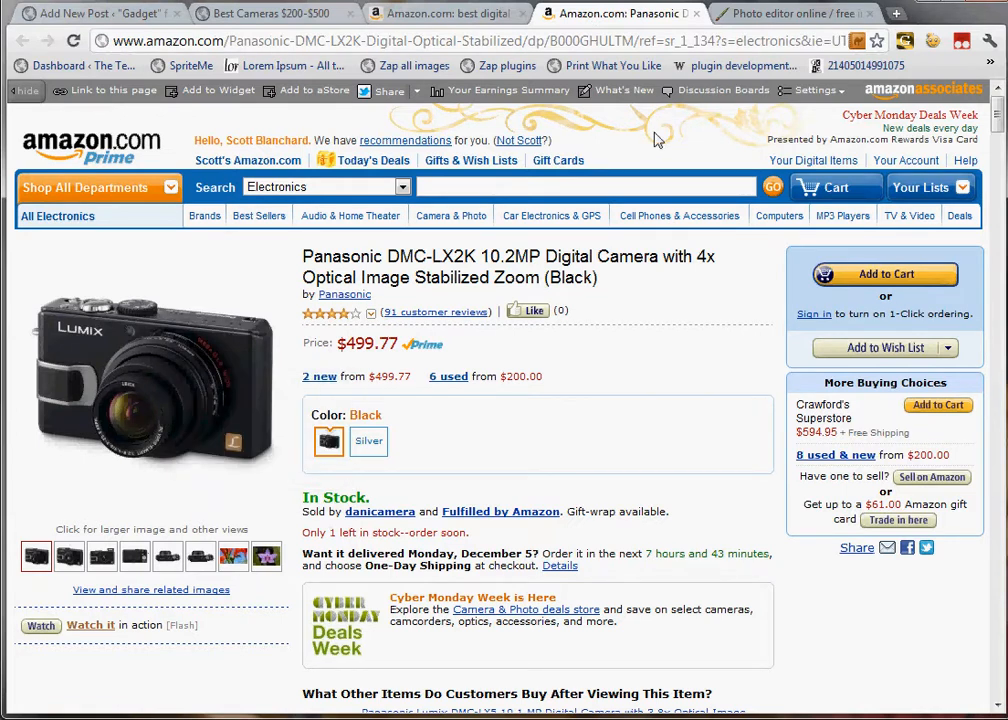
click(790, 12)
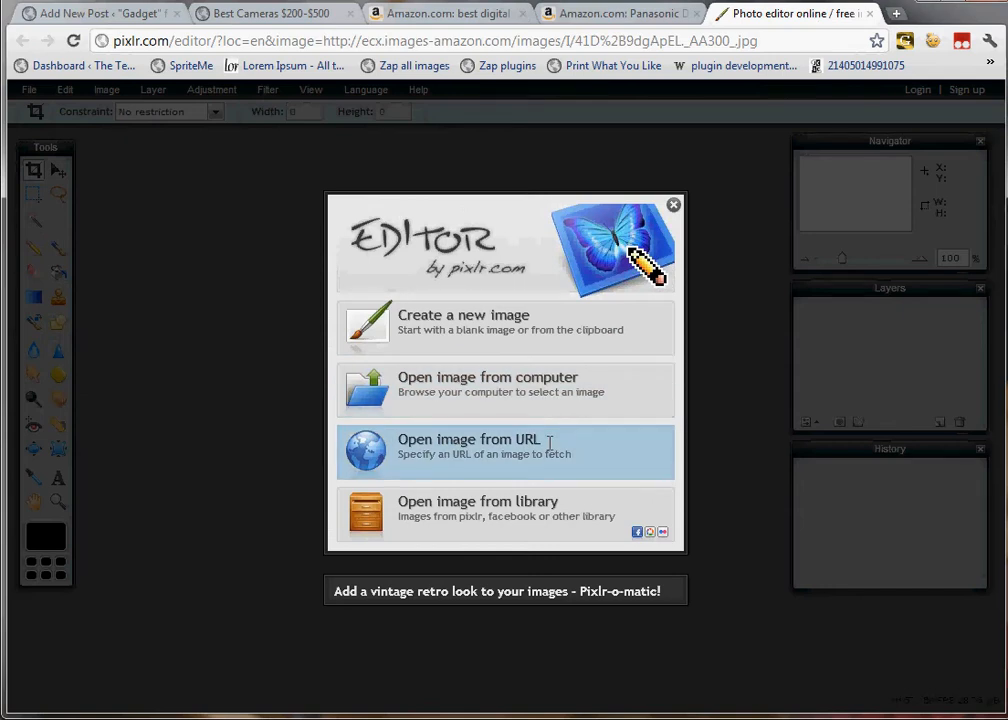
Load the photo by URL and crop it tightly around the camera to 300 by 208 pixels.
click(468, 440)
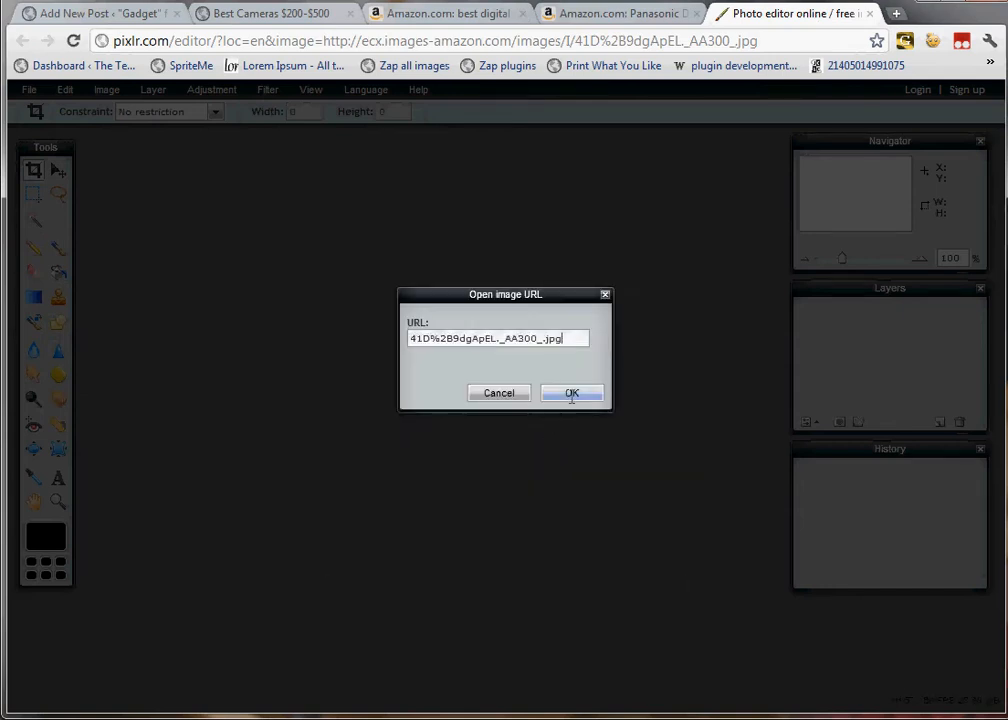
click(572, 392)
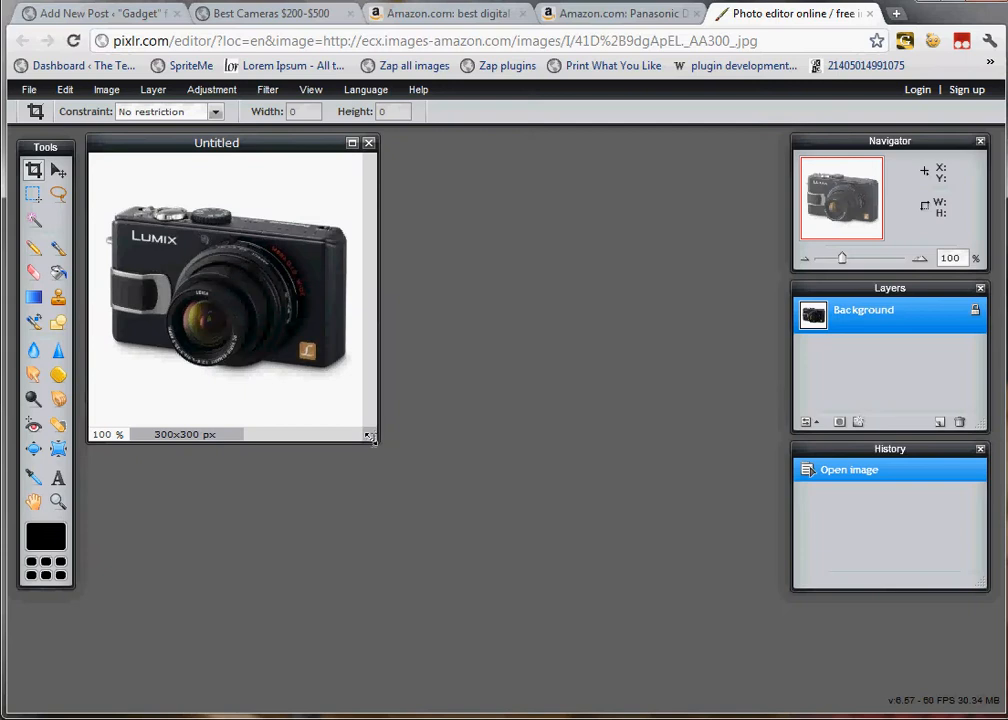
drag(376, 438, 500, 492)
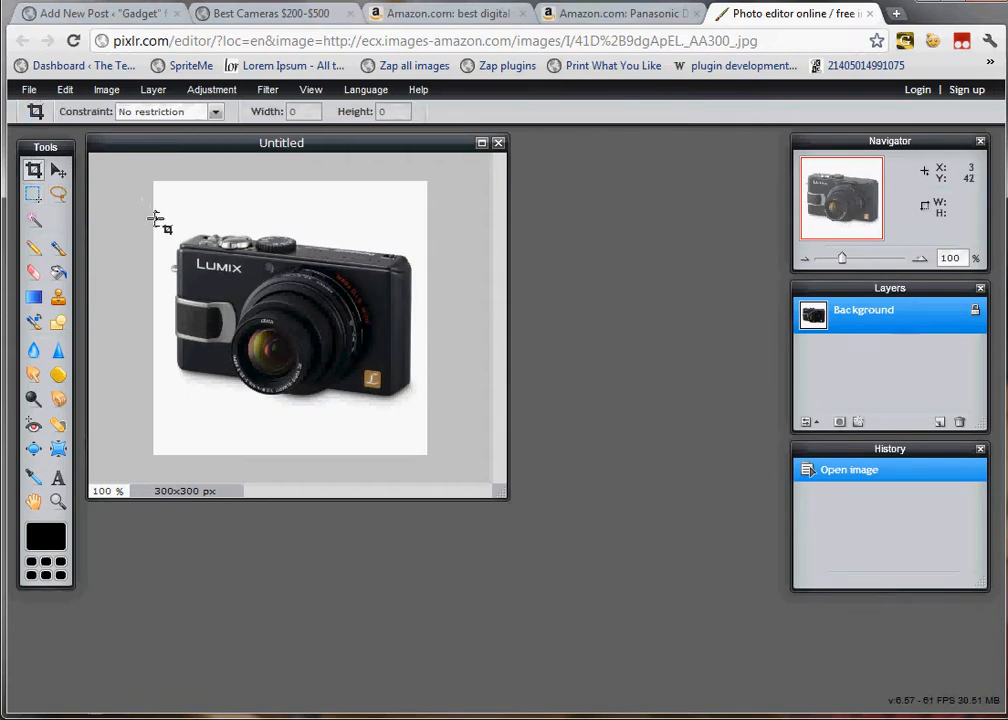
drag(156, 218, 356, 304)
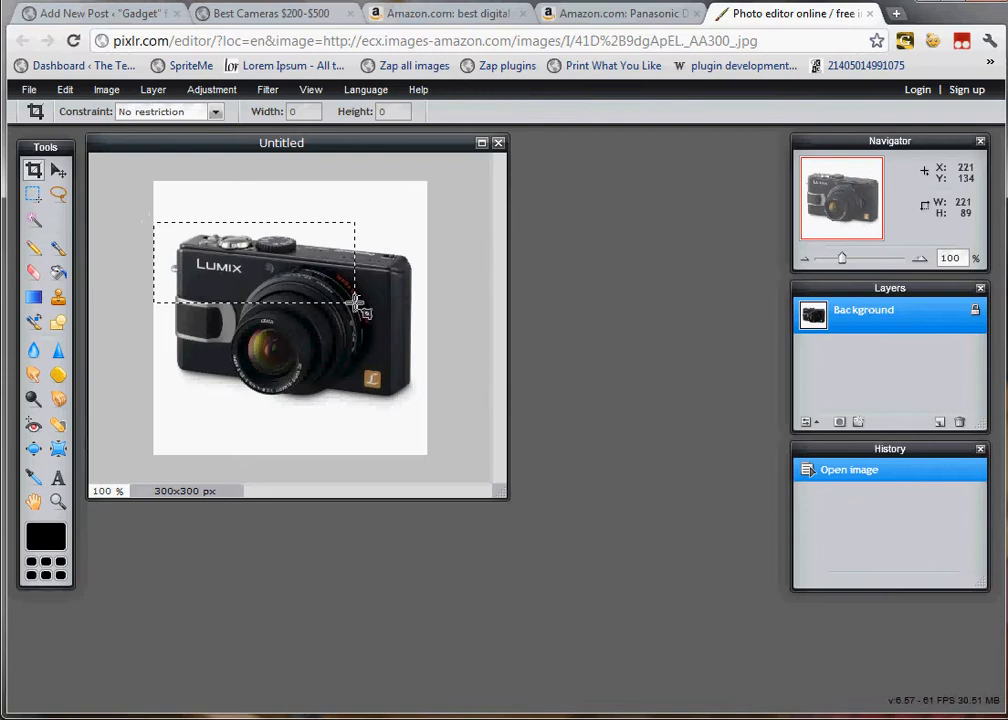
drag(356, 300, 424, 428)
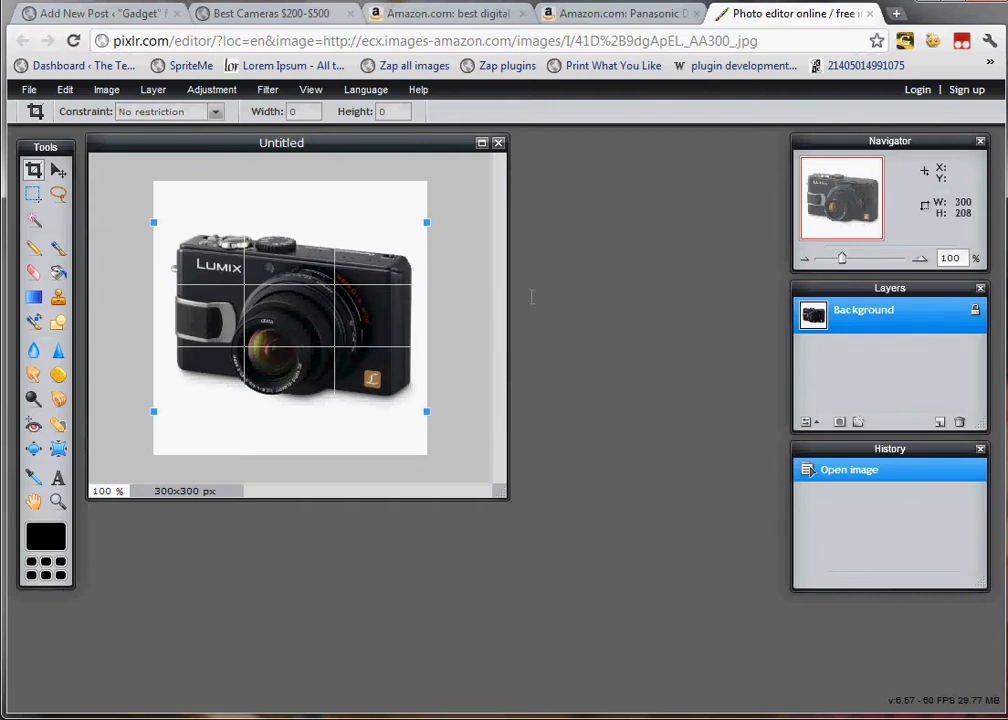
mouse_move(282, 322)
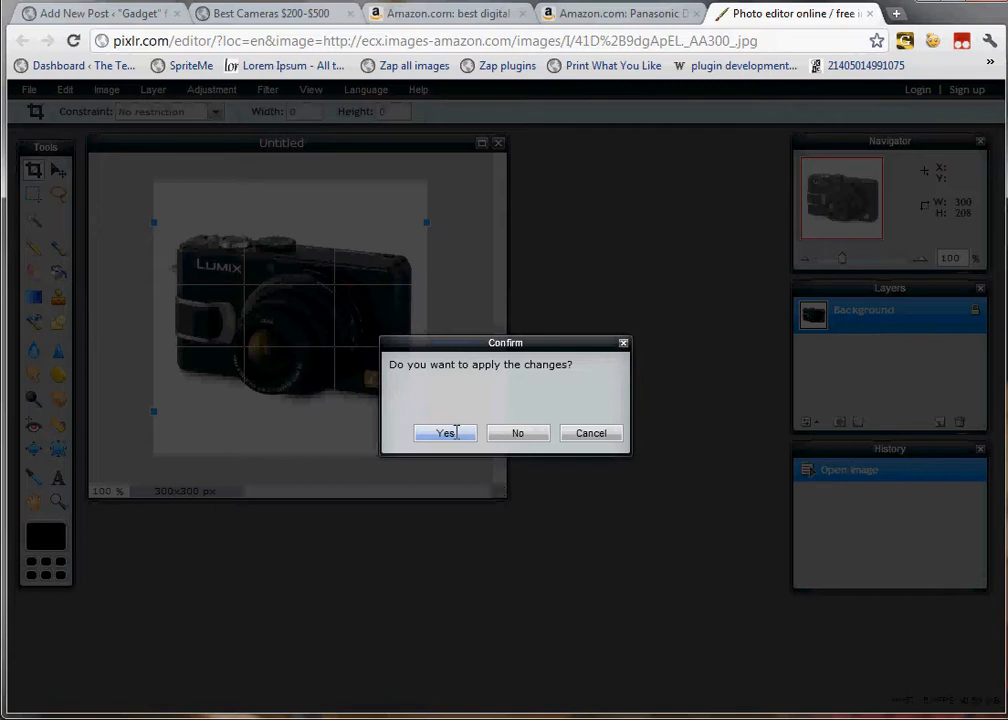
click(444, 432)
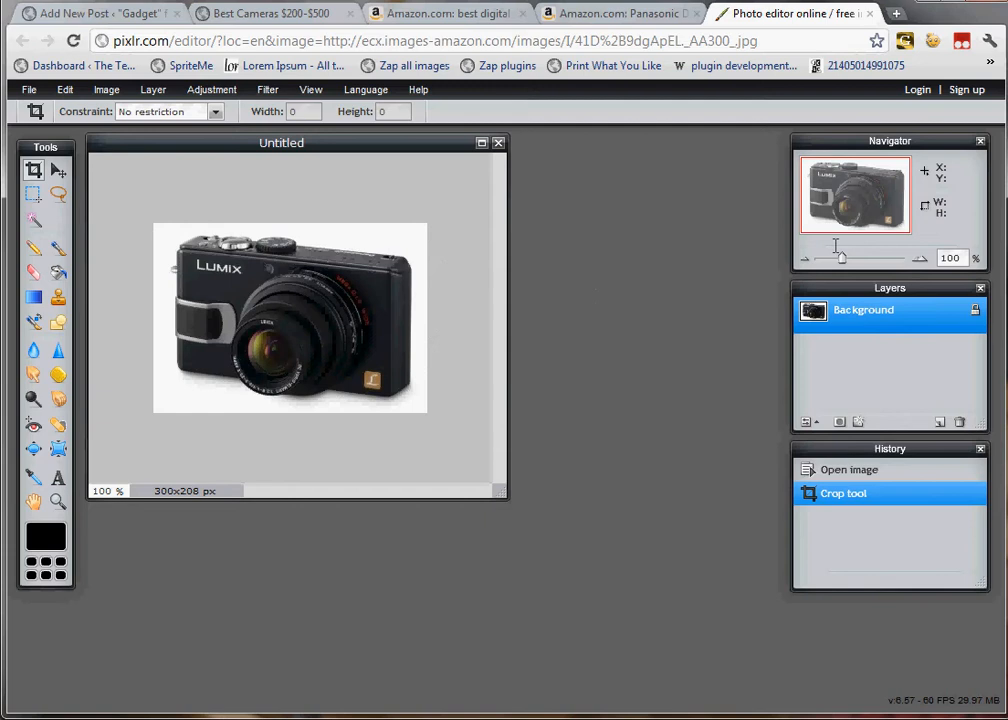
mouse_move(952, 298)
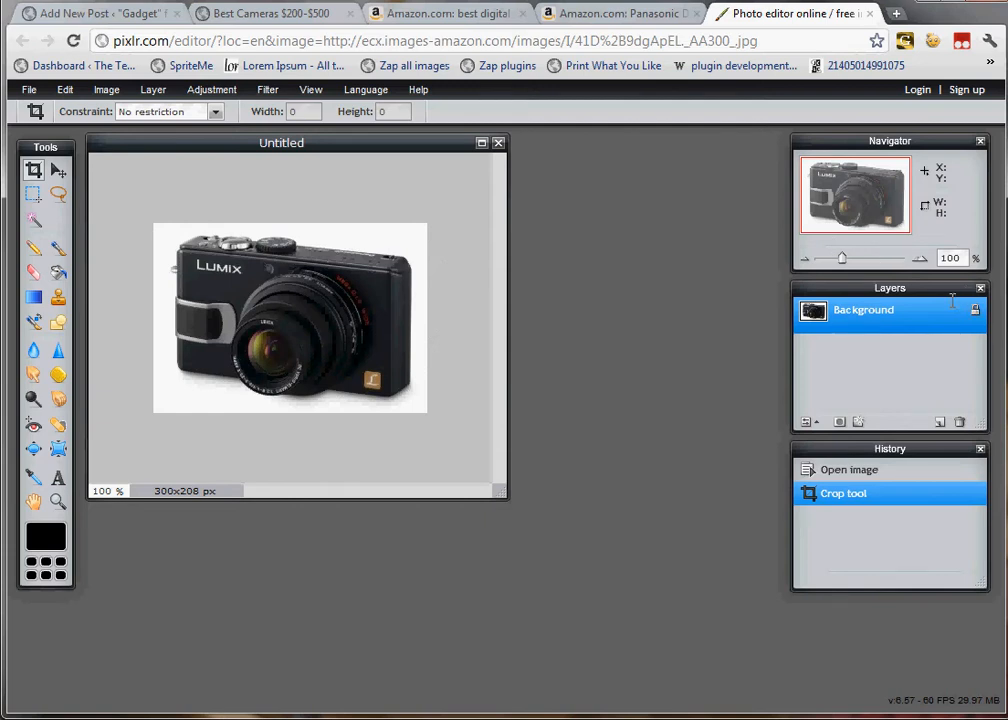
click(270, 12)
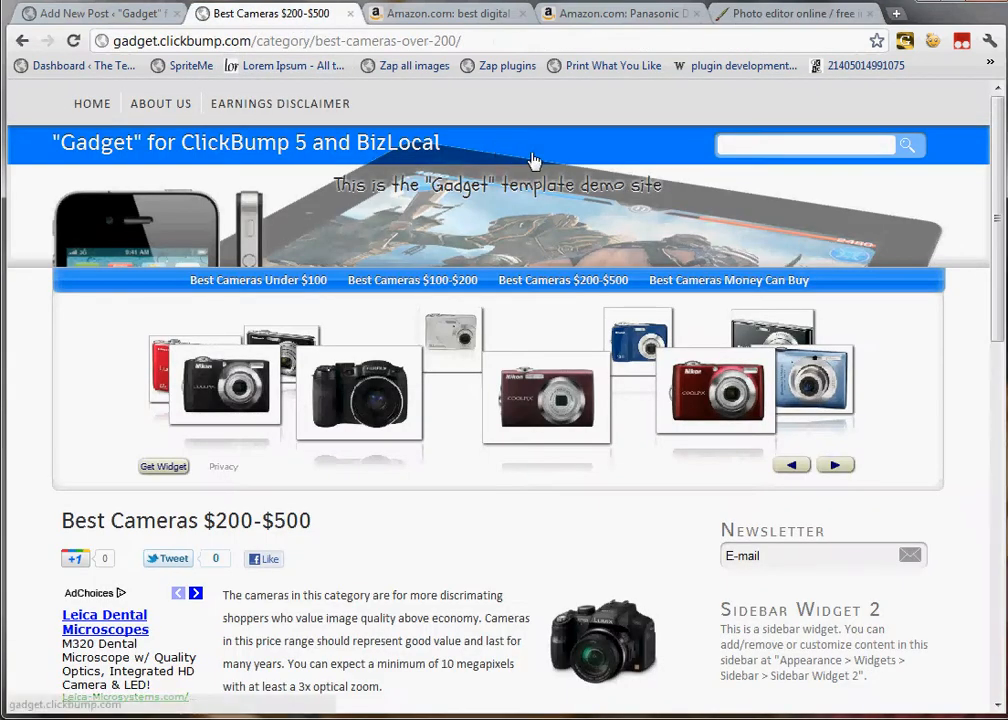
scroll(down, 3)
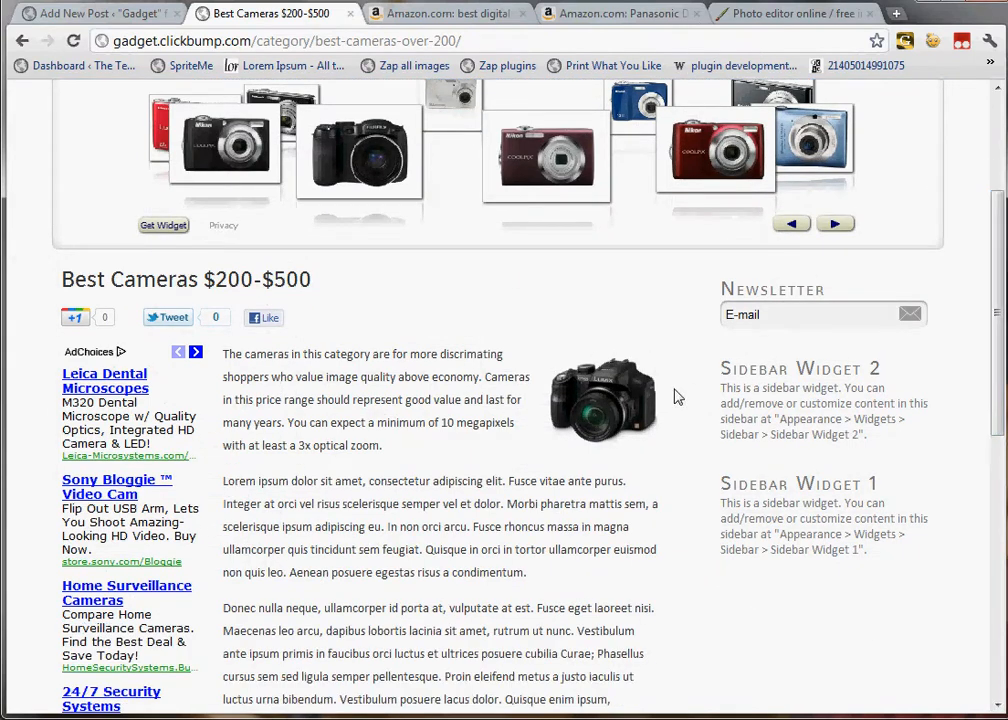
click(790, 12)
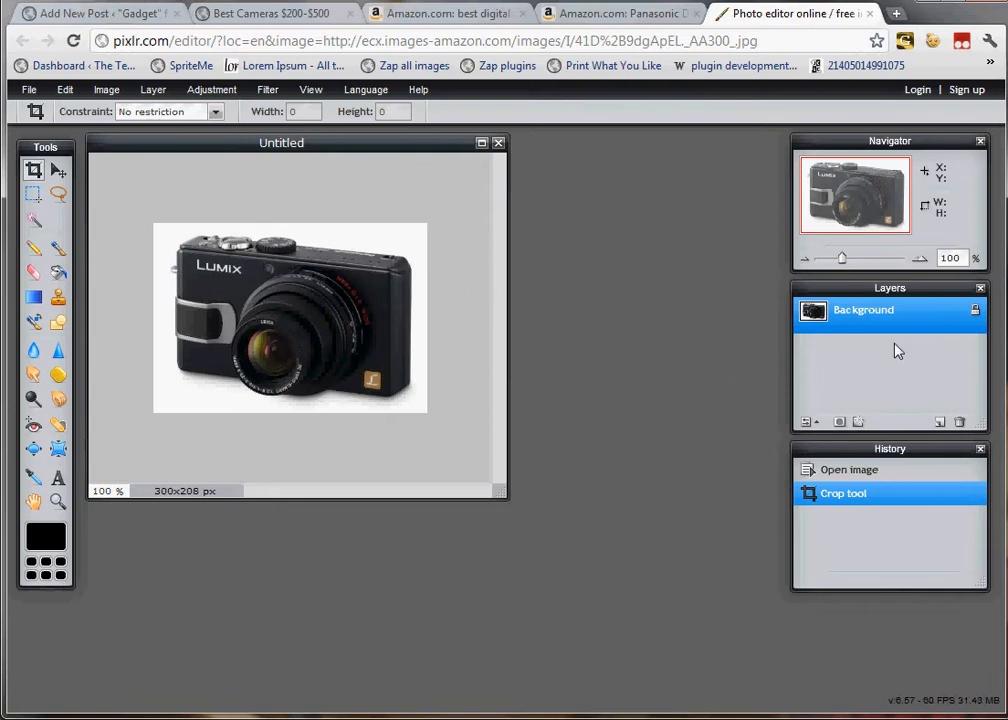
mouse_move(964, 312)
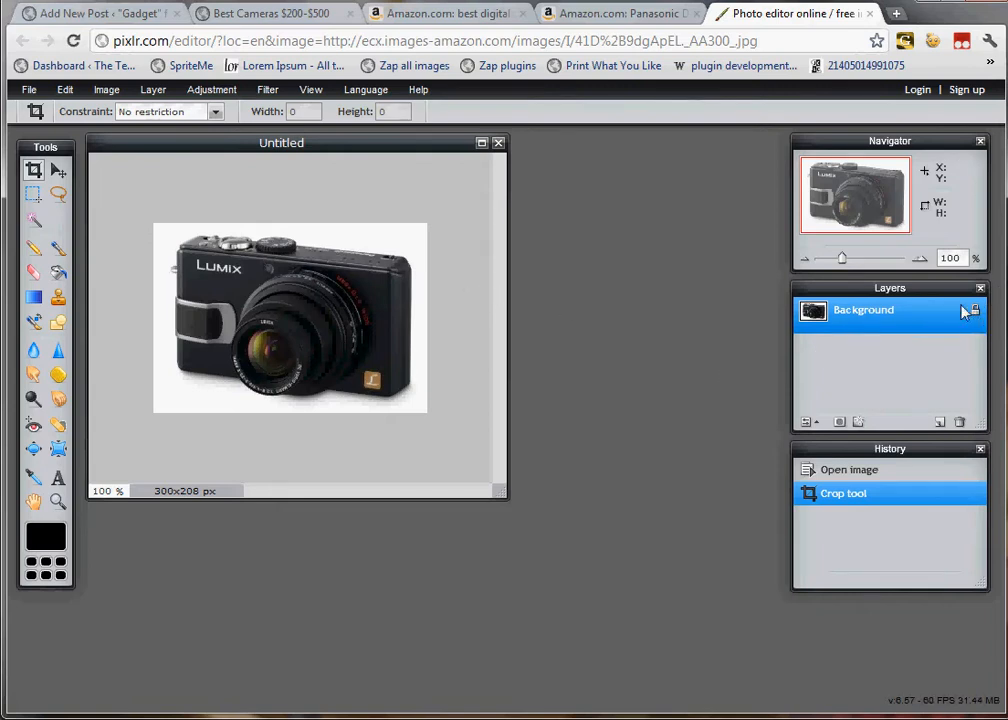
mouse_move(976, 318)
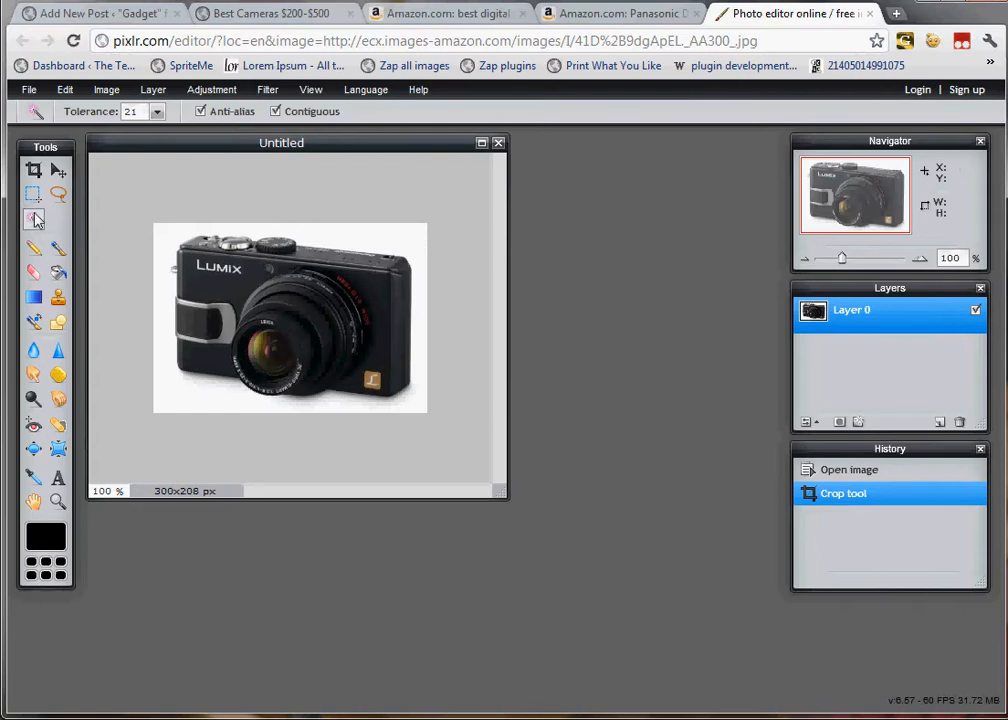
Select the white background around the camera with the Magic Wand for clearing.
click(396, 236)
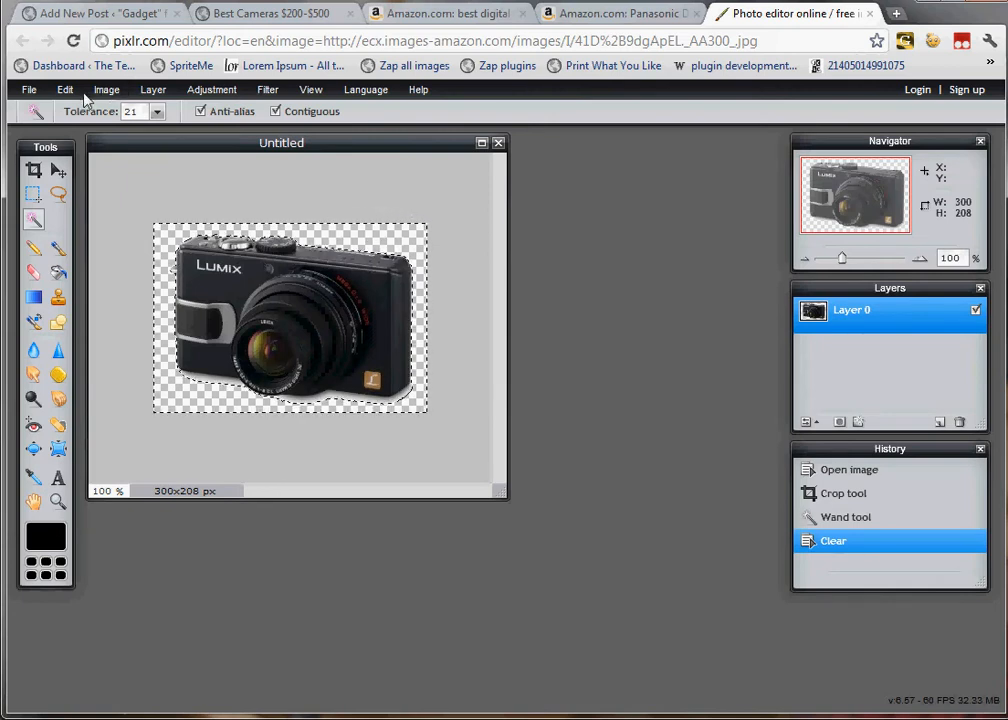
Start saving from Pixlr and name the file Panasonic-DMC-LX2K after checking Amazon's product name.
click(28, 88)
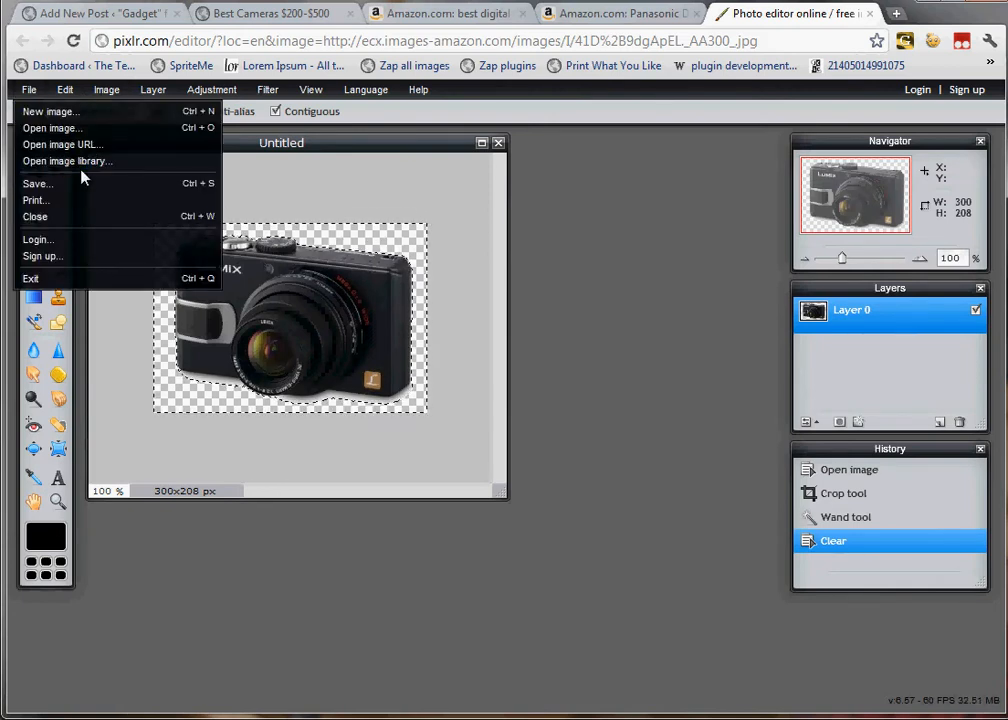
click(36, 184)
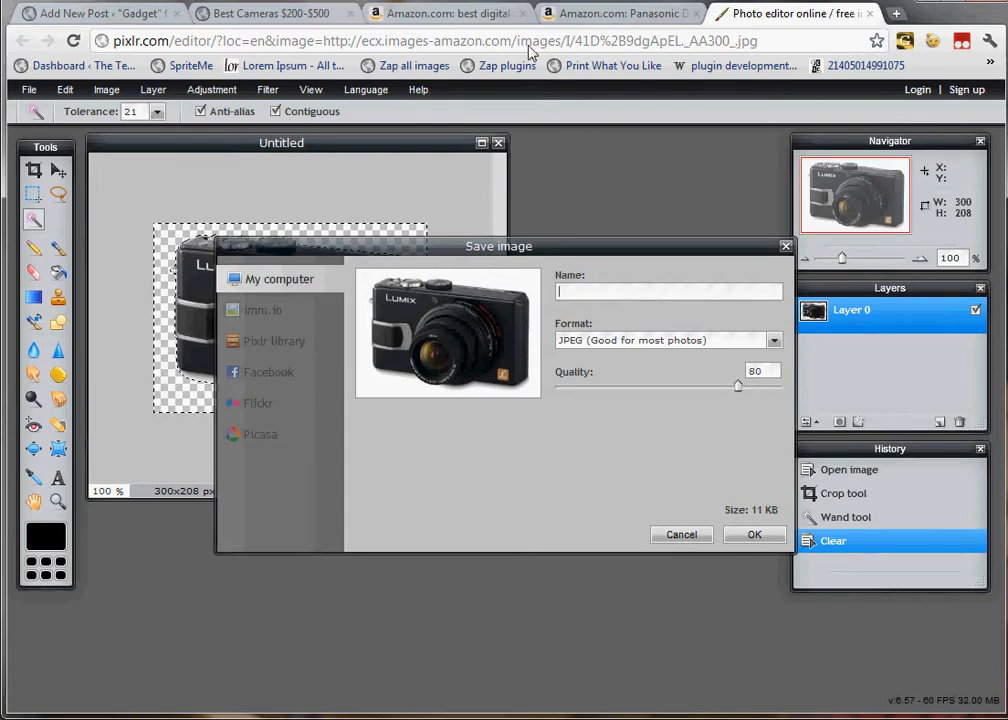
click(618, 12)
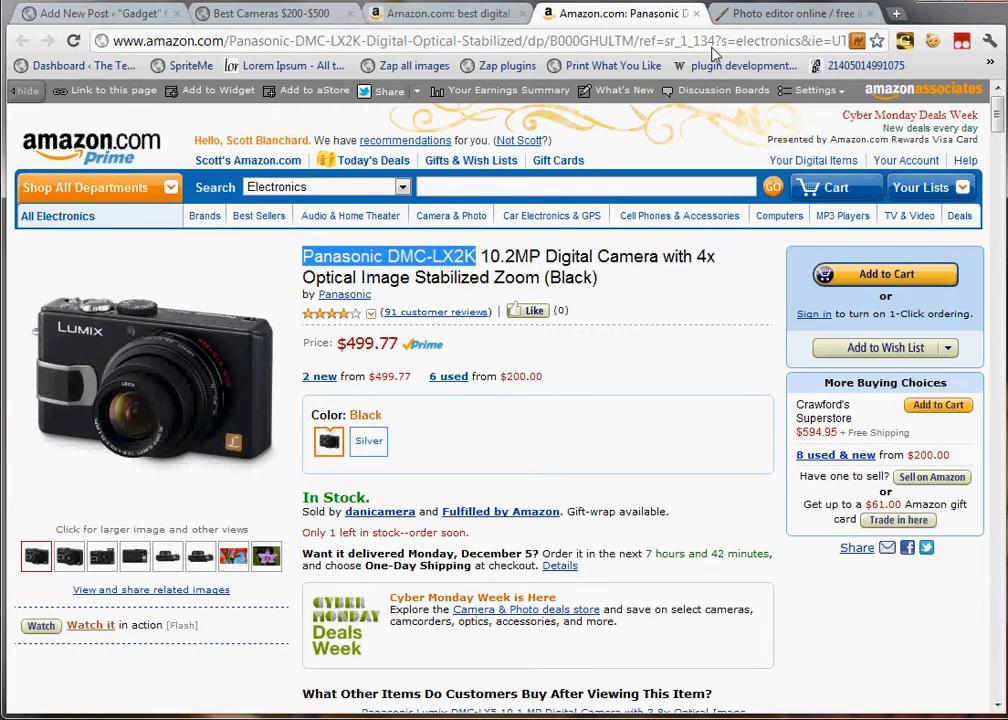
click(790, 12)
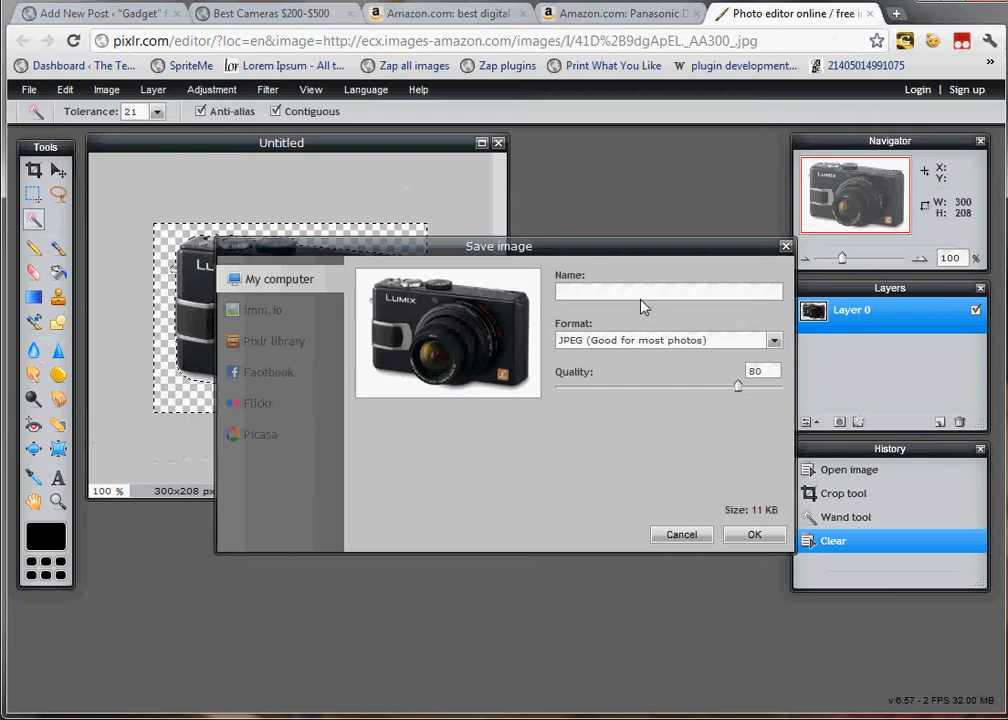
text(Panasonic DMC-LX2K)
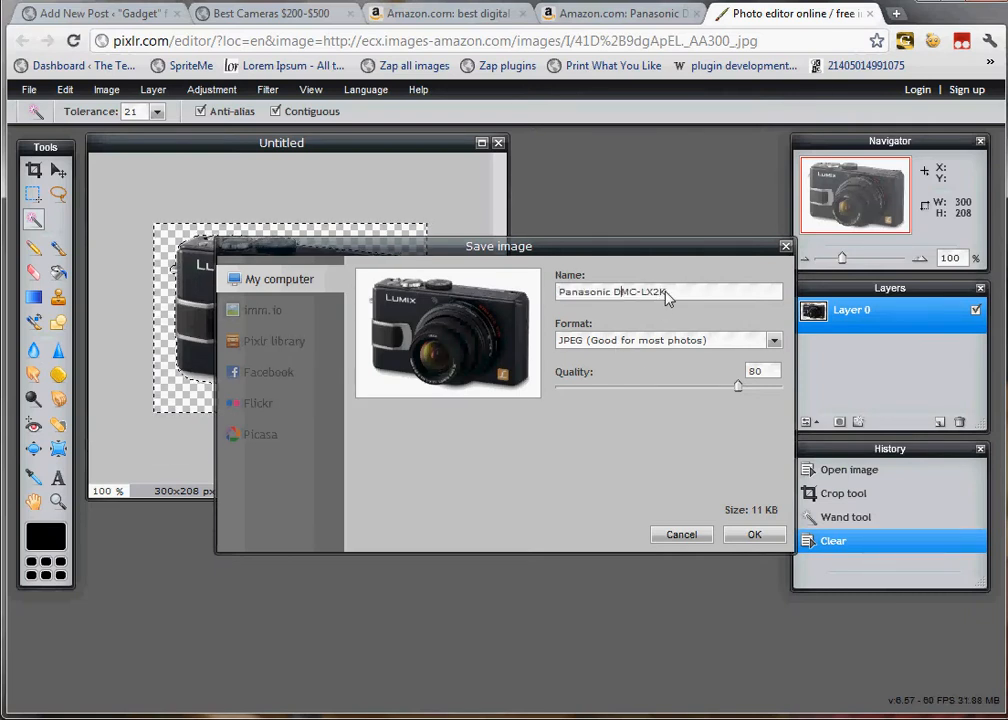
text(Panasonic-DMC-LX2K)
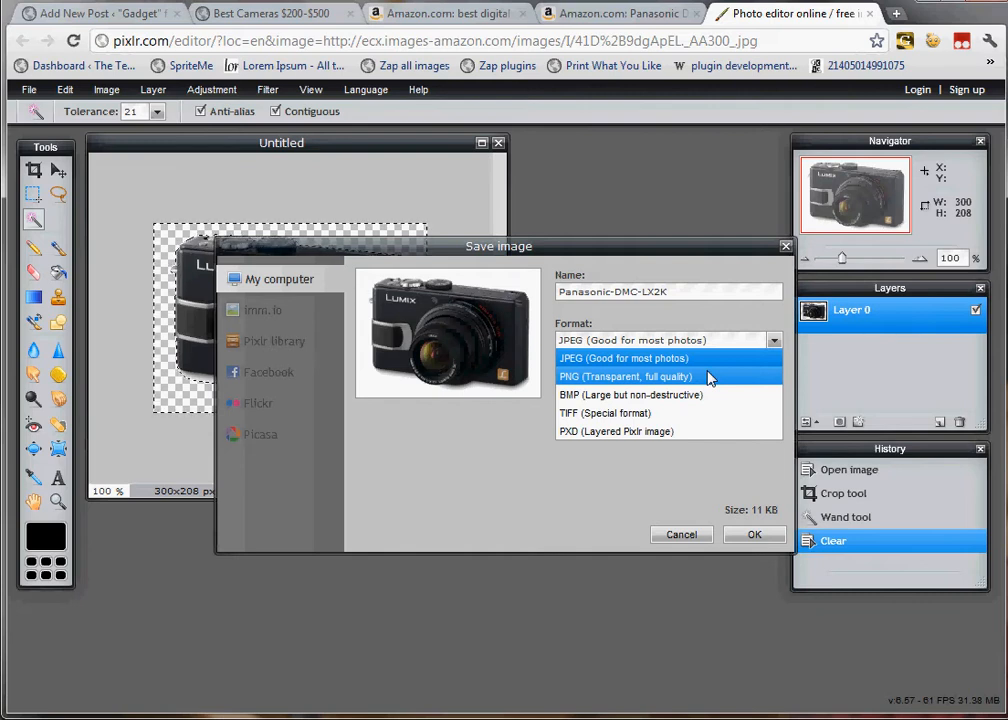
Save it as a transparent PNG and return to the WordPress post draft.
click(624, 376)
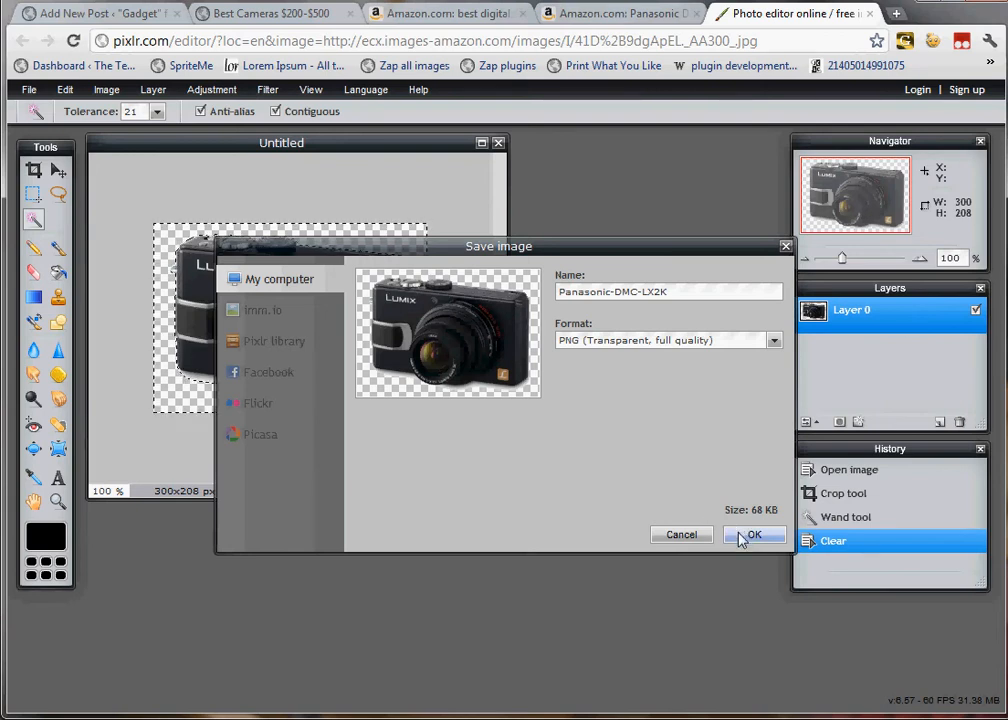
click(756, 534)
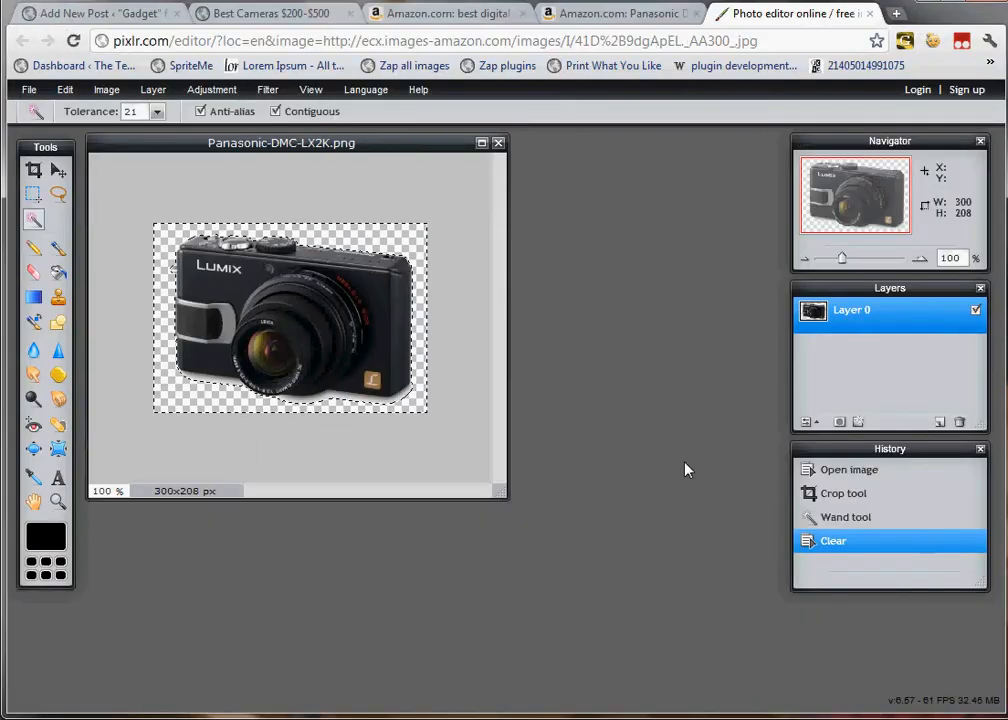
click(96, 12)
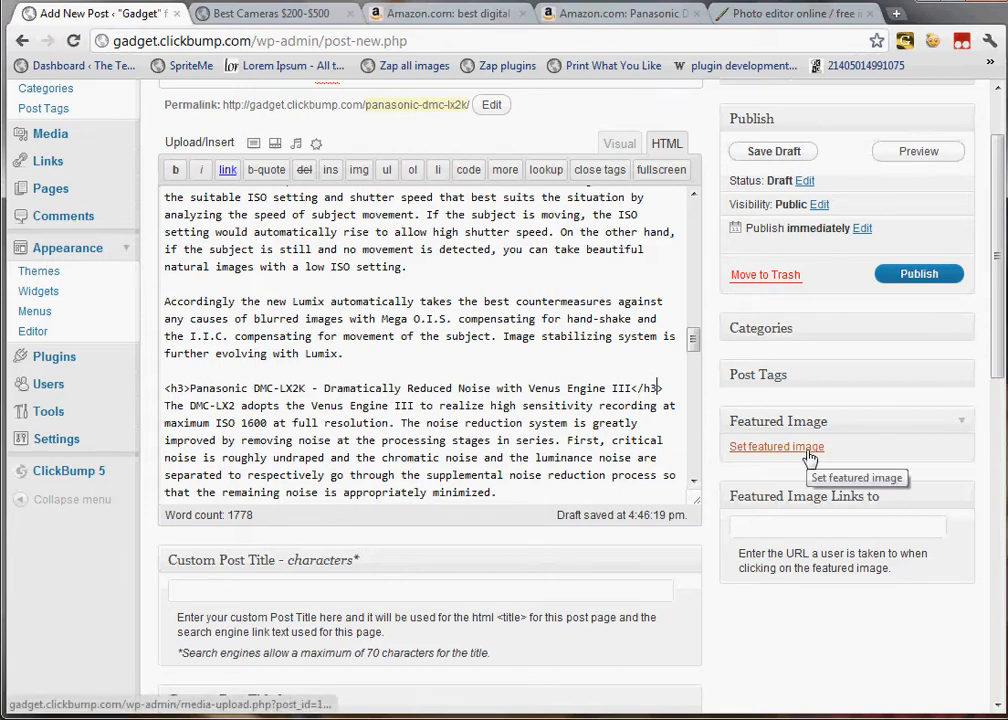
Upload Panasonic-DMC-LX2K.png from the computer through the Set featured image dialog.
click(776, 446)
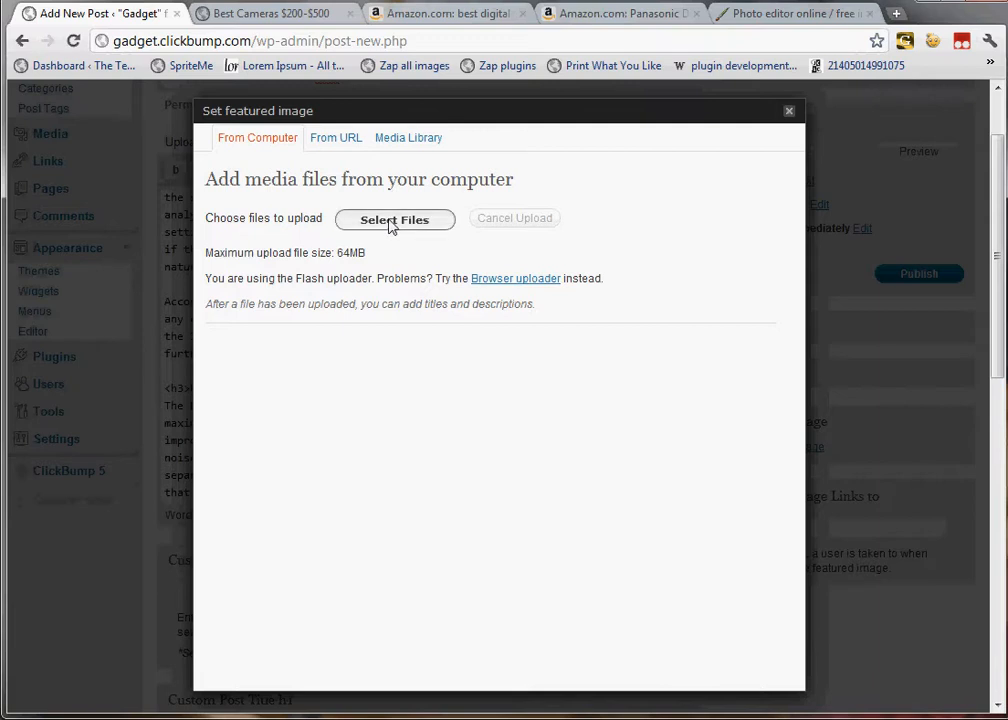
click(394, 218)
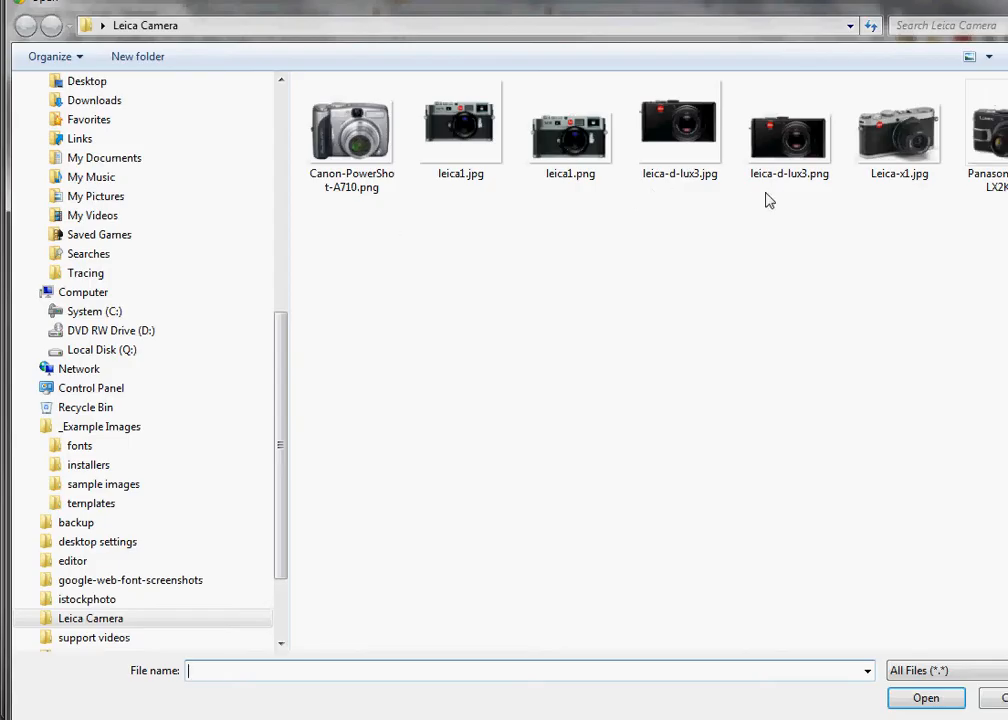
click(984, 130)
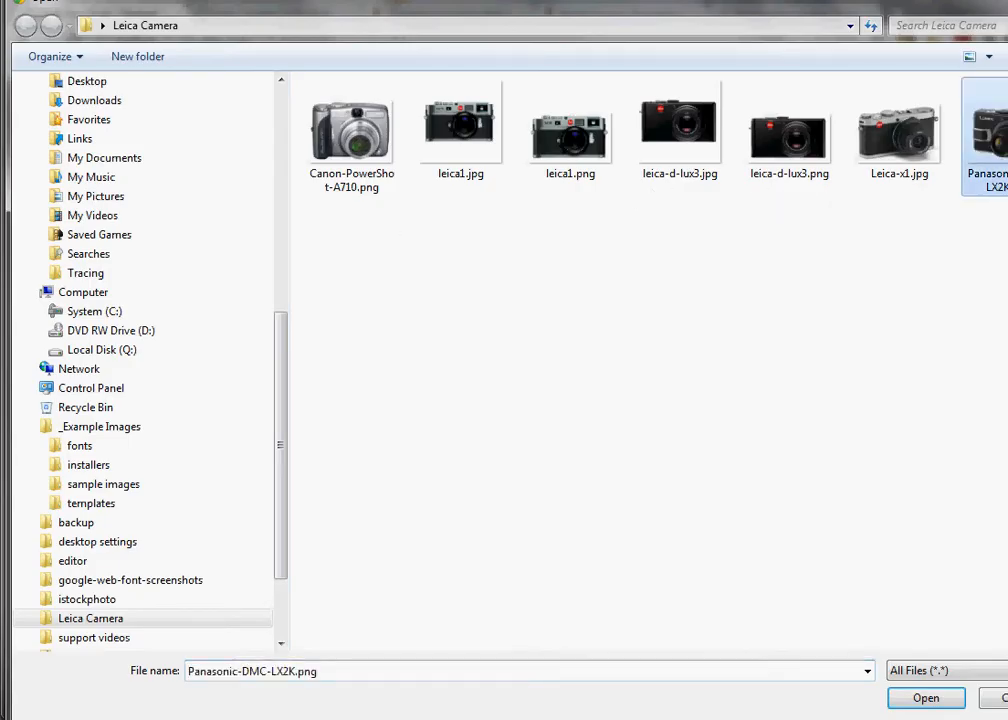
click(924, 696)
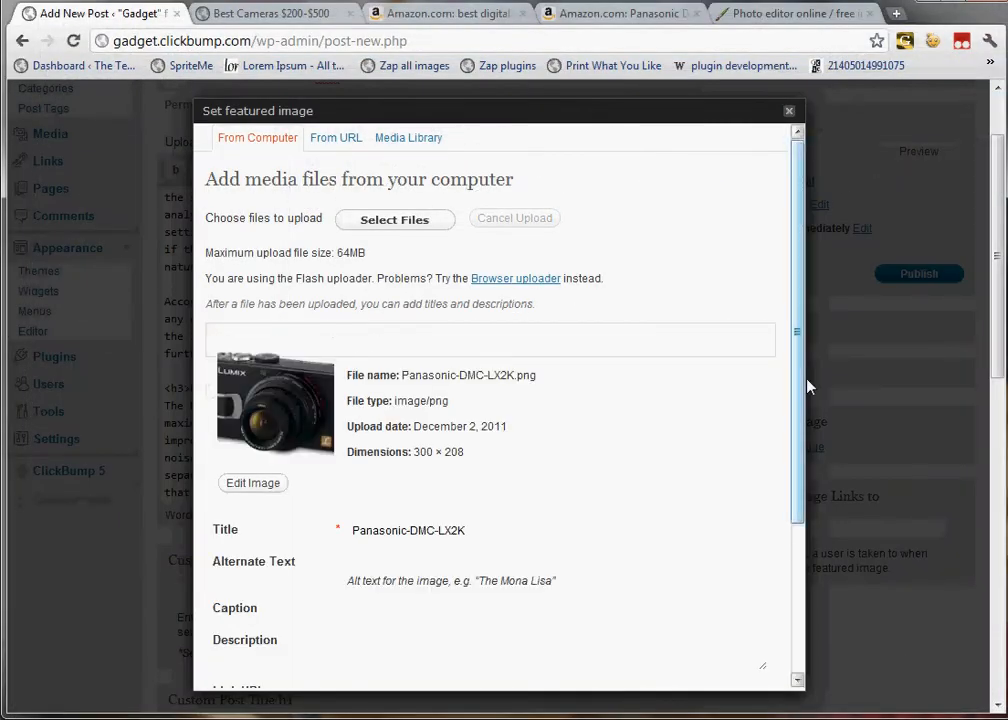
Set the image's Alternate Text to Panasonic-DMC-LX2K, matching its title.
scroll(down, 3)
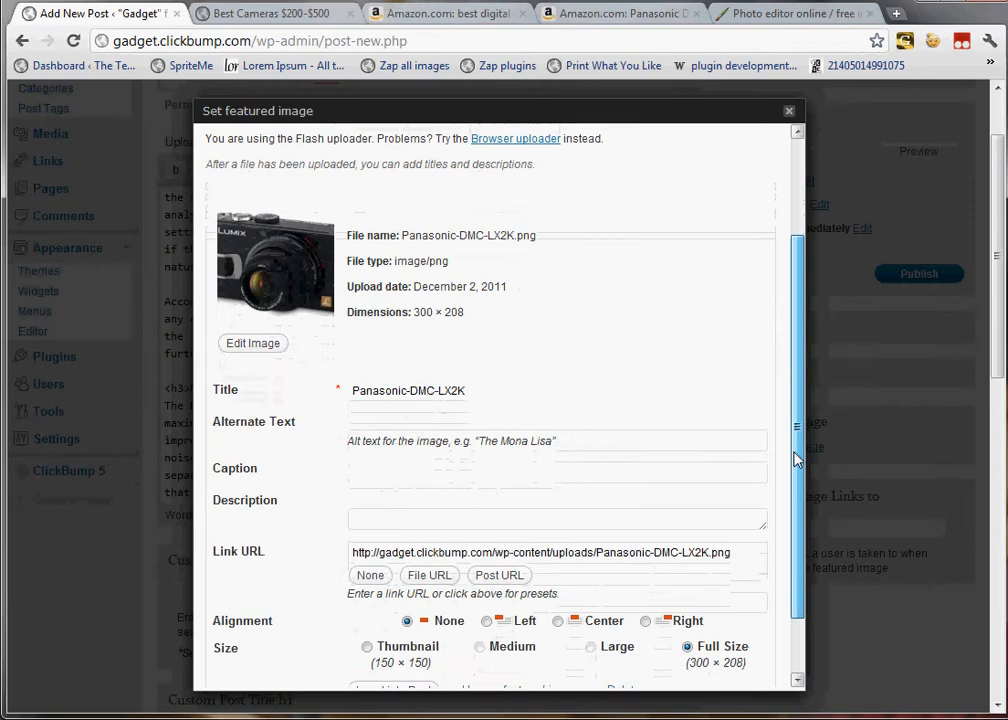
scroll(down, 3)
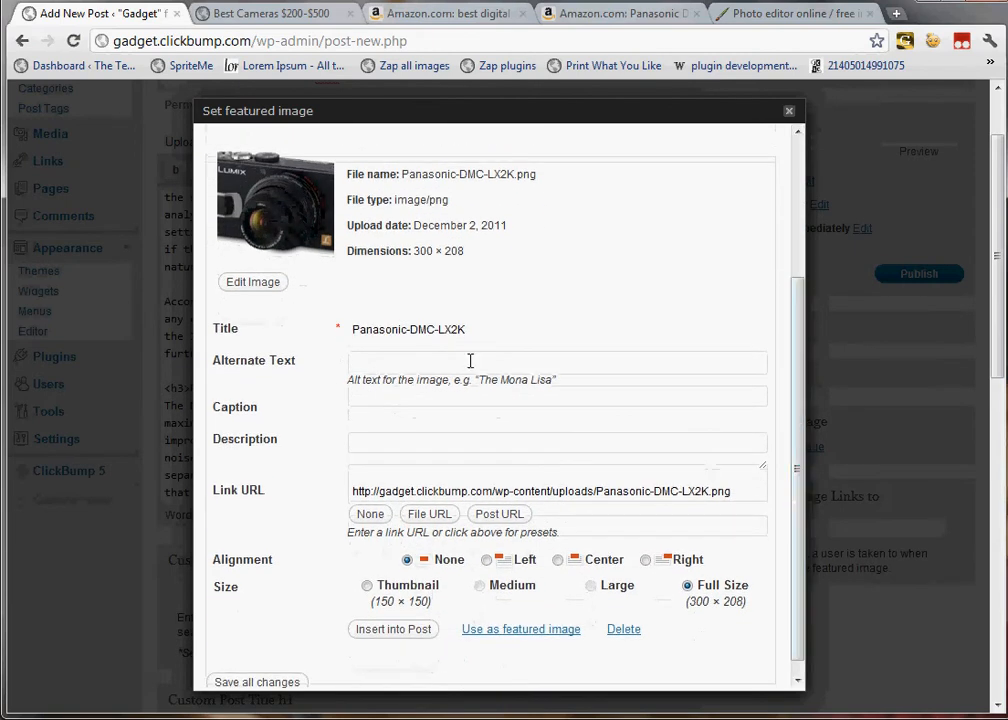
triple_click(408, 328)
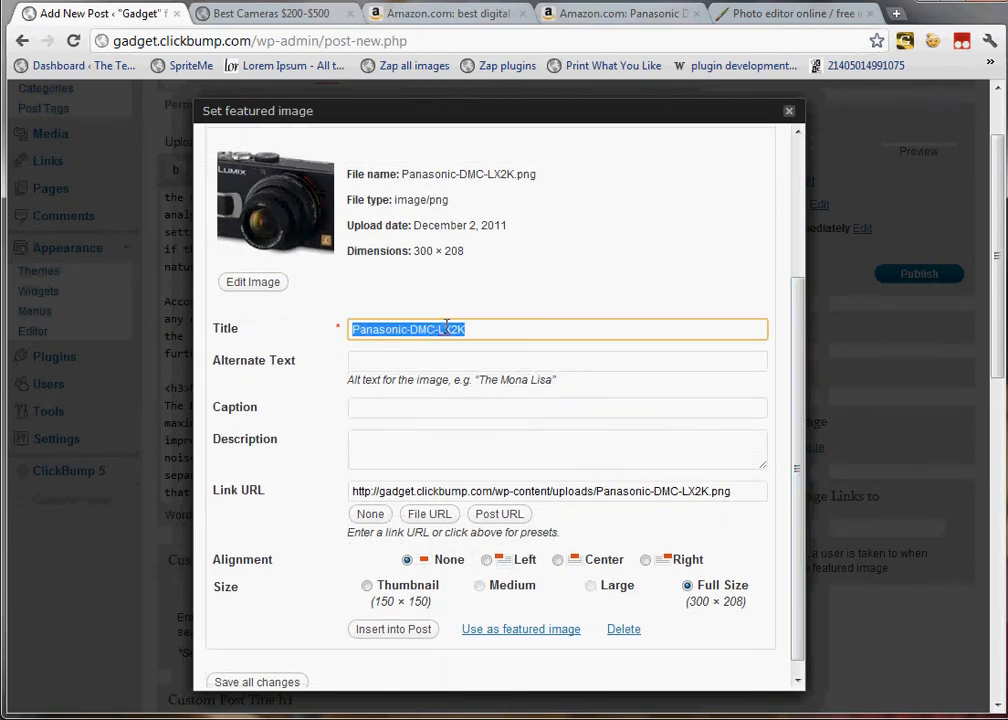
click(556, 360)
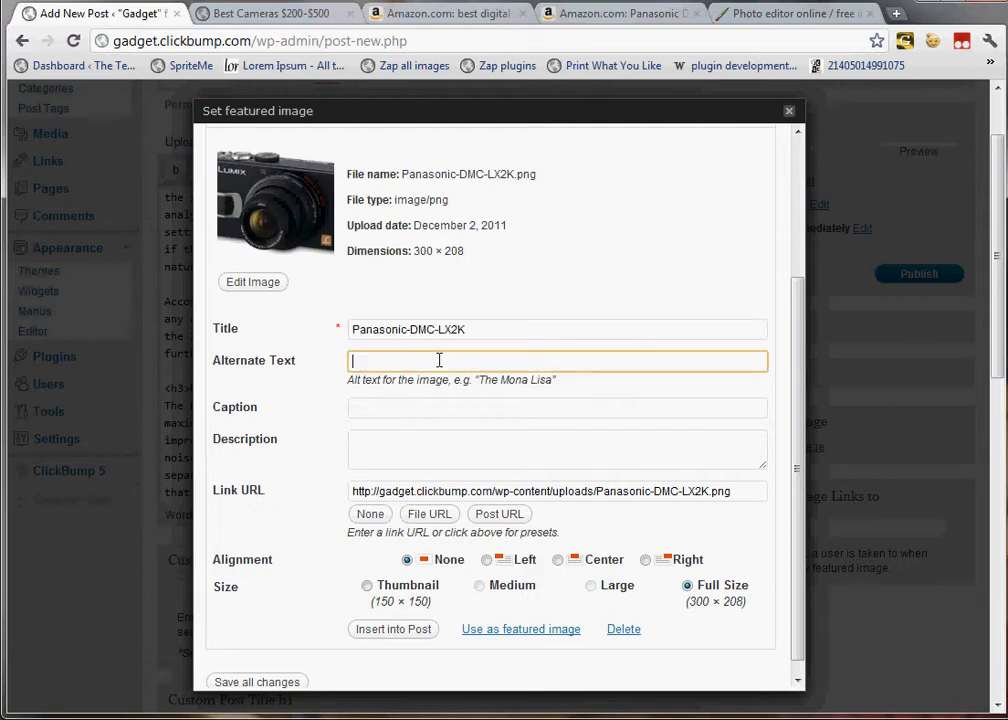
text(Panasonic-DMC-LX2K)
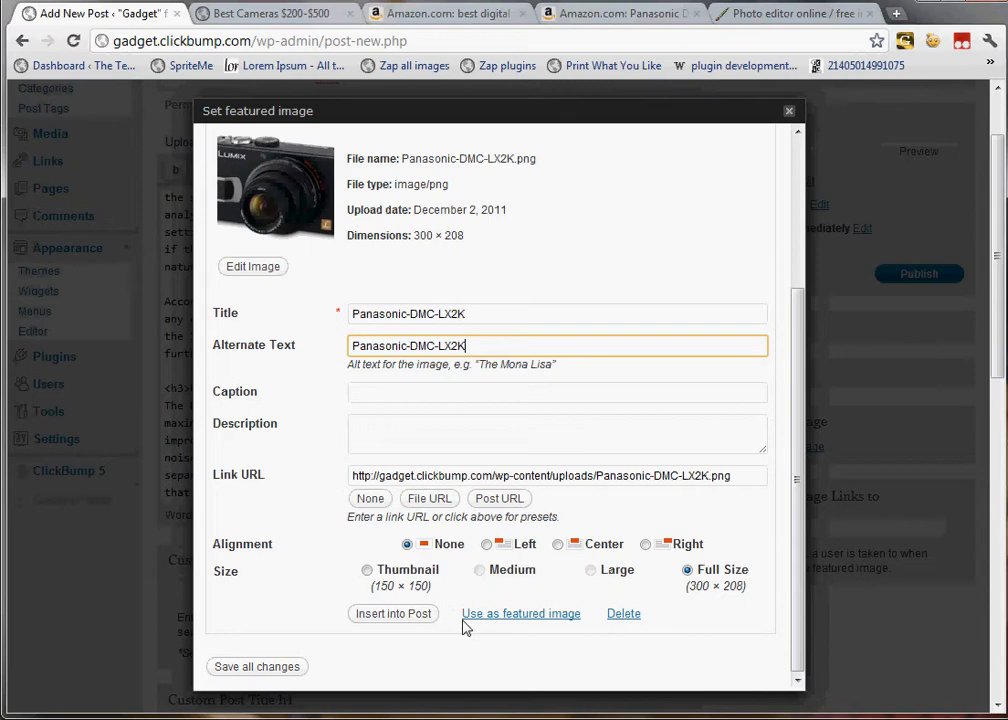
Use the image as the post's featured image, save all changes and close the dialog.
click(520, 612)
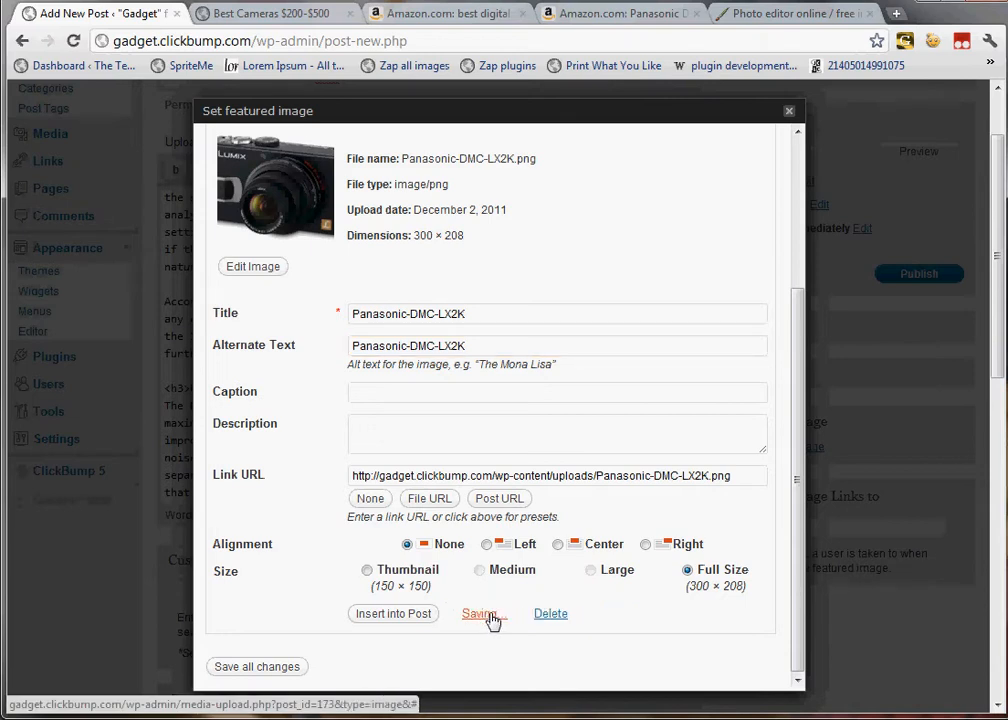
click(480, 612)
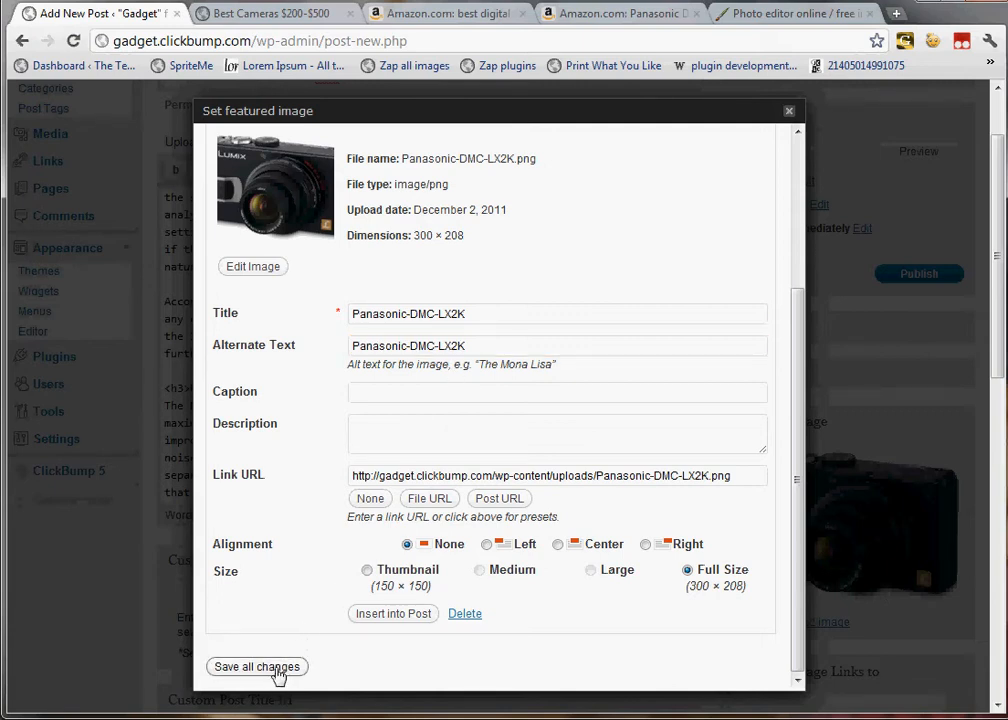
click(256, 666)
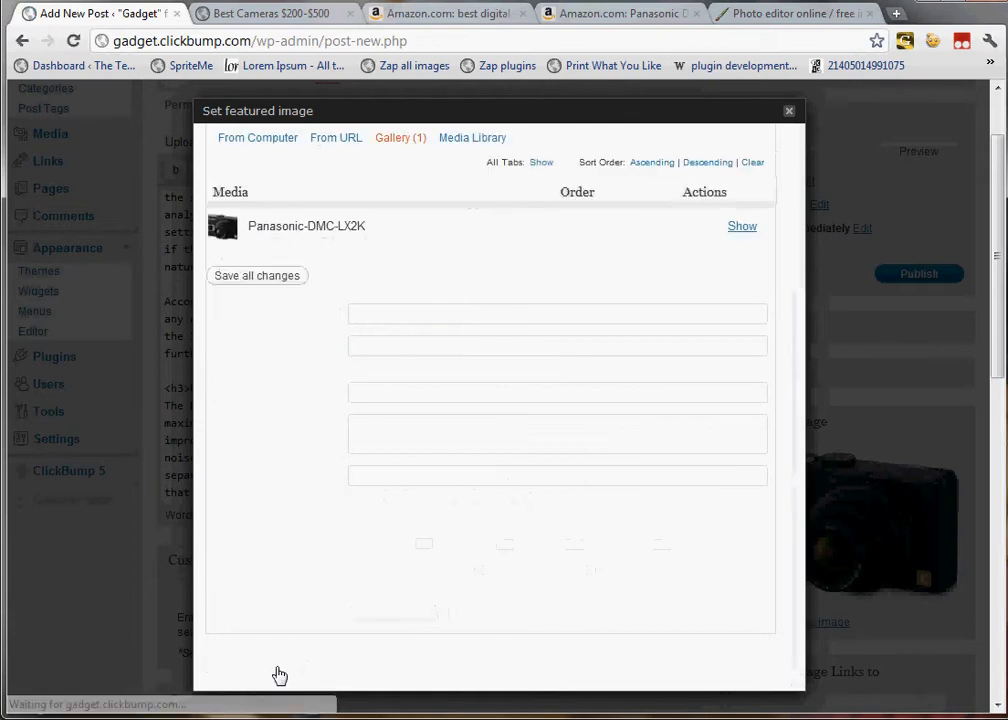
mouse_move(790, 110)
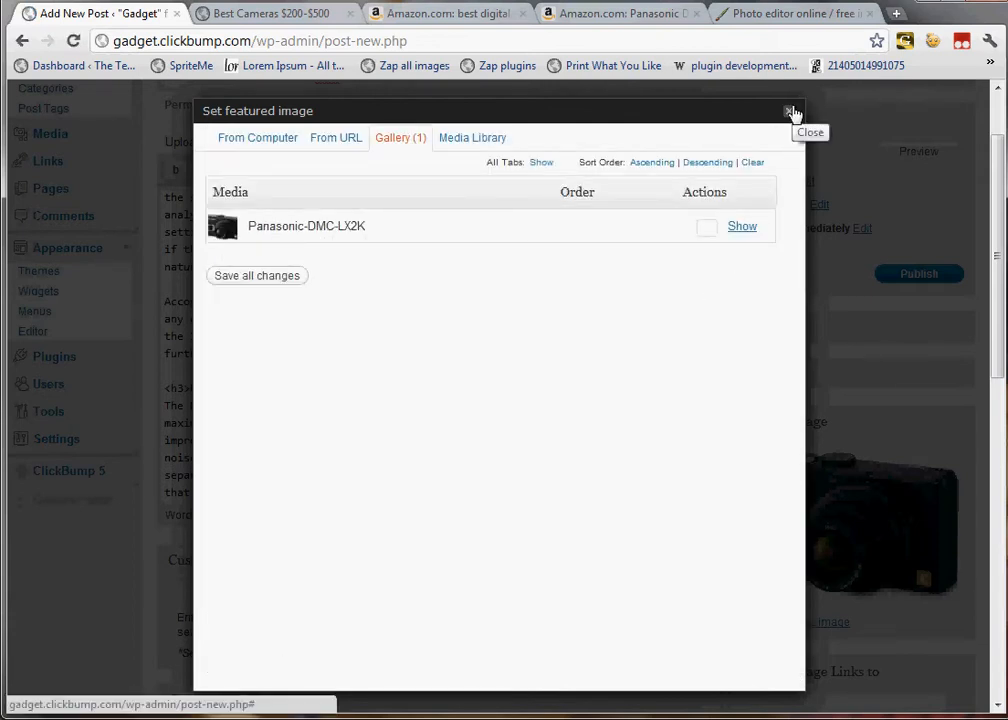
click(790, 112)
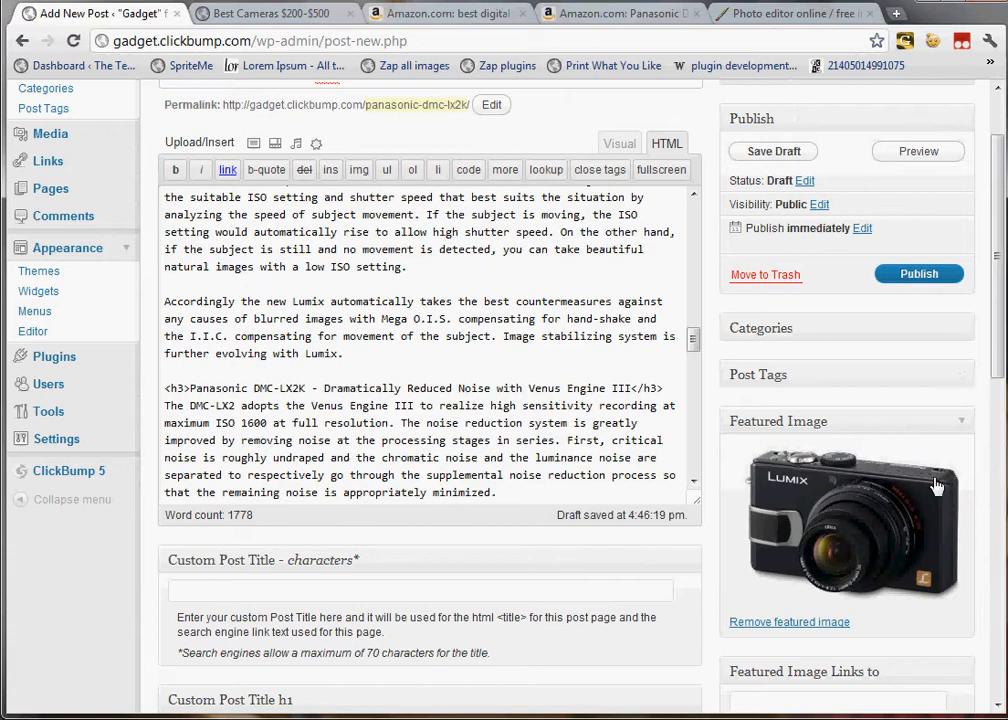
scroll(down, 3)
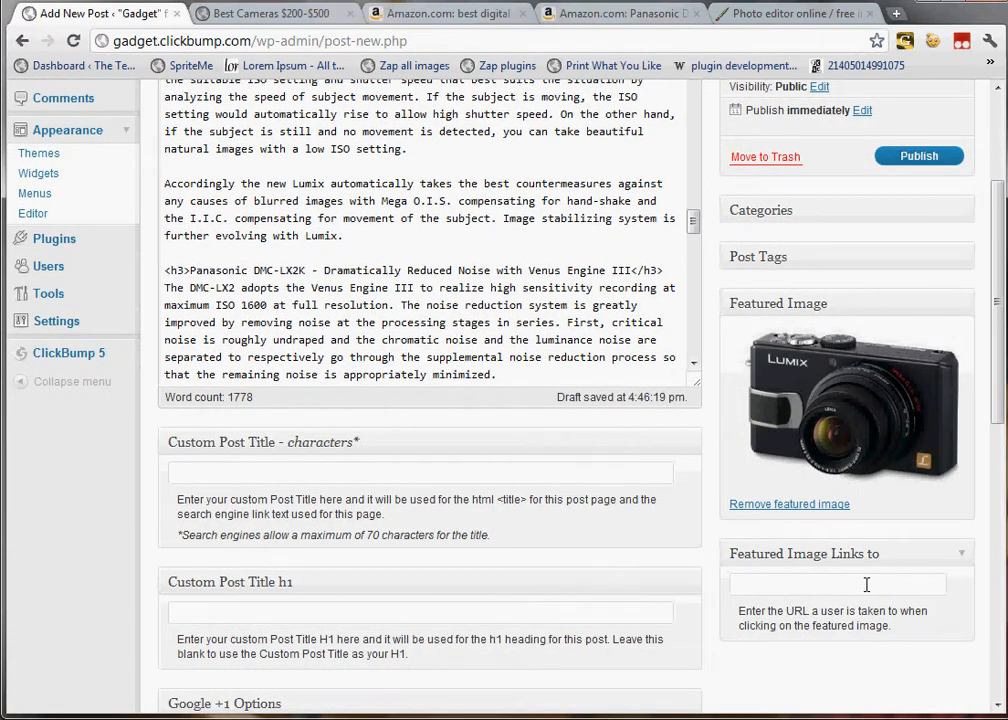
Generate a text-only Amazon Associates link for the Panasonic DMC-LX2K page.
click(836, 584)
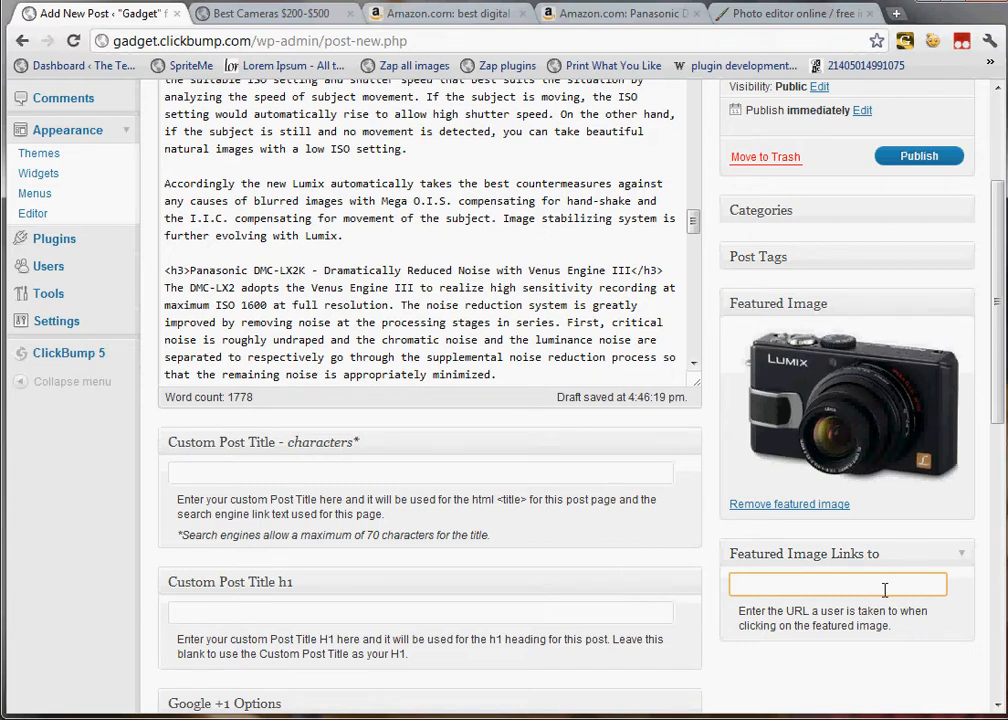
mouse_move(856, 536)
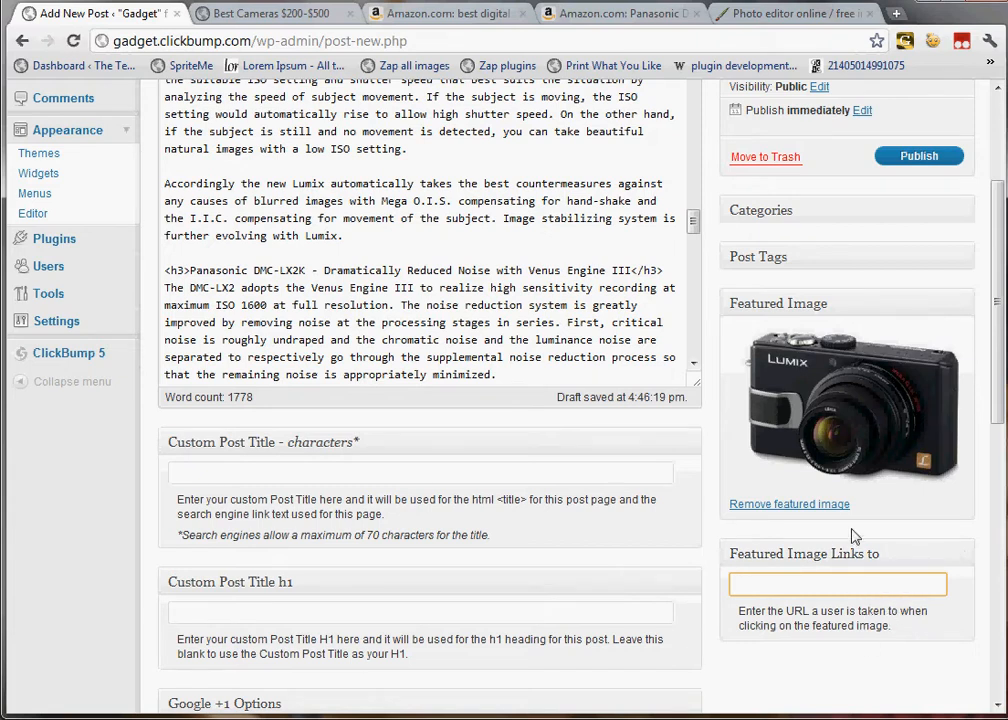
click(620, 12)
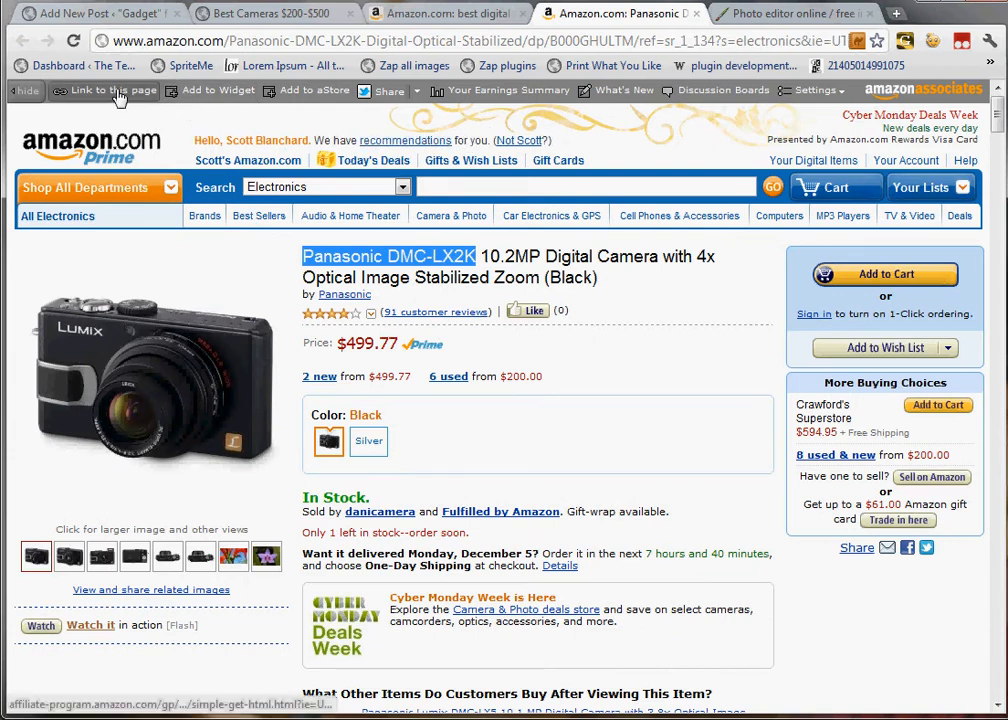
click(104, 90)
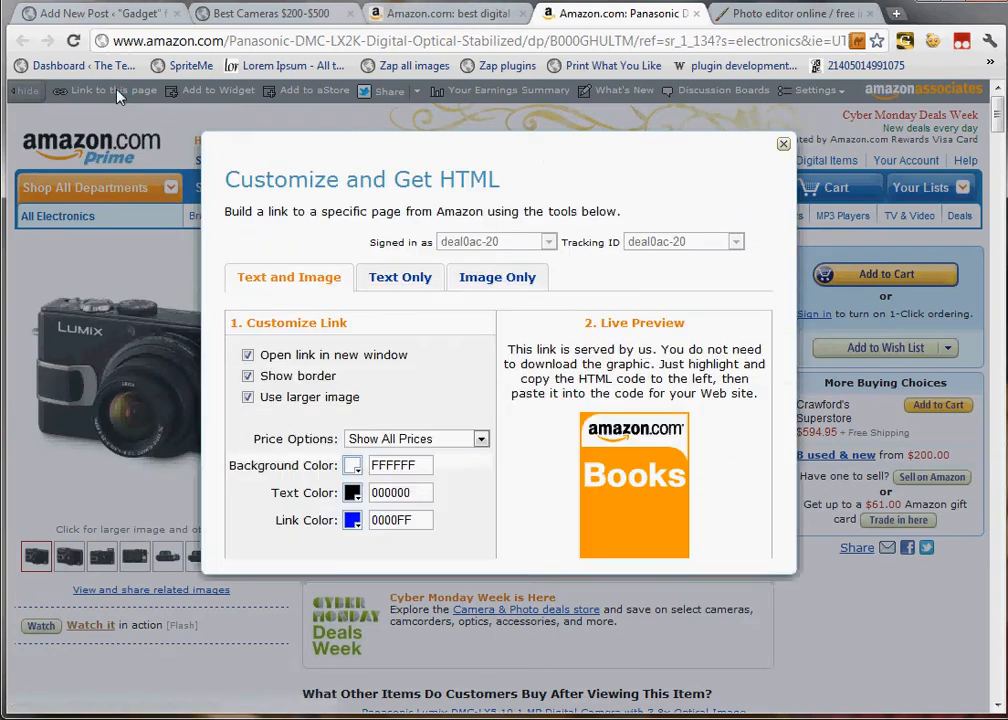
click(400, 276)
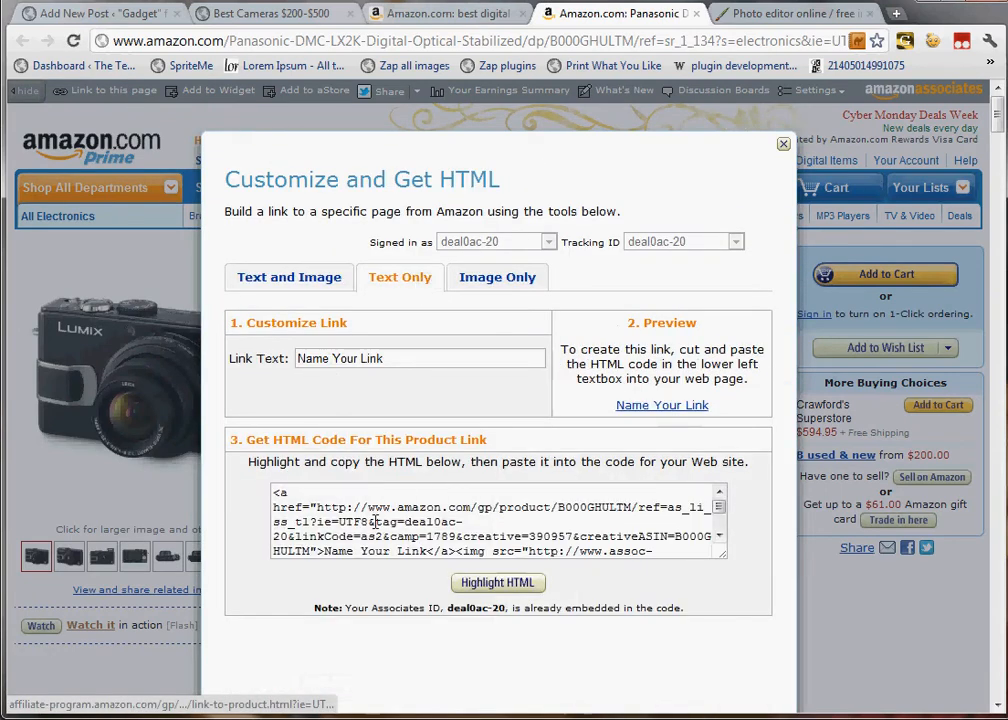
Copy the affiliate URL from the HTML code and return to the post's featured image link field.
drag(318, 508, 338, 522)
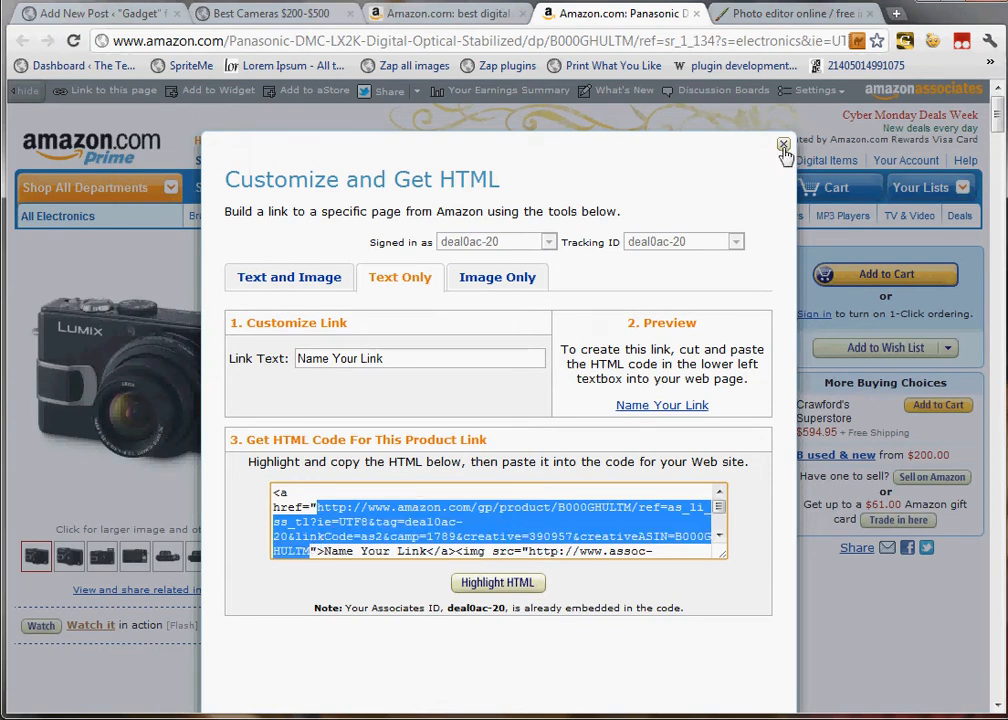
click(96, 12)
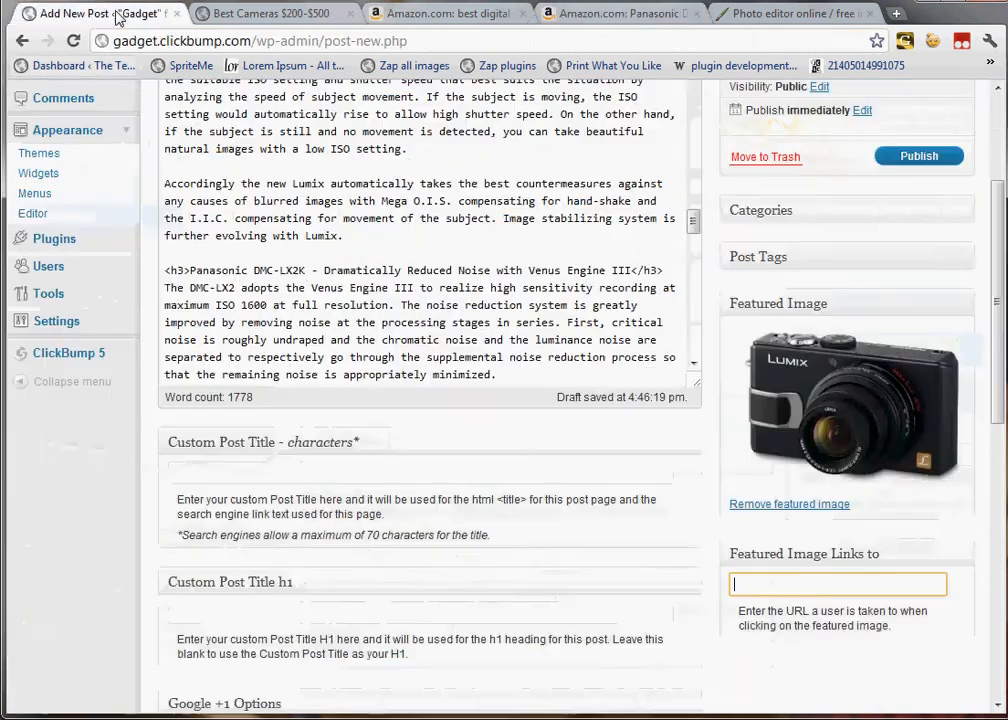
click(838, 584)
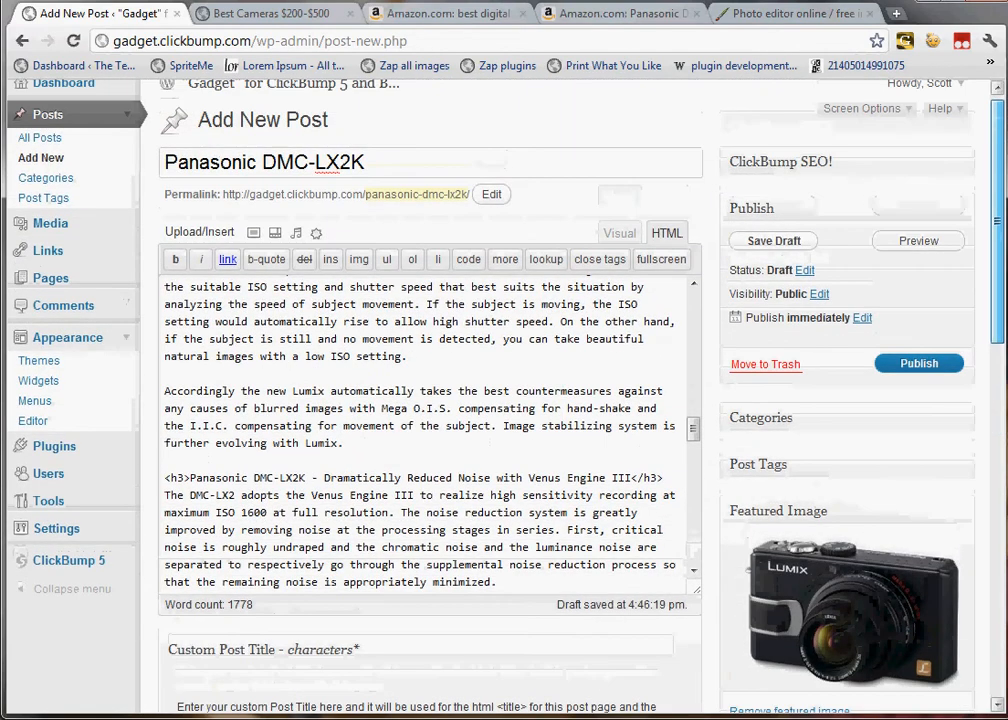
Publish the post with the Amazon URL as its featured image link, then go to the Best Cameras $200-$500 page.
scroll(down, 3)
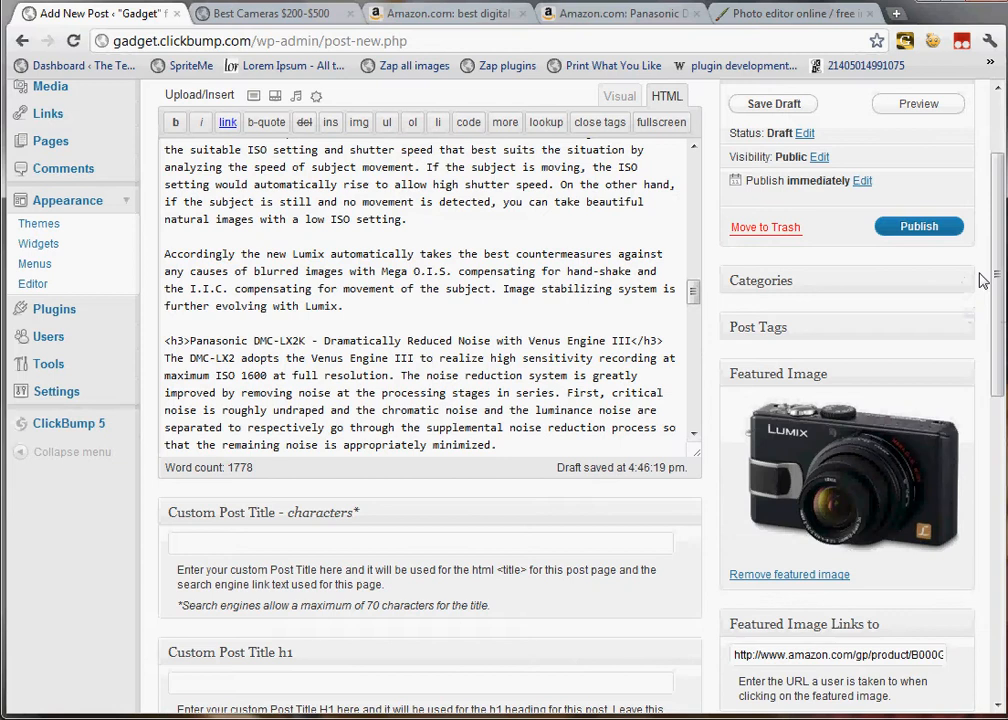
click(918, 226)
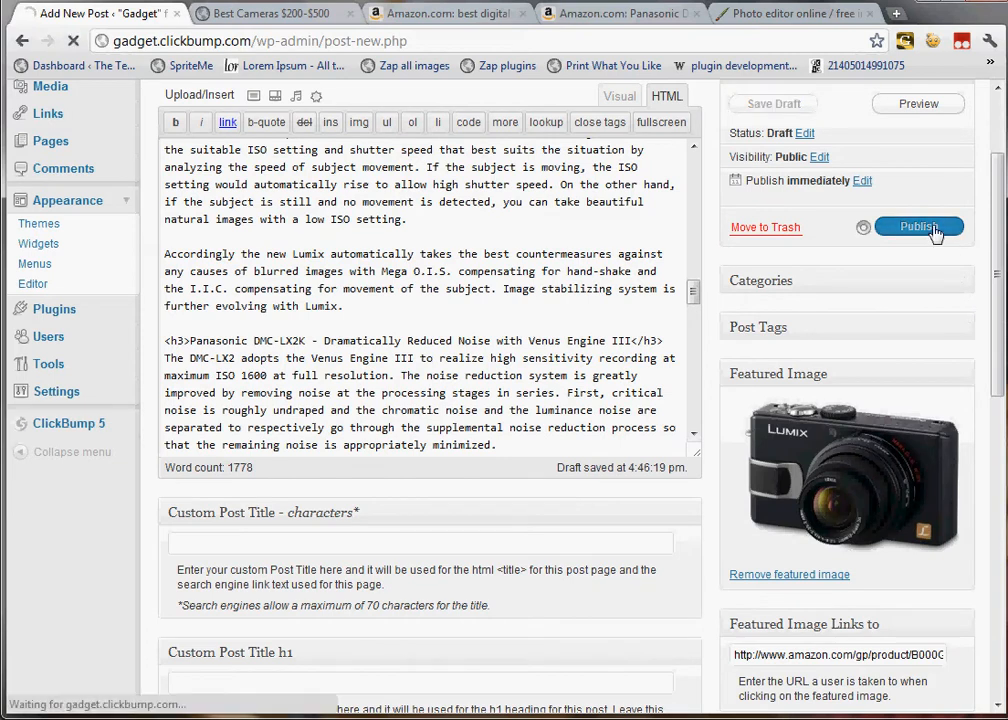
click(916, 226)
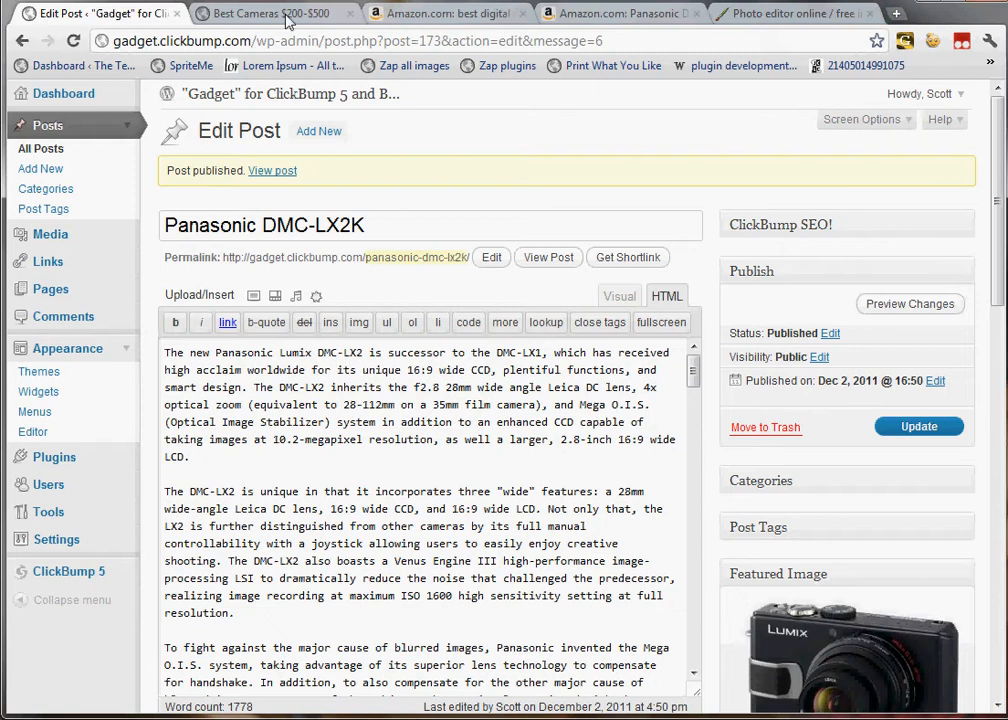
click(270, 12)
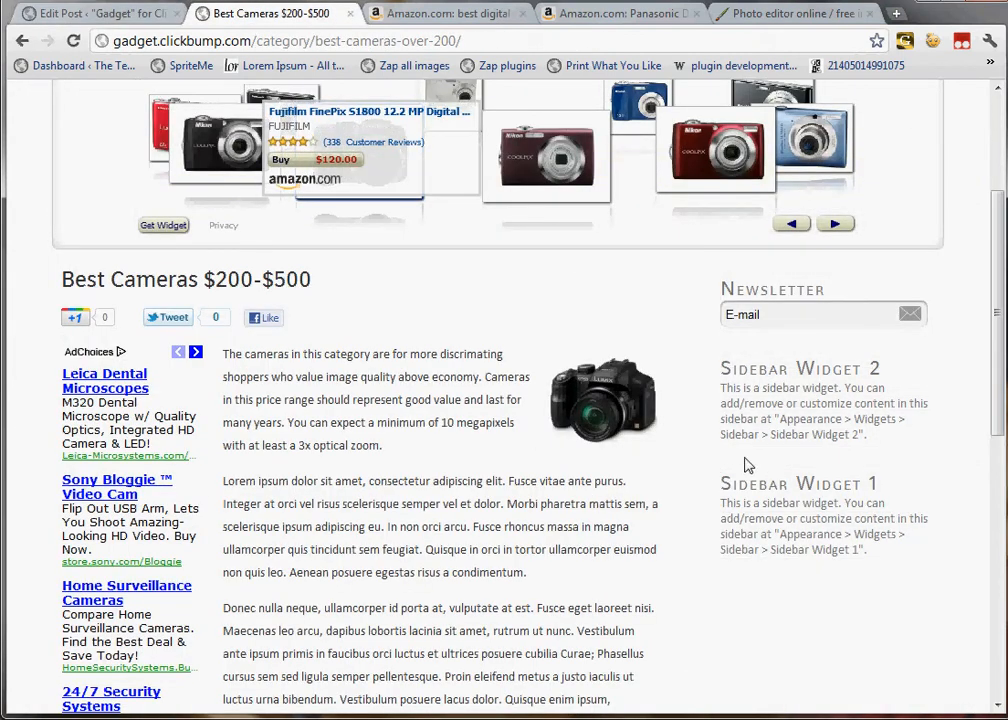
Find and open the Panasonic DMC-LX2K post on the live Best Cameras $200-$500 page.
scroll(down, 3)
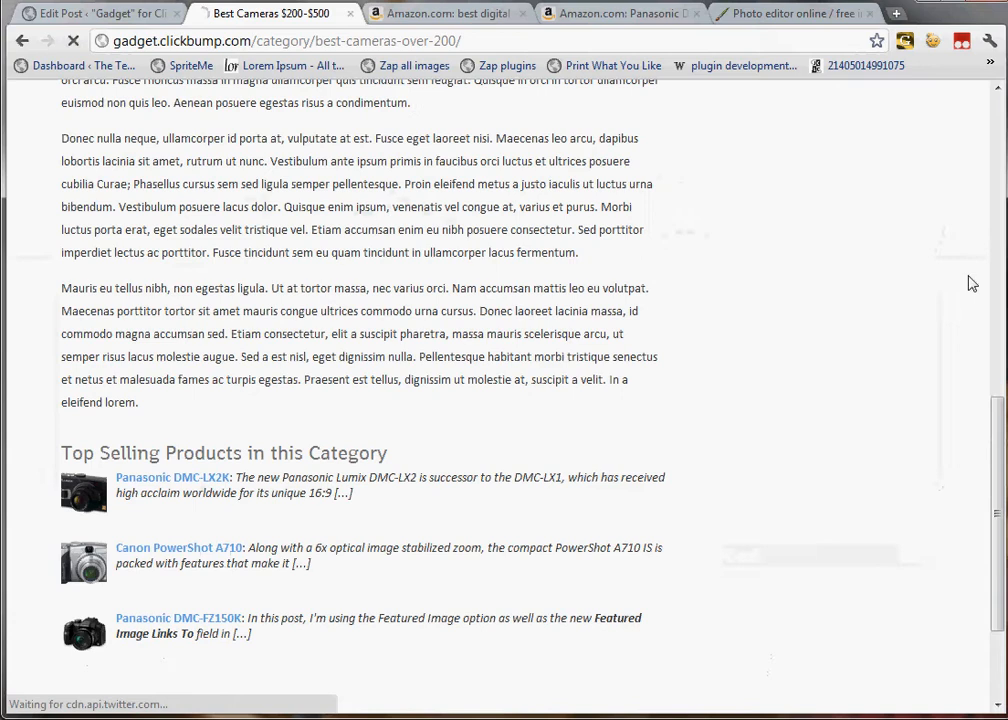
scroll(down, 3)
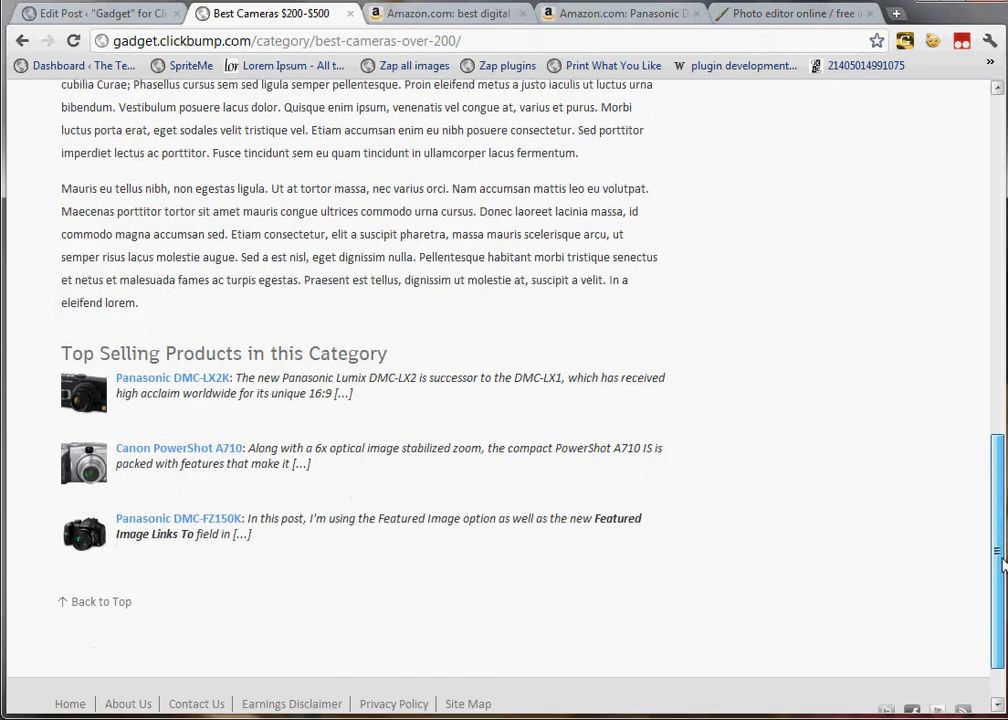
mouse_move(276, 512)
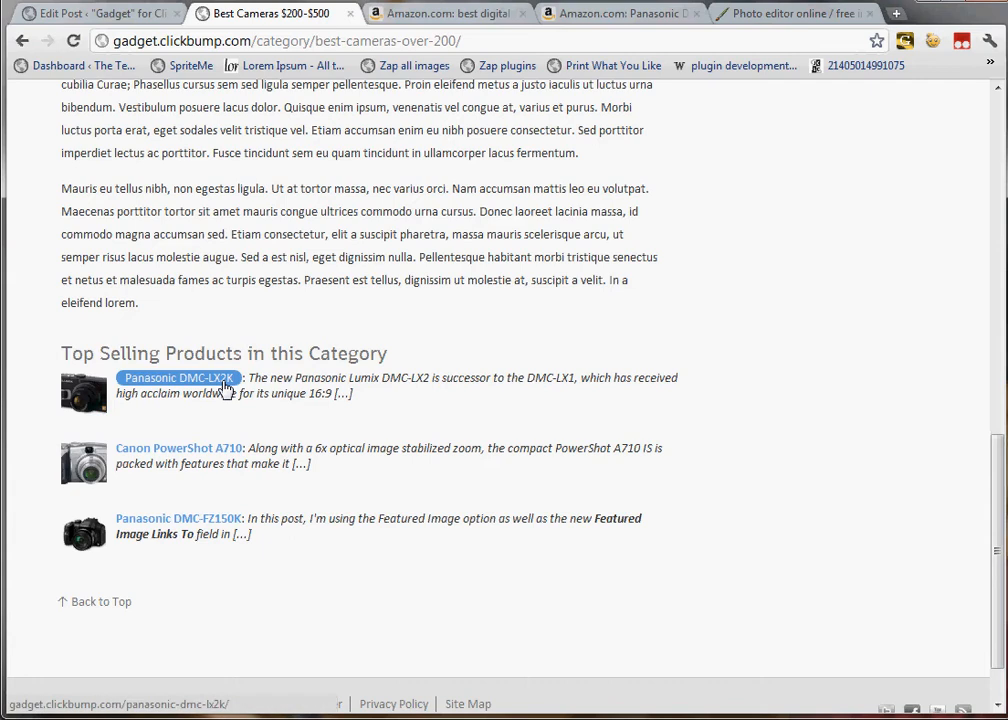
click(180, 378)
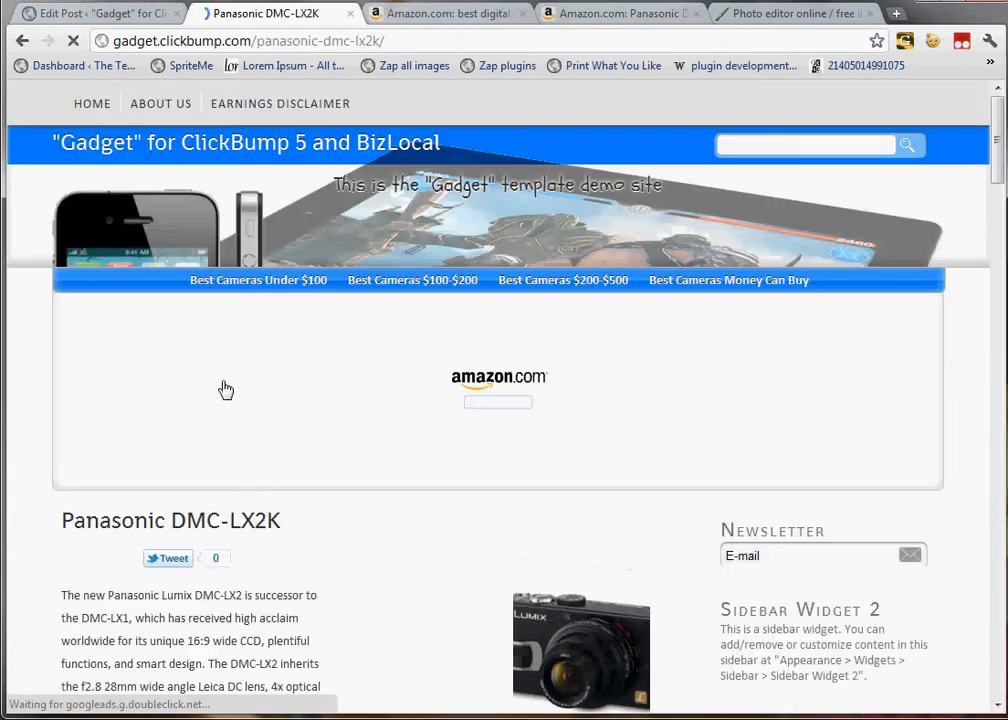
Review the live post, follow the featured image to Amazon's product page and come back.
scroll(down, 3)
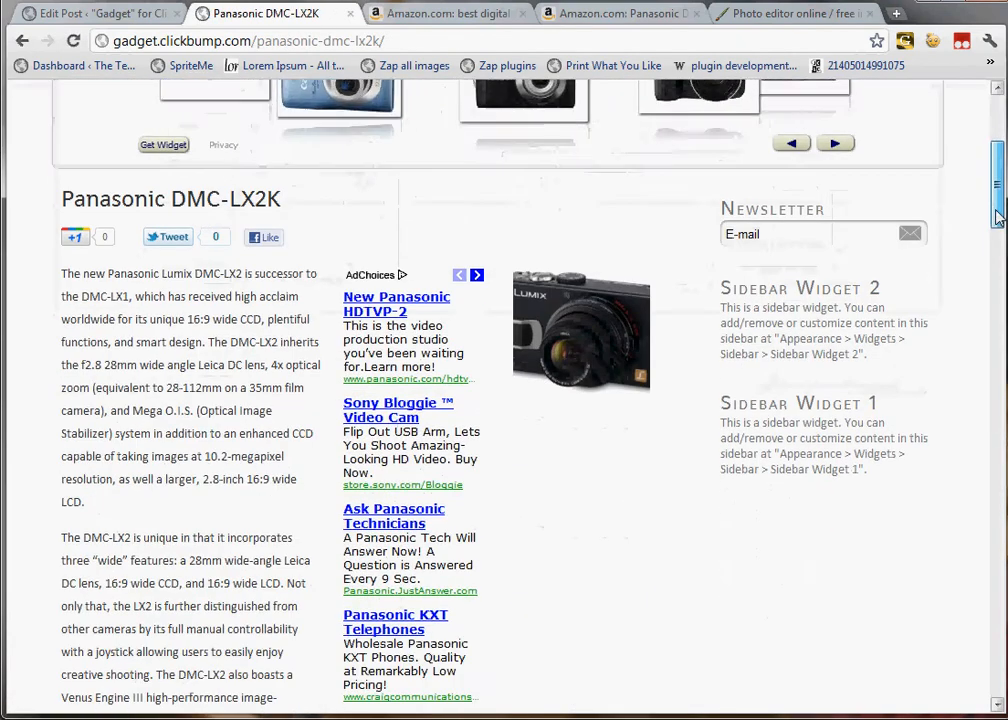
scroll(down, 3)
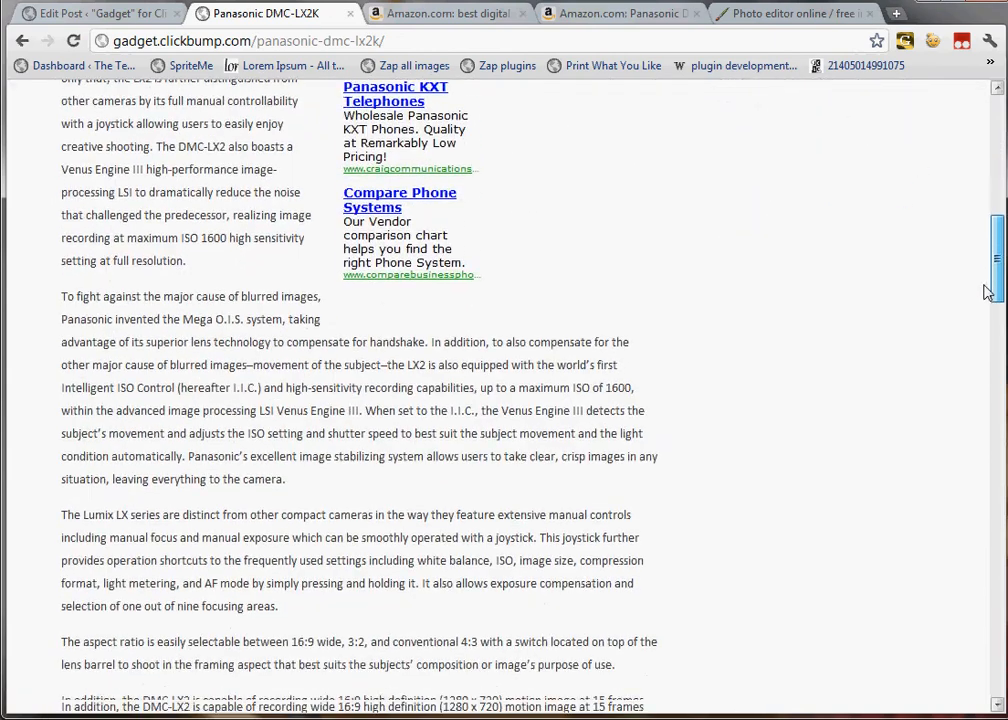
scroll(up, 3)
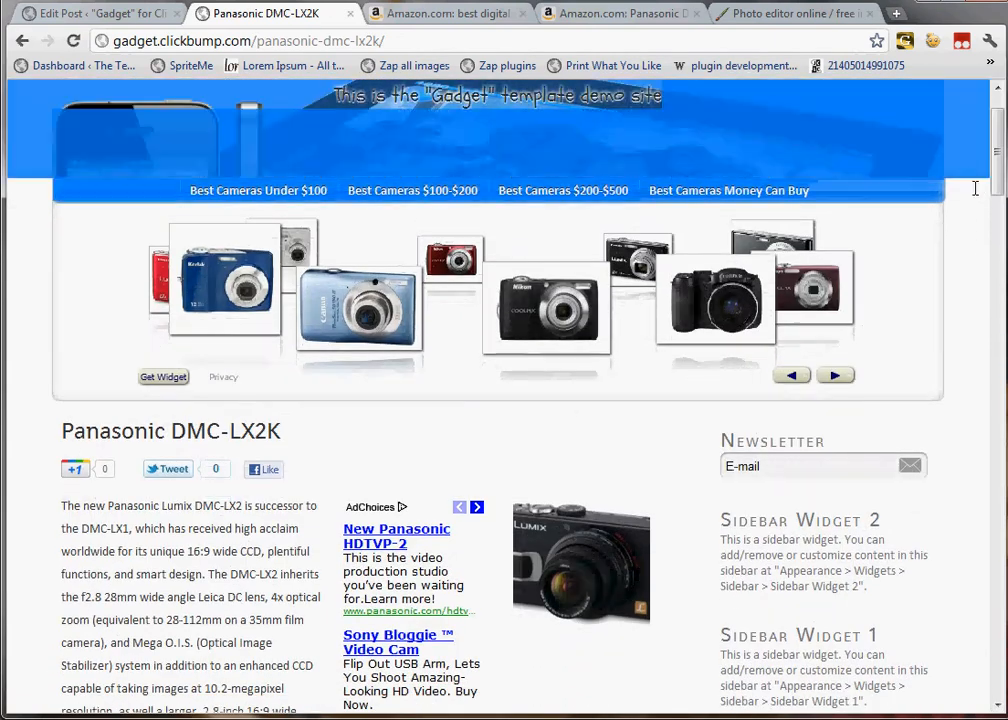
scroll(down, 3)
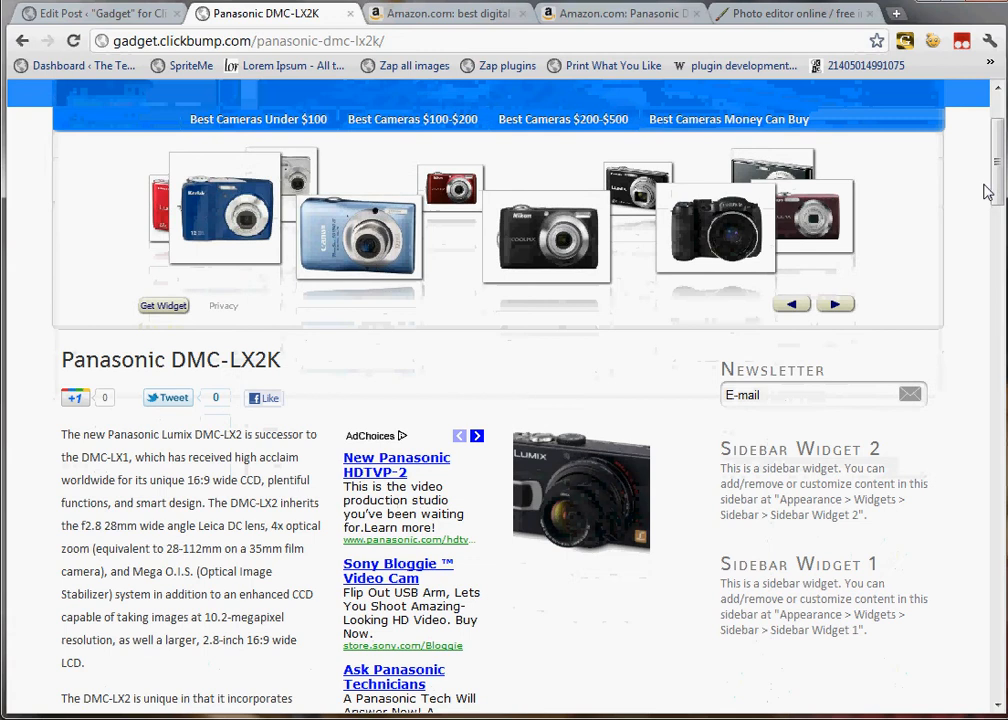
scroll(down, 3)
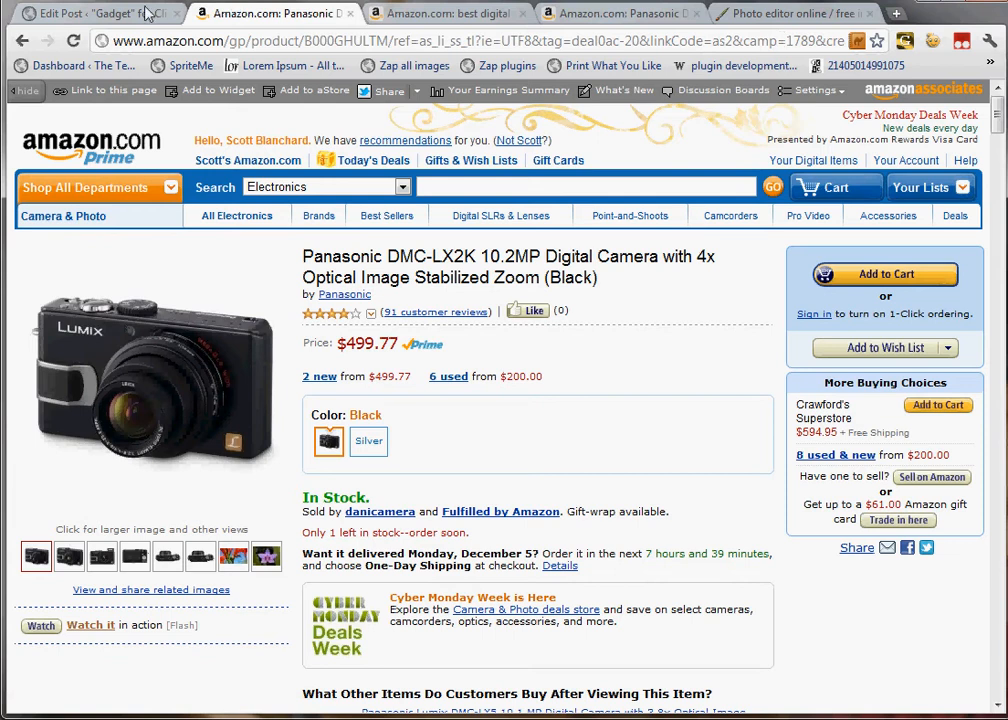
click(22, 40)
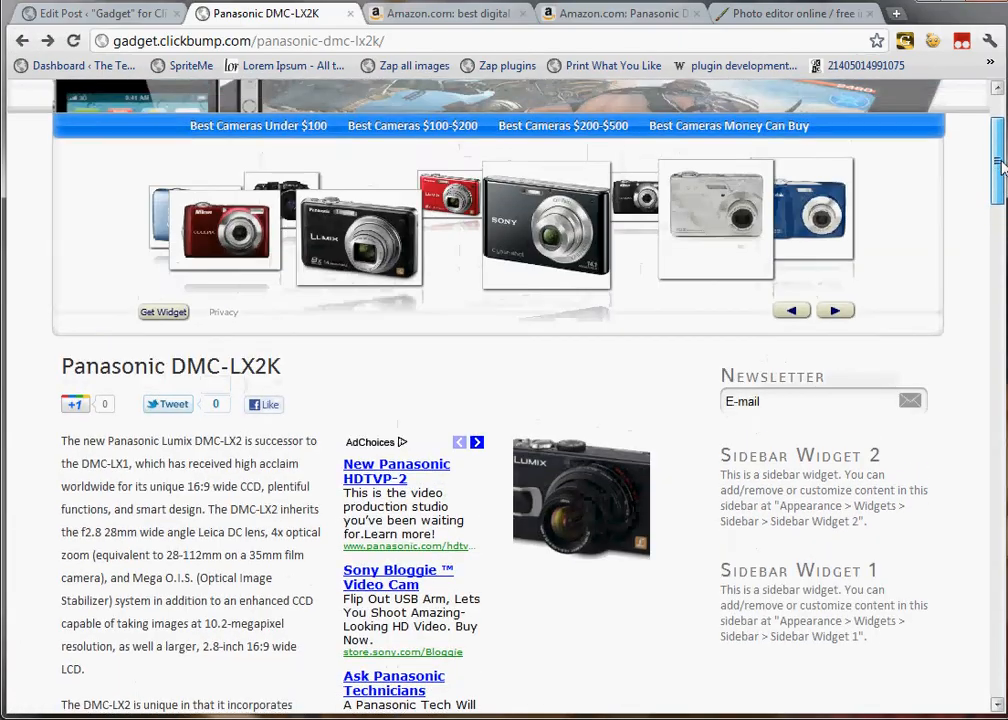
Scroll the live post to see Similar Products listing the Canon PowerShot A710 and Panasonic DMC-FZ150K.
scroll(down, 3)
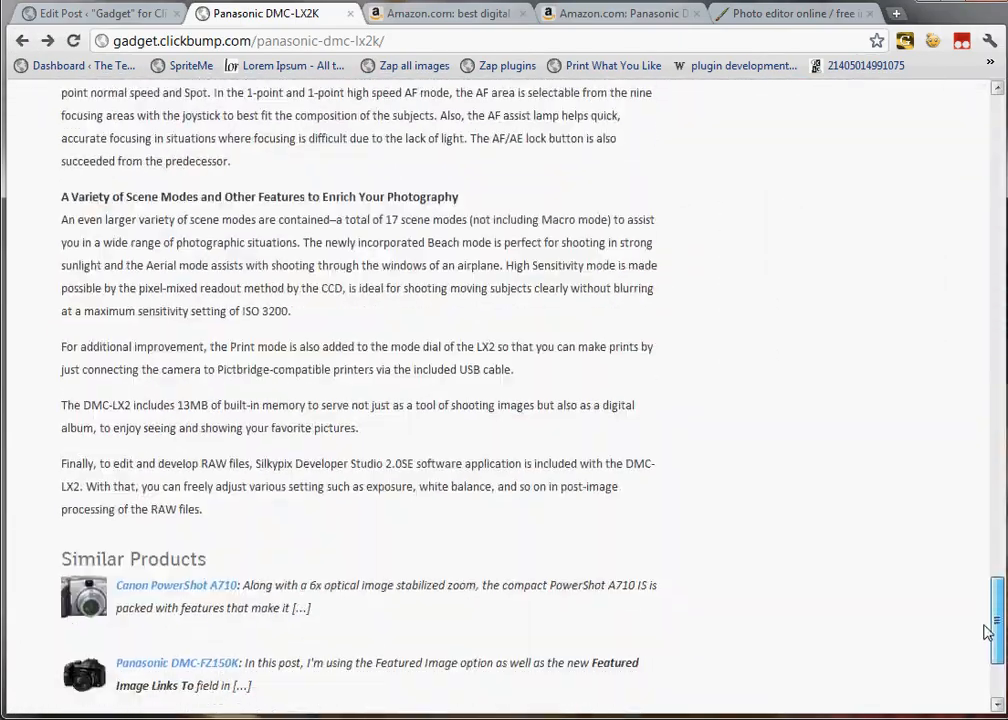
scroll(up, 3)
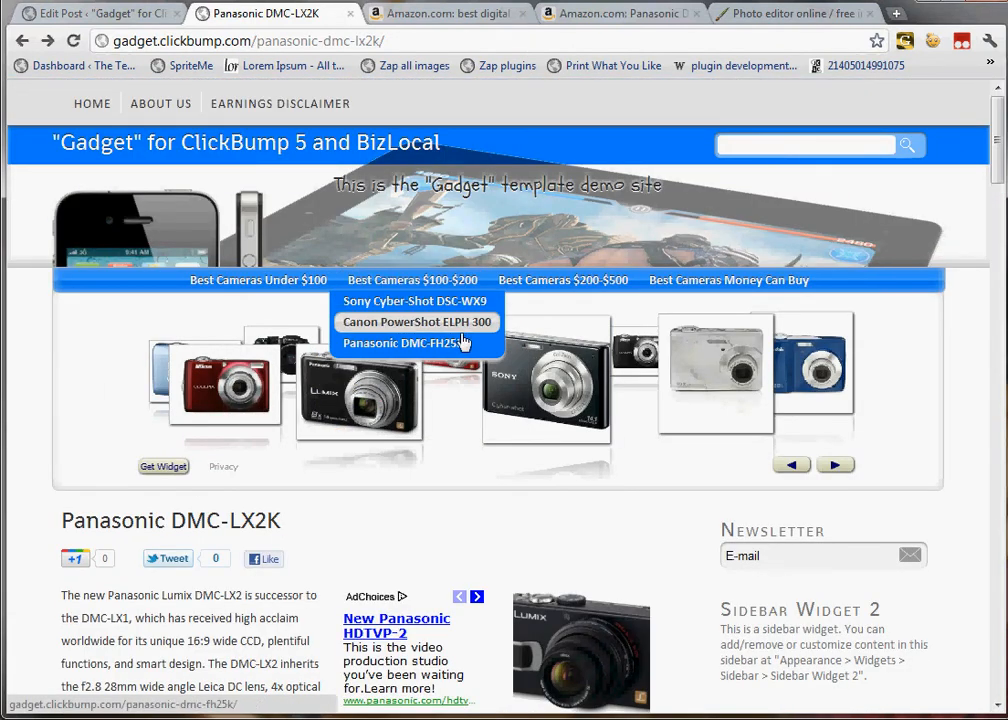
mouse_move(562, 280)
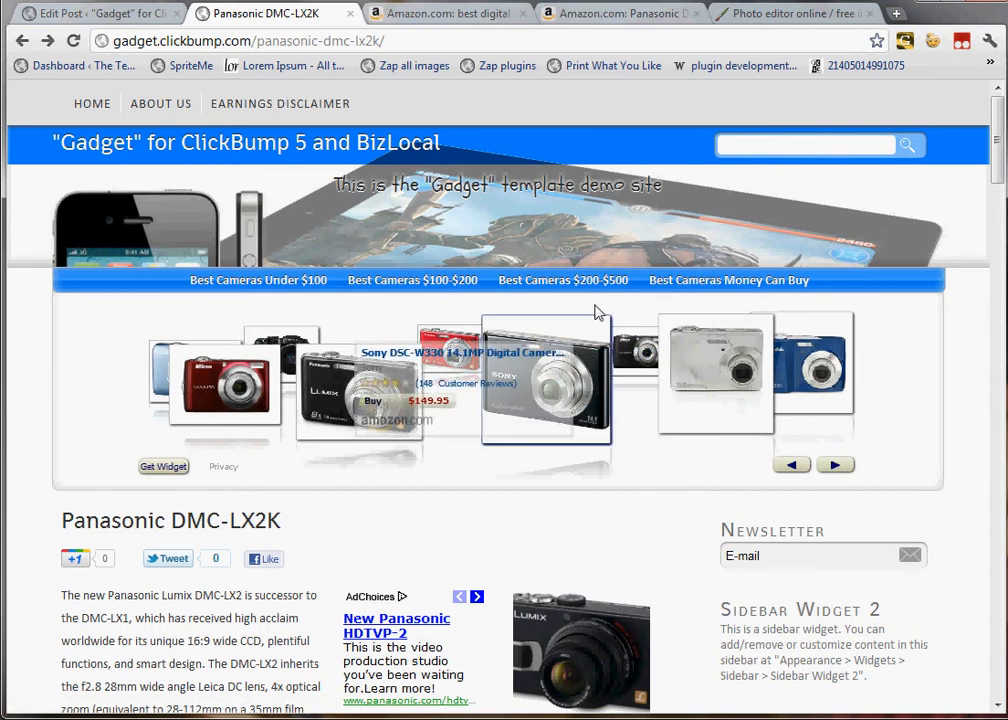
mouse_move(564, 280)
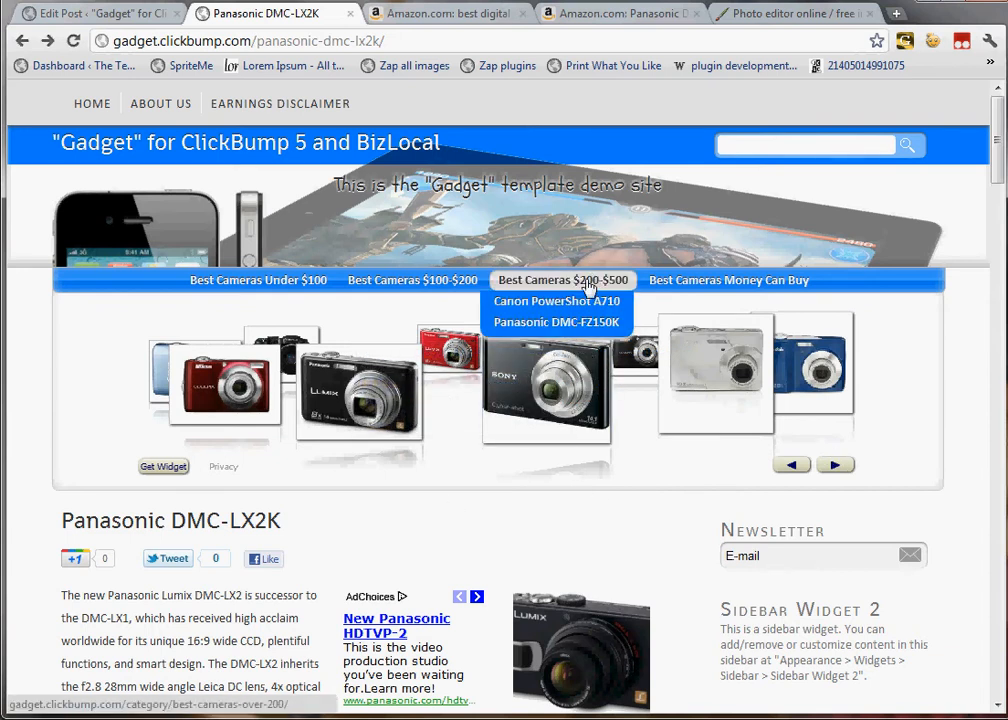
mouse_move(210, 20)
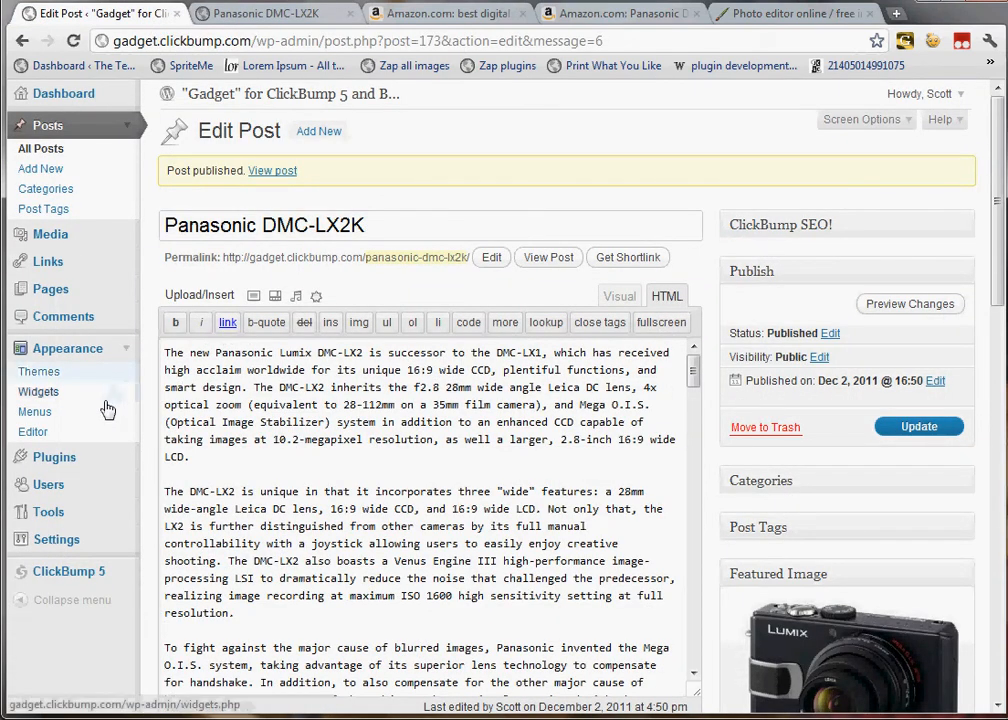
Open Appearance > Menus on the Categories menu and collapse the Posts box.
click(36, 412)
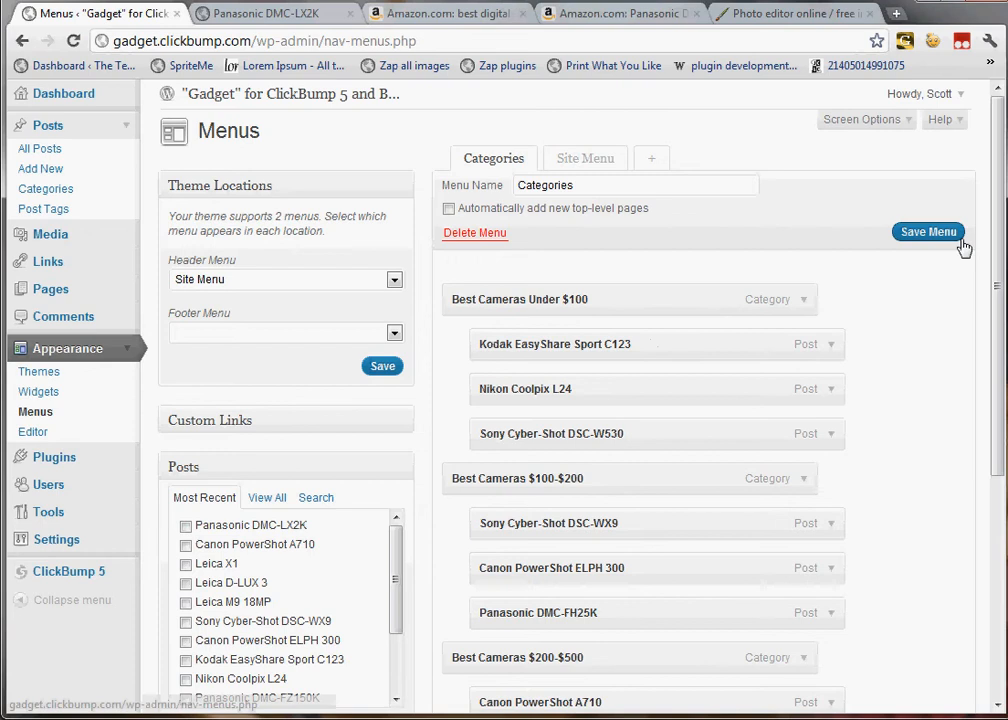
click(584, 158)
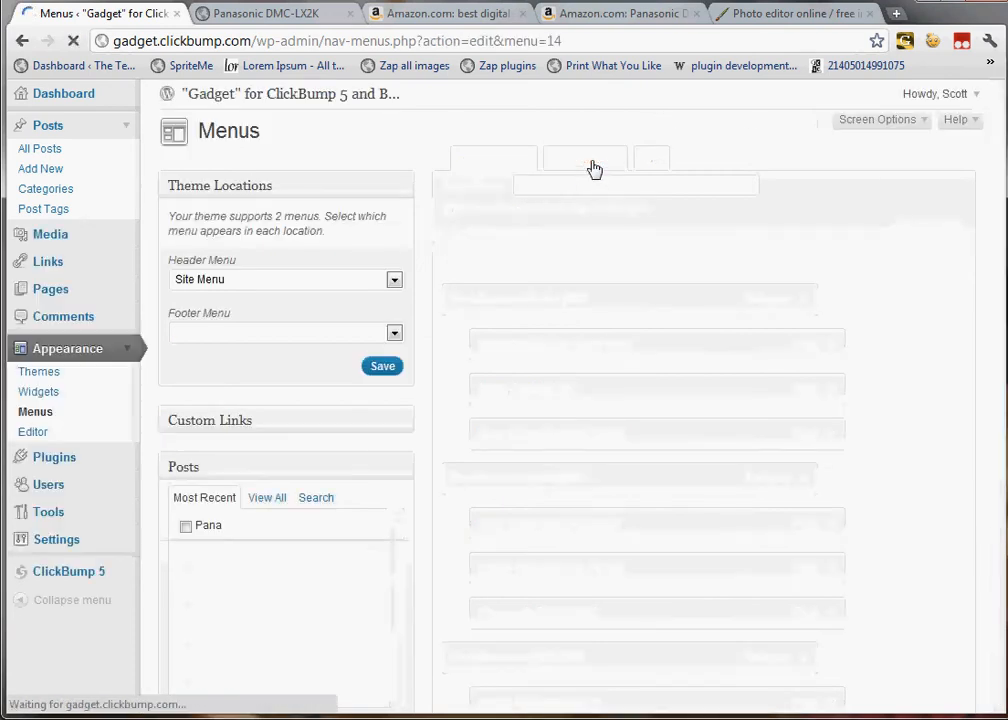
click(584, 158)
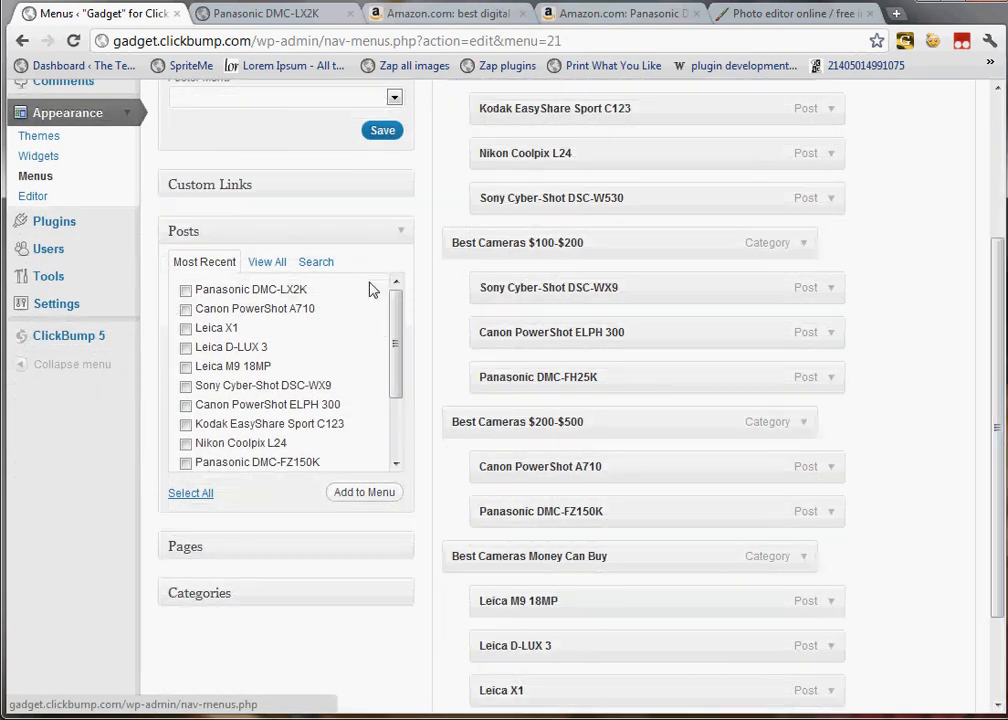
mouse_move(404, 236)
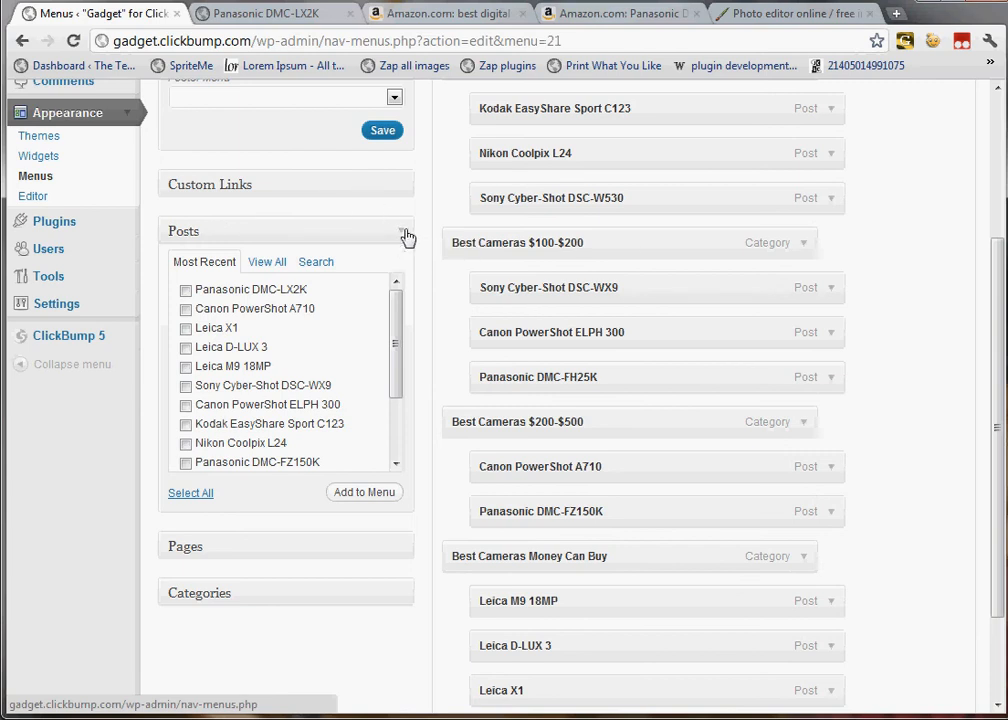
click(404, 232)
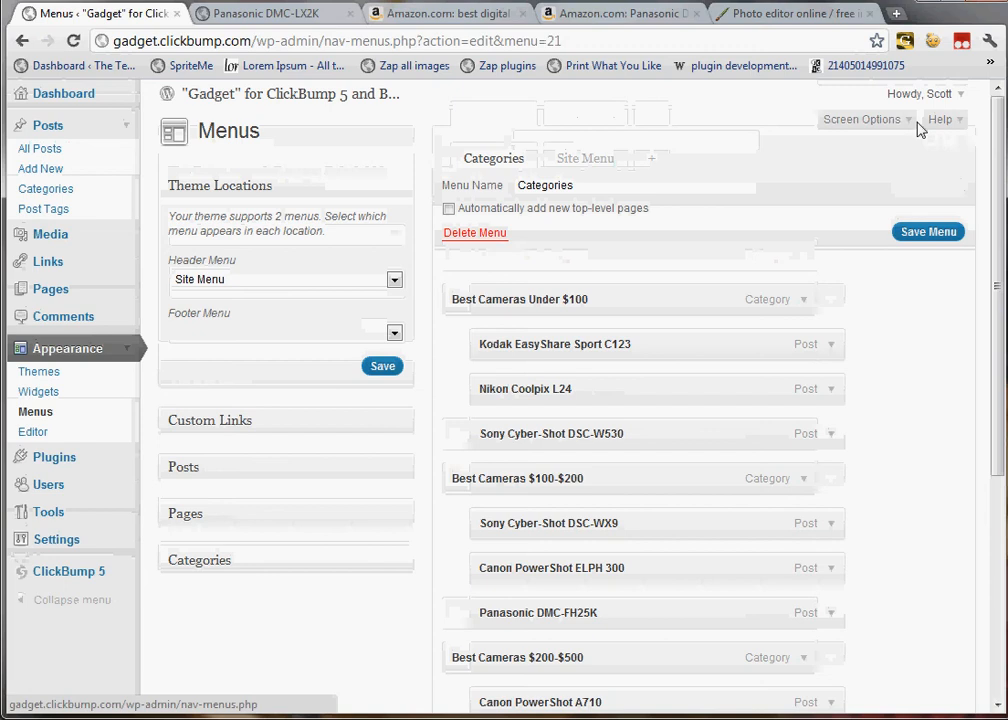
click(862, 120)
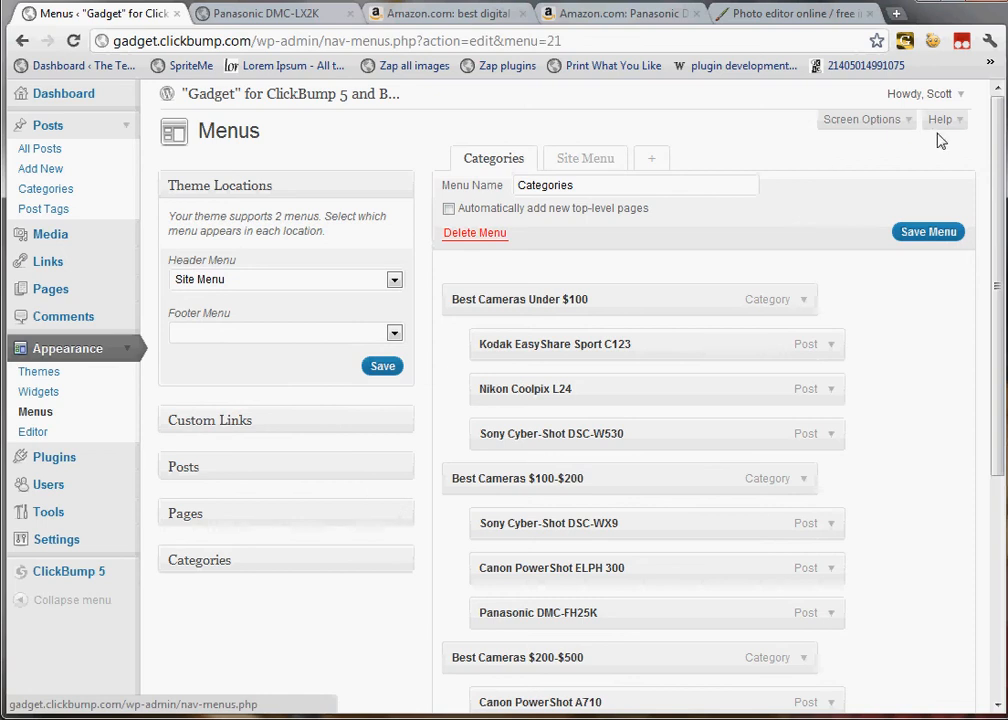
Add the Panasonic DMC-LX2K post to the menu under Best Cameras $200-$500.
scroll(down, 3)
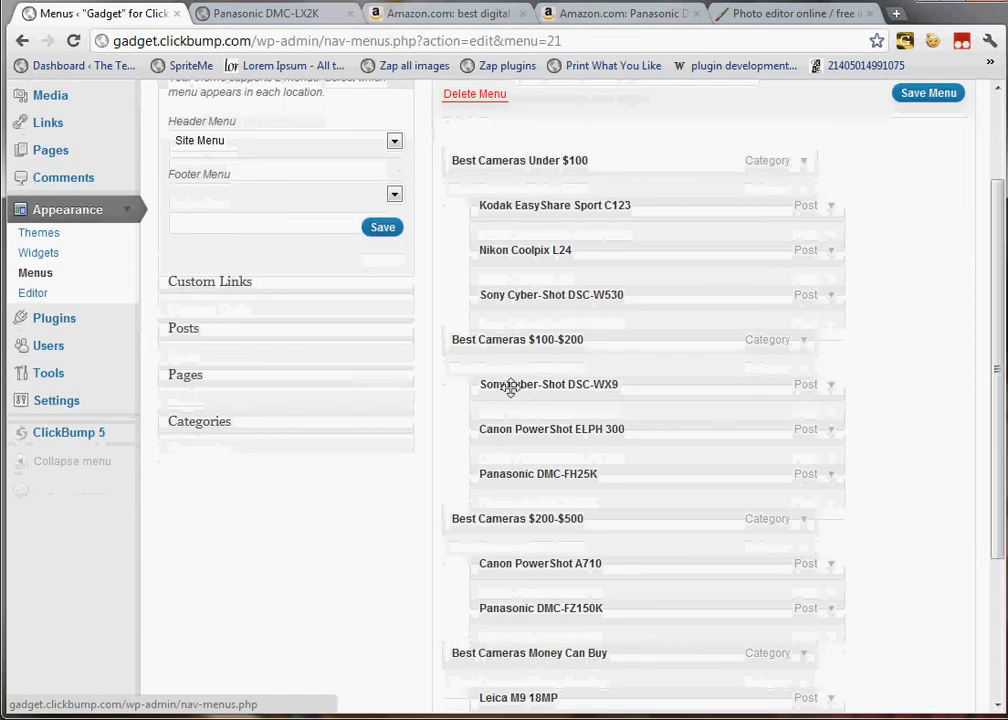
click(184, 328)
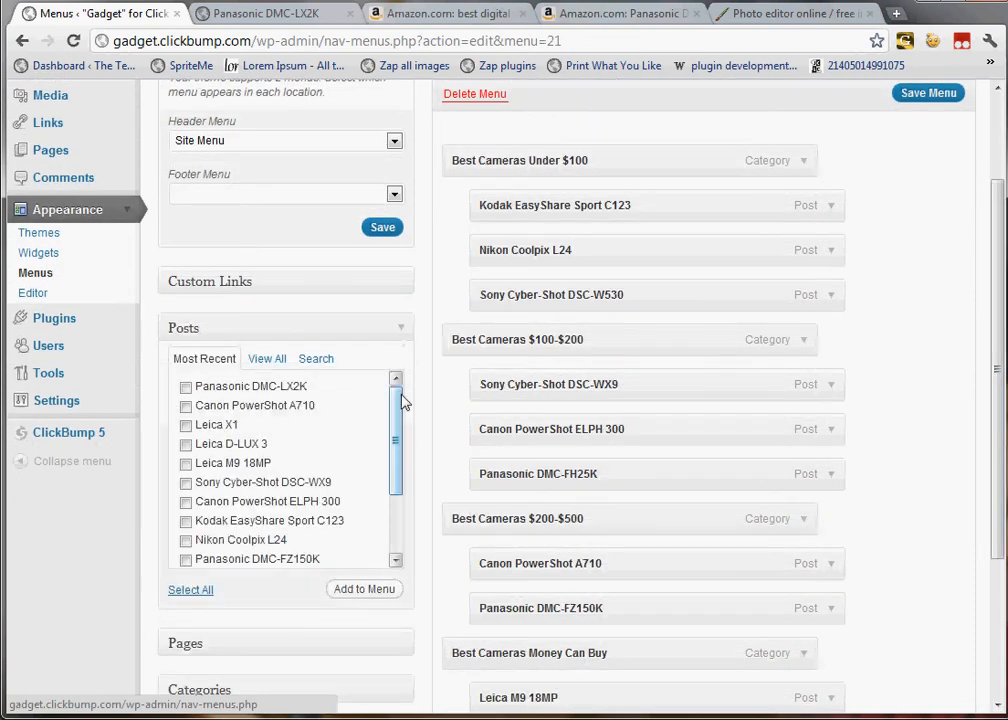
click(184, 386)
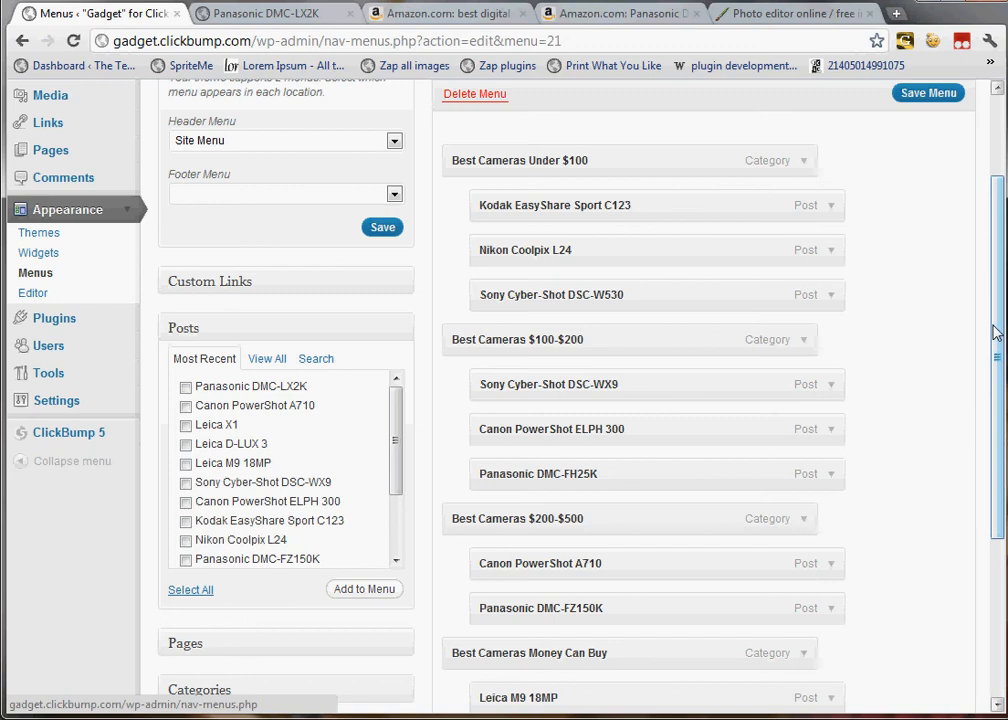
scroll(down, 3)
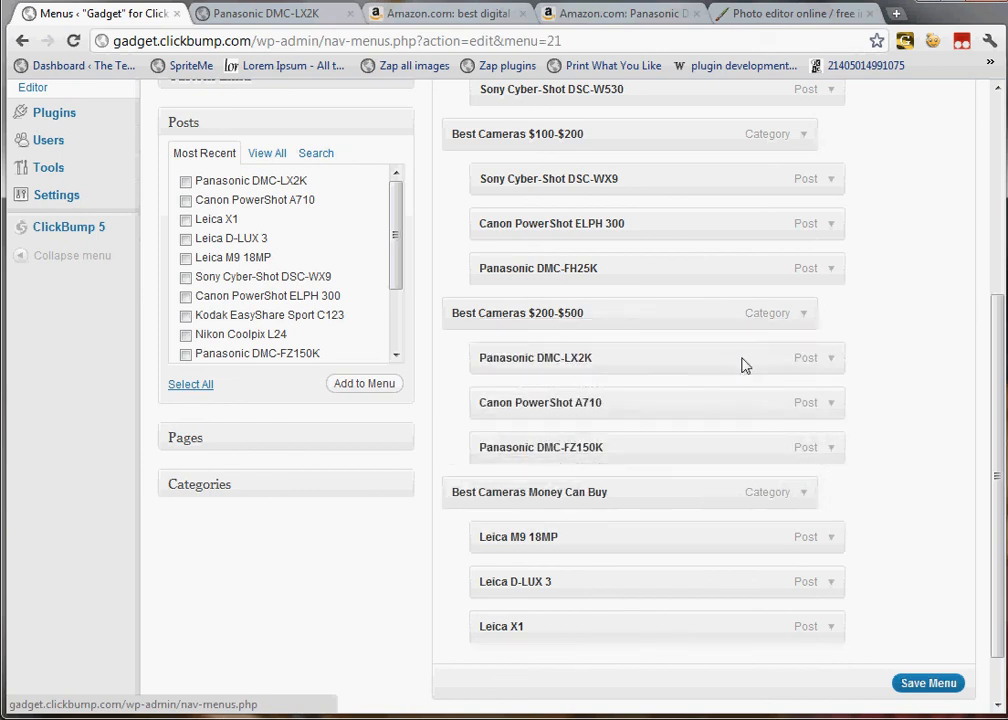
Save the Categories menu and switch to the live site to check it.
click(928, 684)
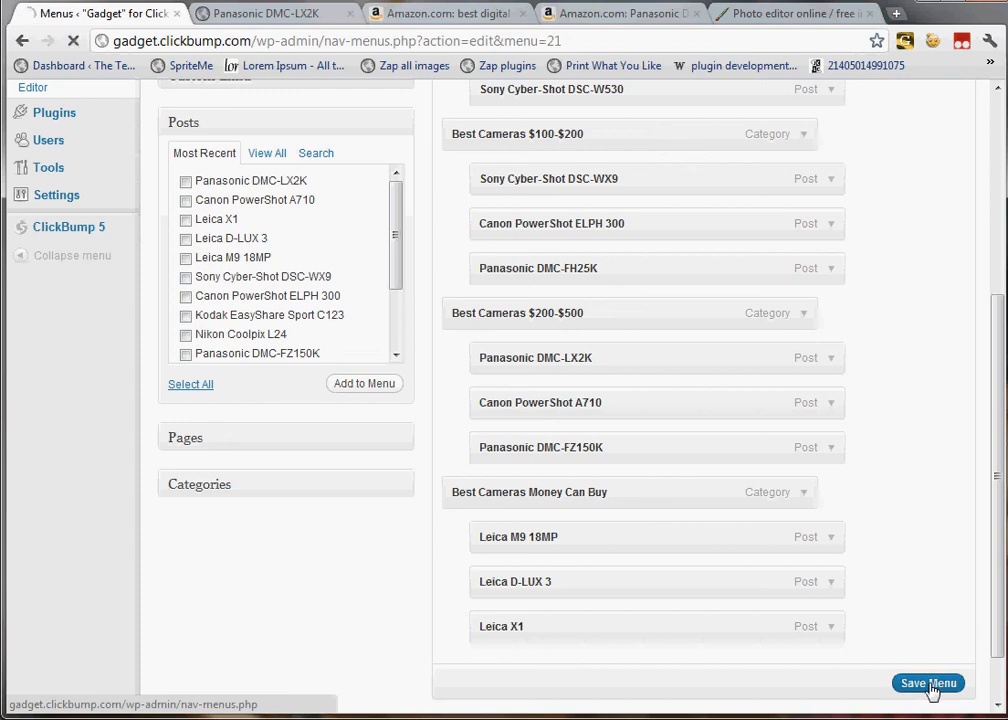
click(928, 684)
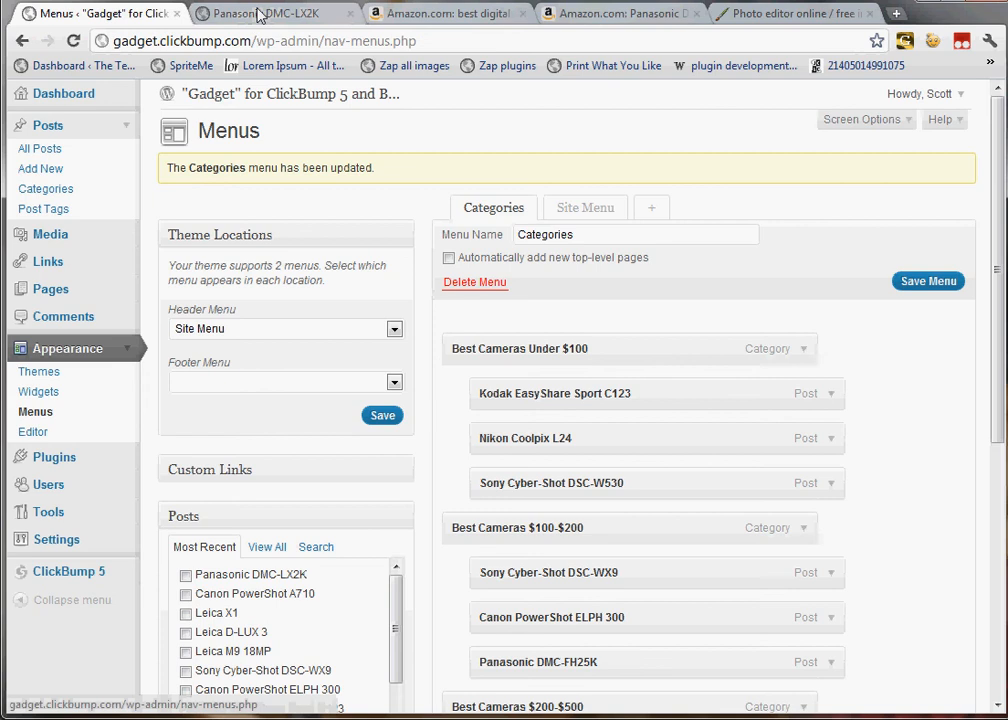
click(270, 12)
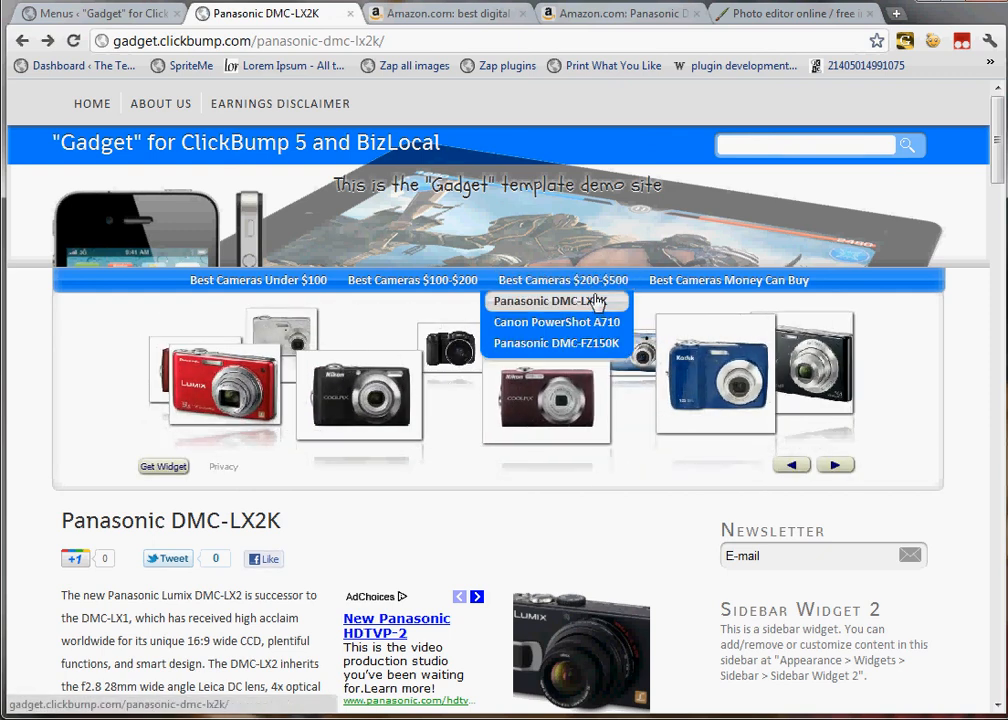
Open the Panasonic DMC-LX2K post from the Best Cameras $200-$500 dropdown and scroll through it.
click(552, 300)
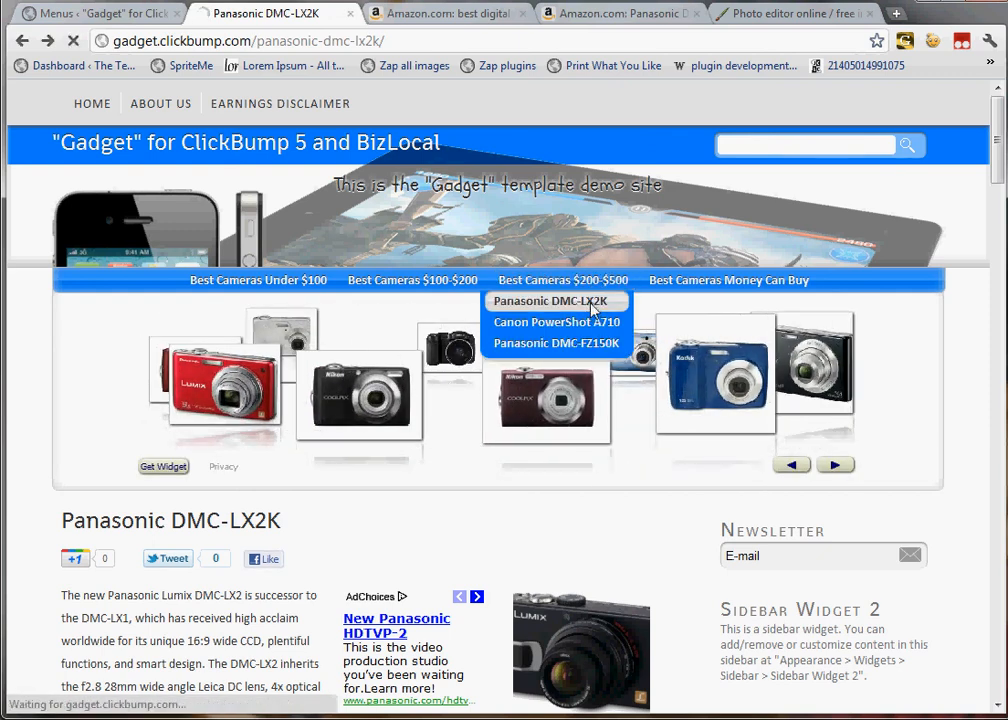
click(552, 300)
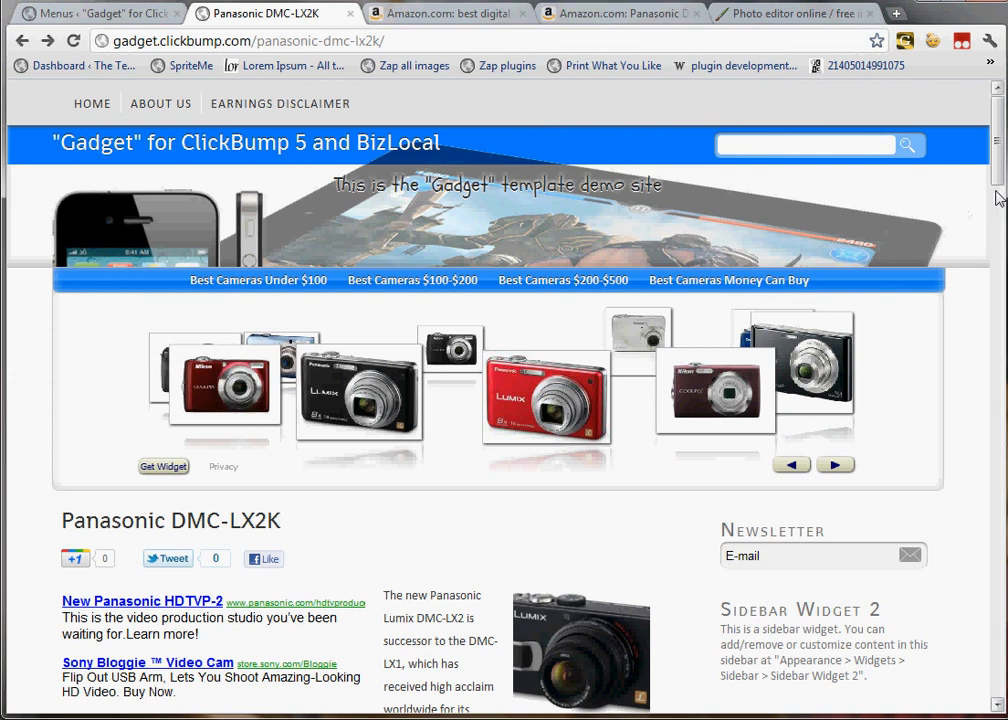
scroll(down, 3)
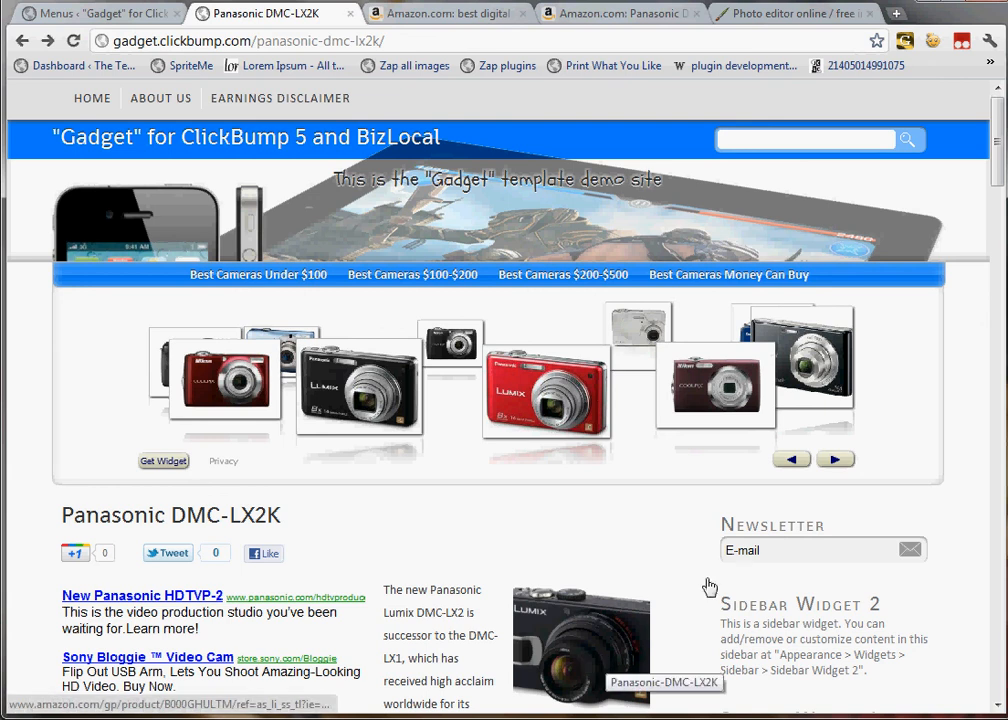
mouse_move(664, 644)
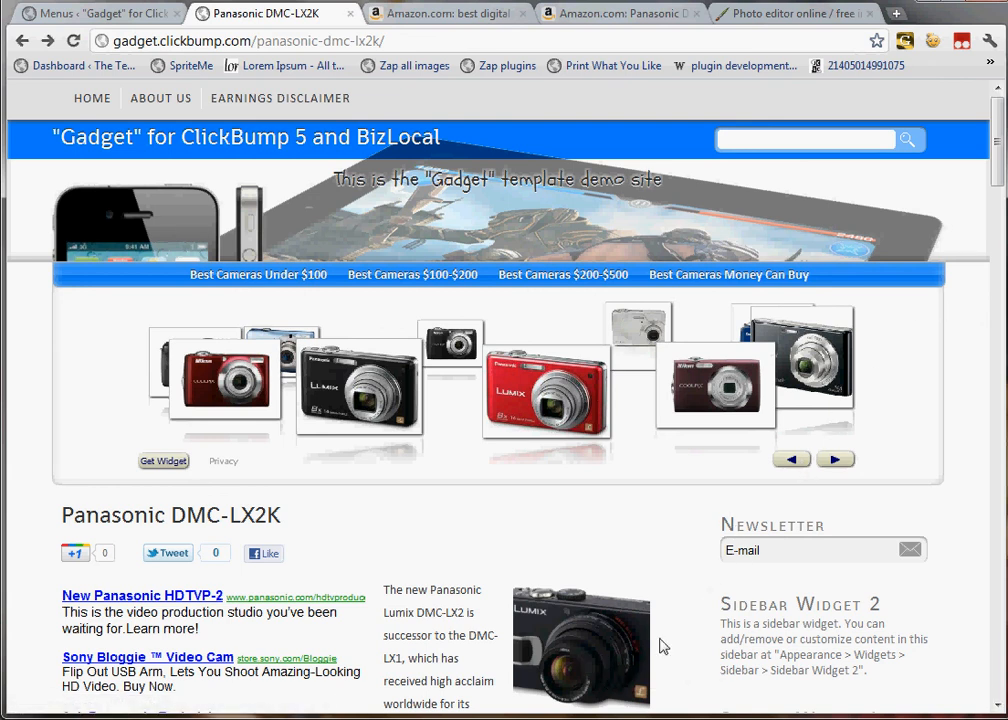